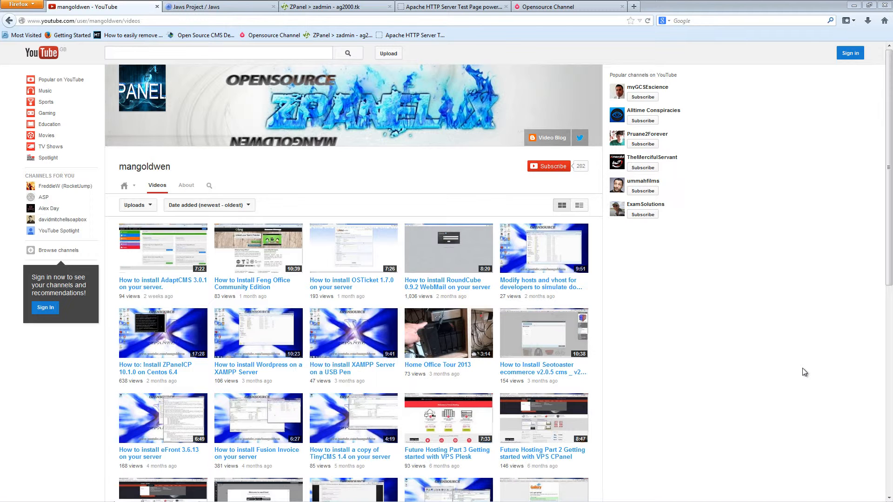
pyautogui.moveTo(507, 266)
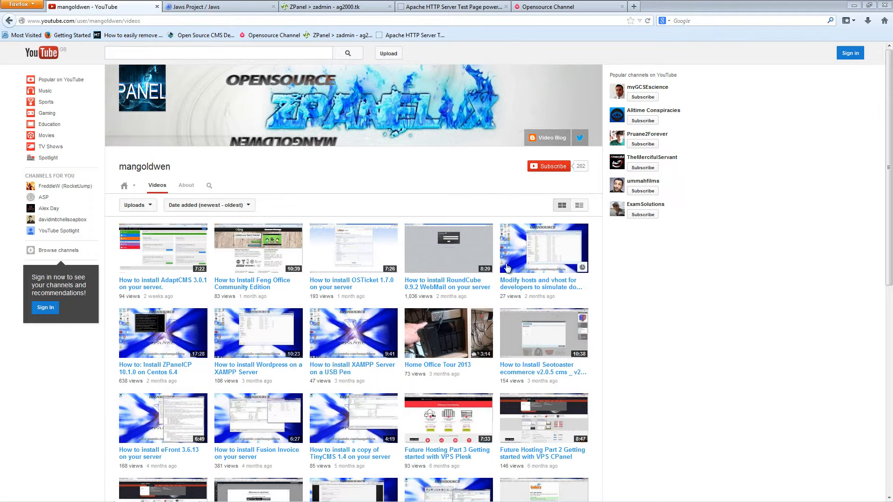
pyautogui.moveTo(500, 178)
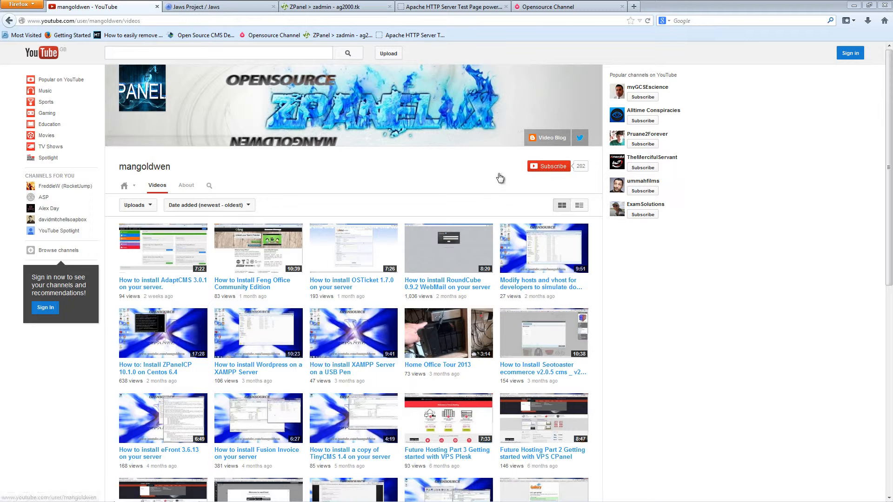
pyautogui.moveTo(499, 178)
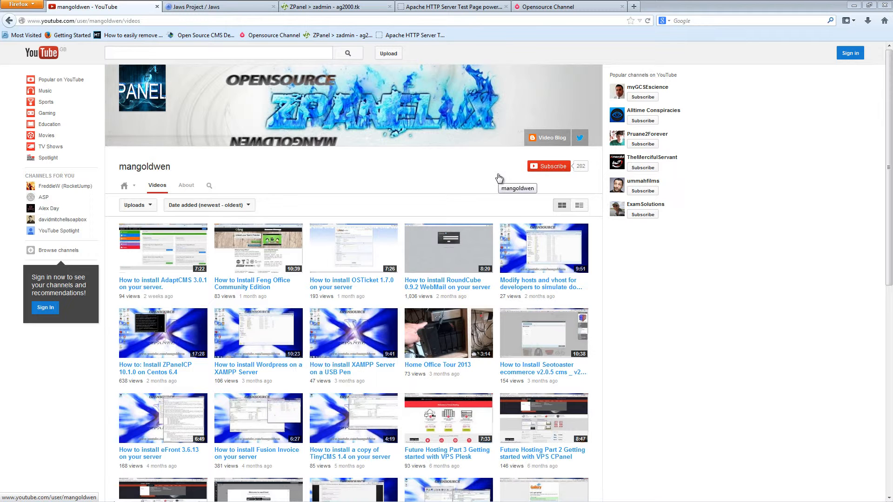
pyautogui.moveTo(538, 215)
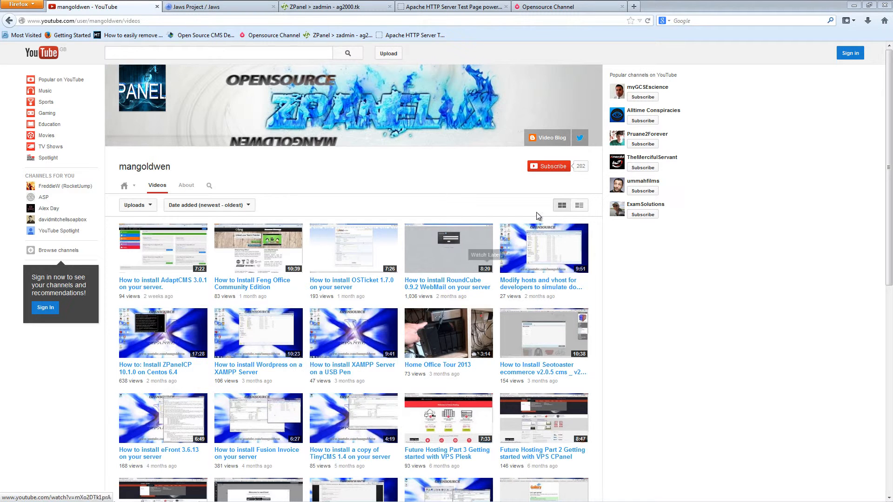
pyautogui.moveTo(503, 155)
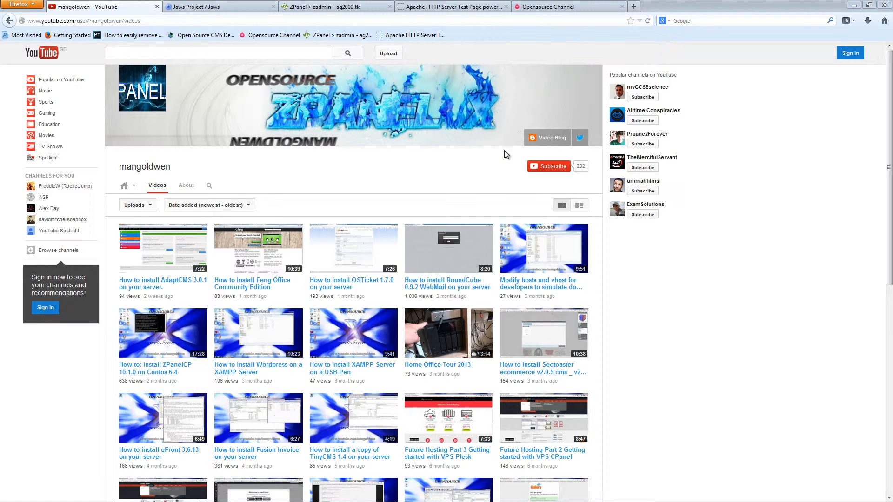
pyautogui.moveTo(603, 132)
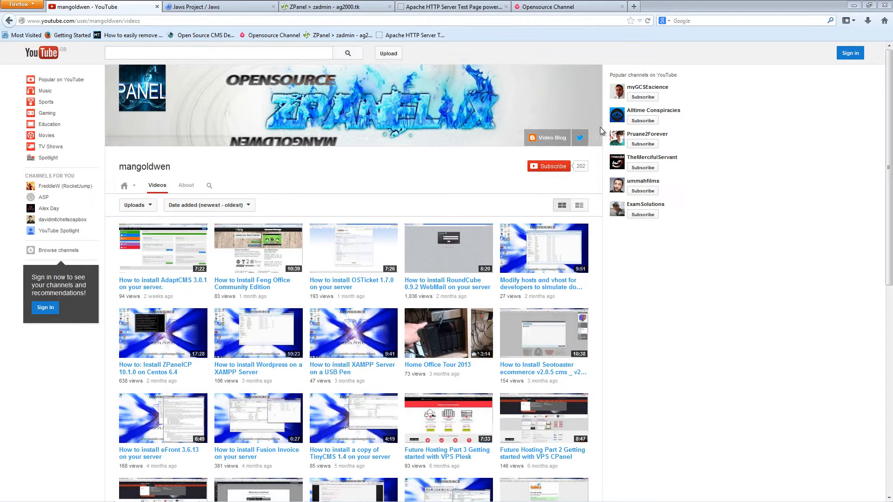
pyautogui.moveTo(542, 137)
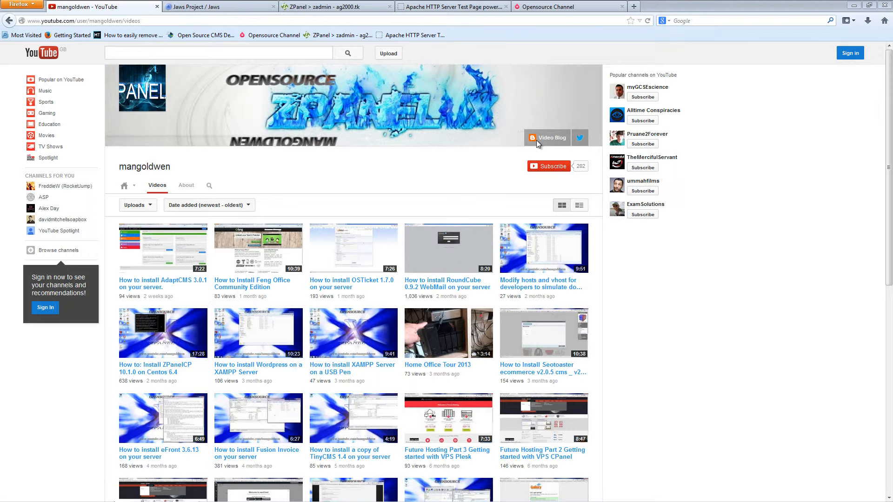
pyautogui.moveTo(439, 157)
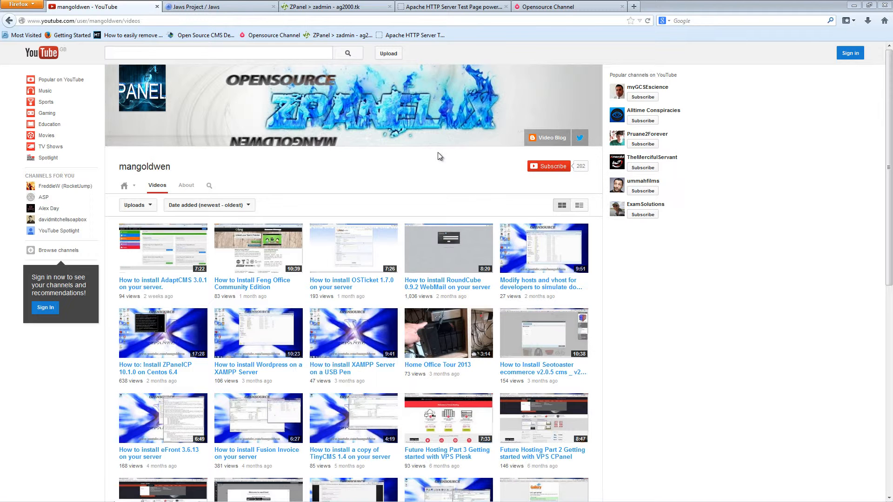
pyautogui.moveTo(558, 91)
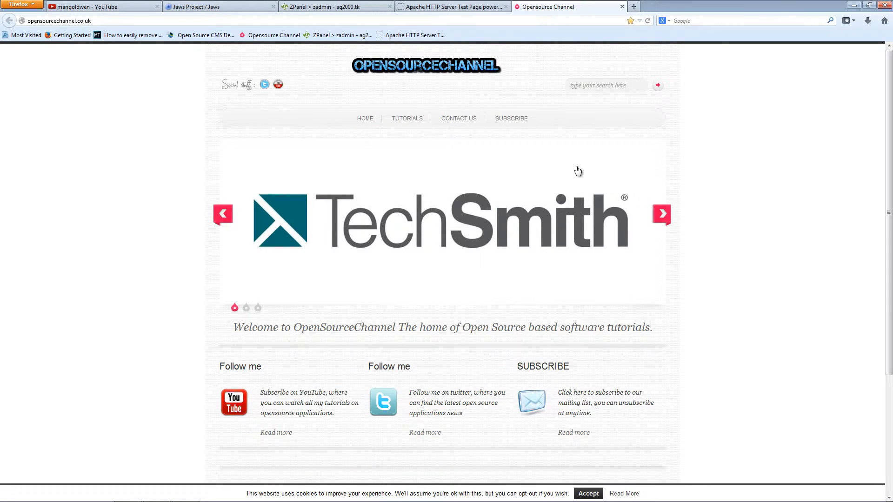
pyautogui.moveTo(781, 229)
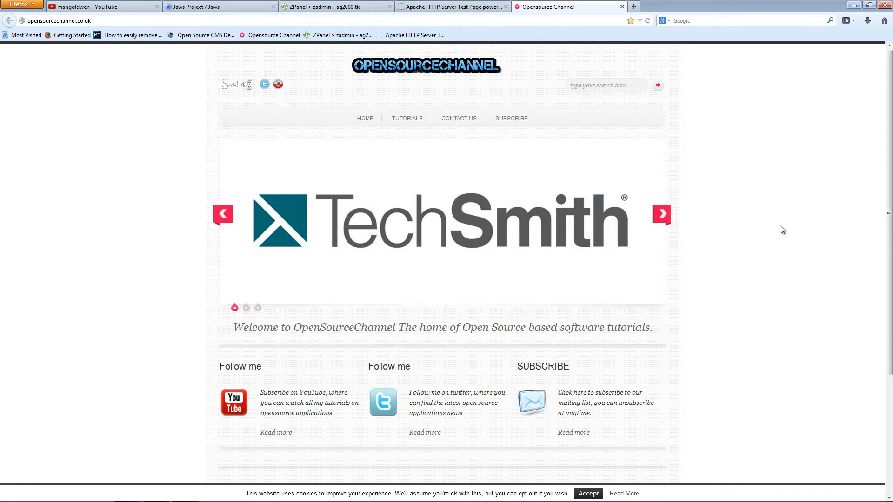
# - Review the OpenSourceChannel home page down to its footer and back to the top
pyautogui.scroll(-3)
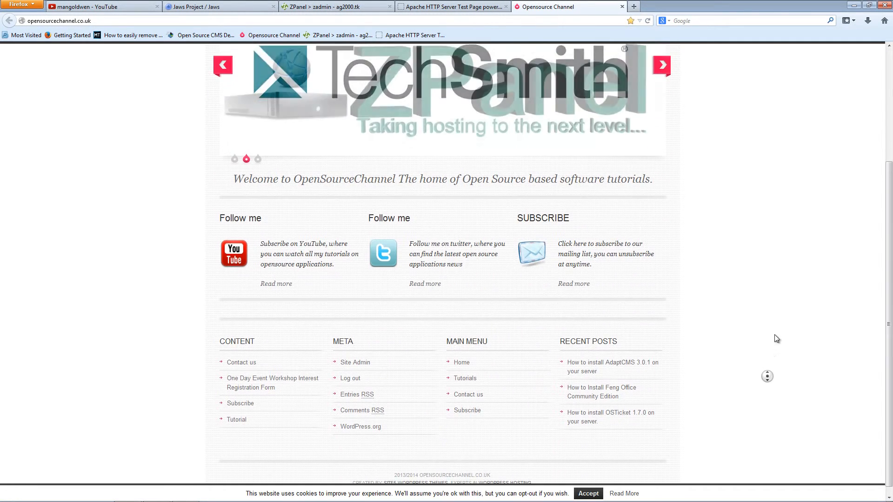
pyautogui.scroll(3)
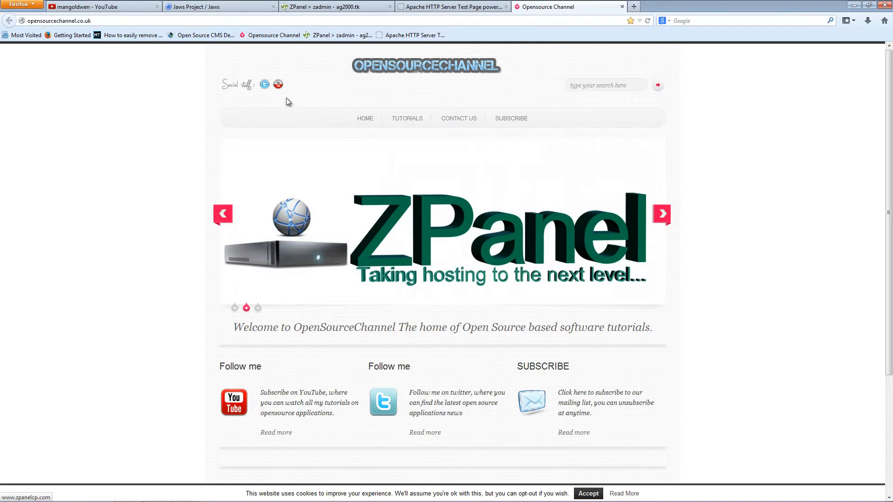
pyautogui.moveTo(277, 84)
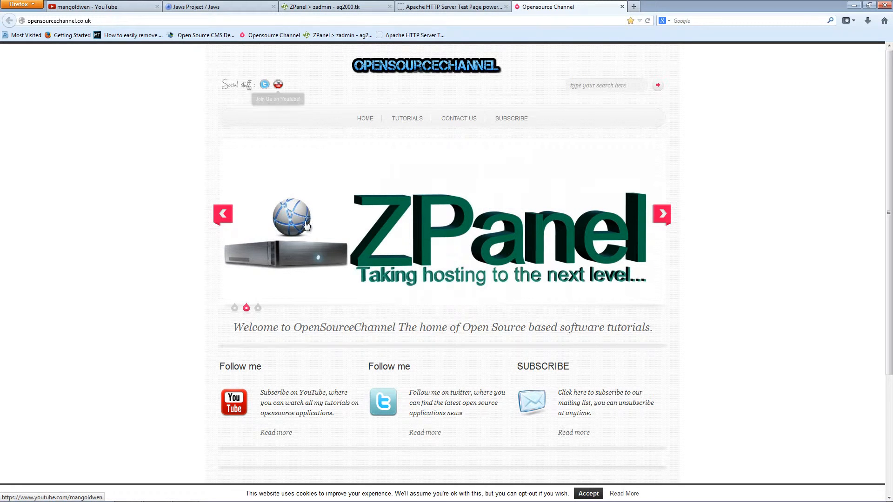
pyautogui.moveTo(363, 266)
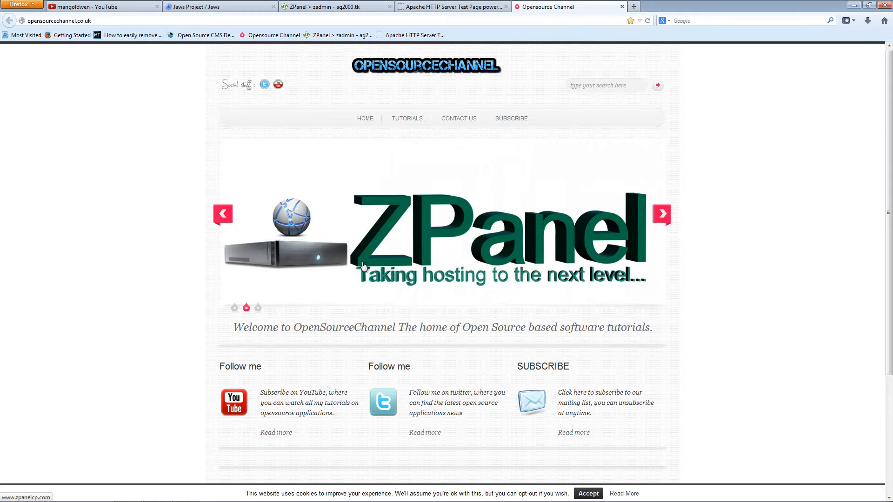
pyautogui.click(246, 308)
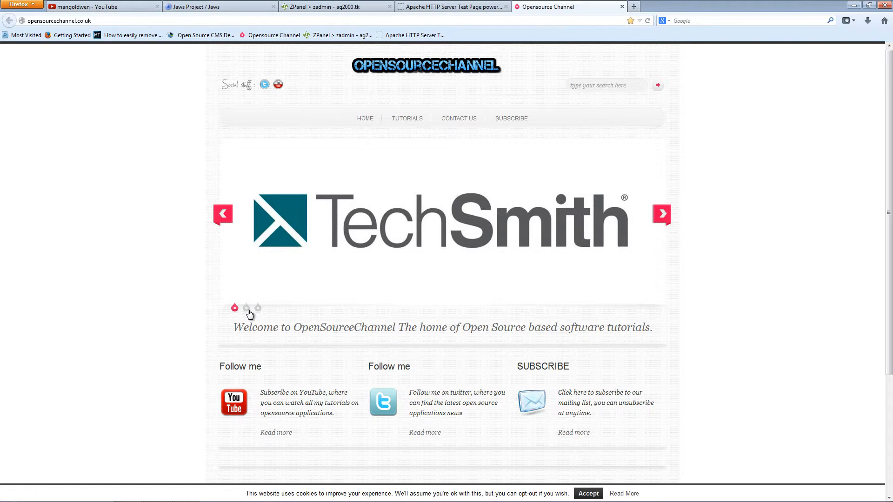
pyautogui.moveTo(117, 277)
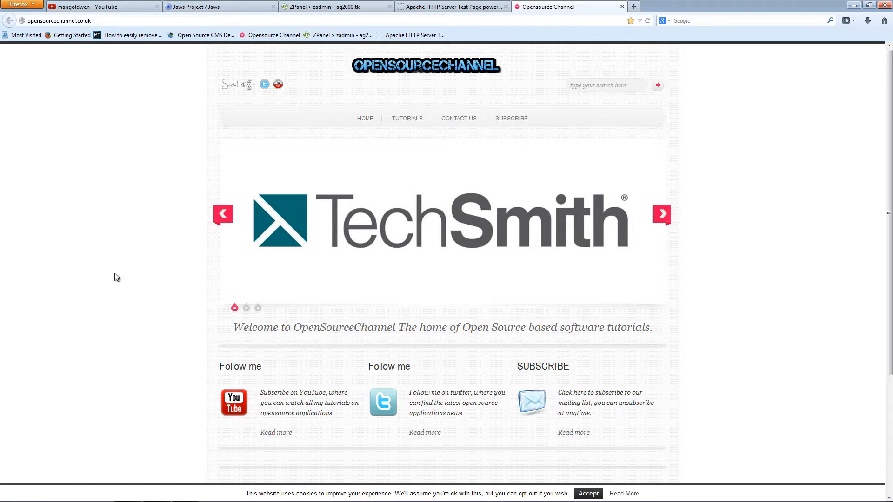
pyautogui.click(588, 494)
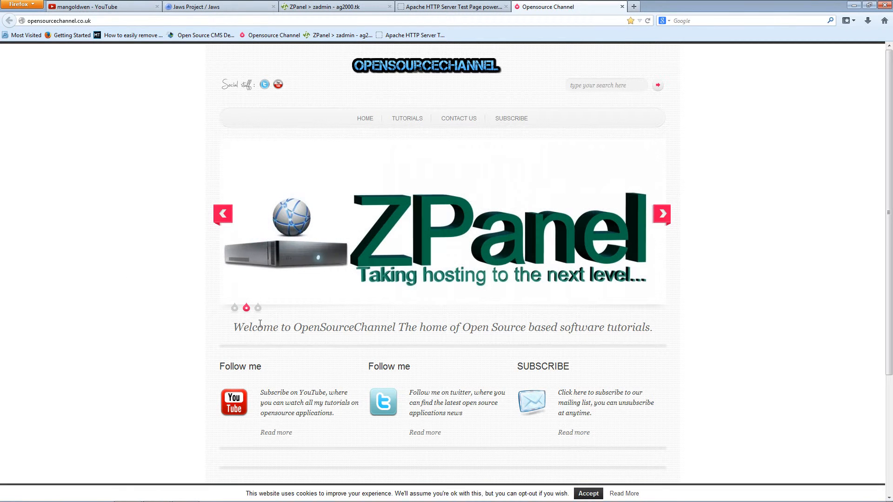
pyautogui.moveTo(236, 283)
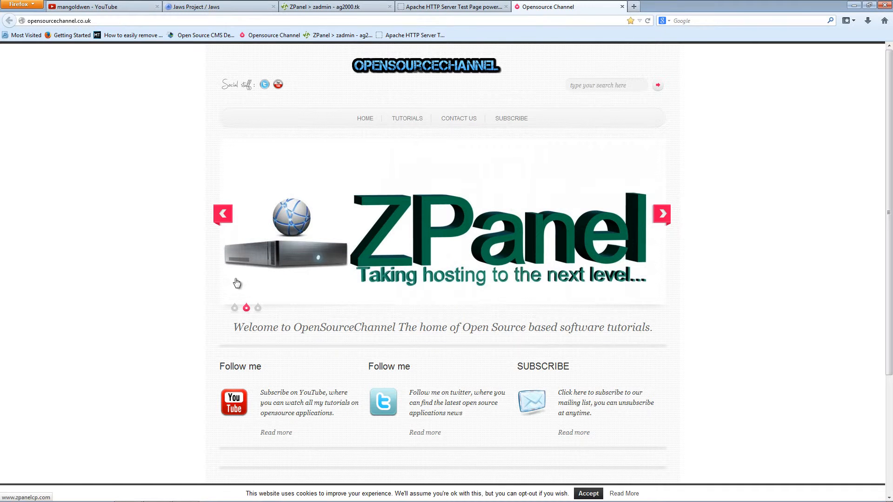
pyautogui.moveTo(218, 275)
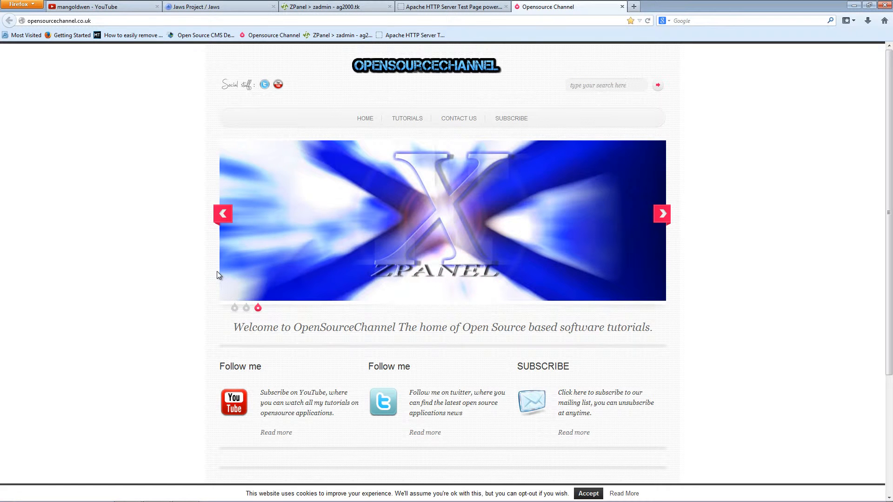
pyautogui.moveTo(525, 284)
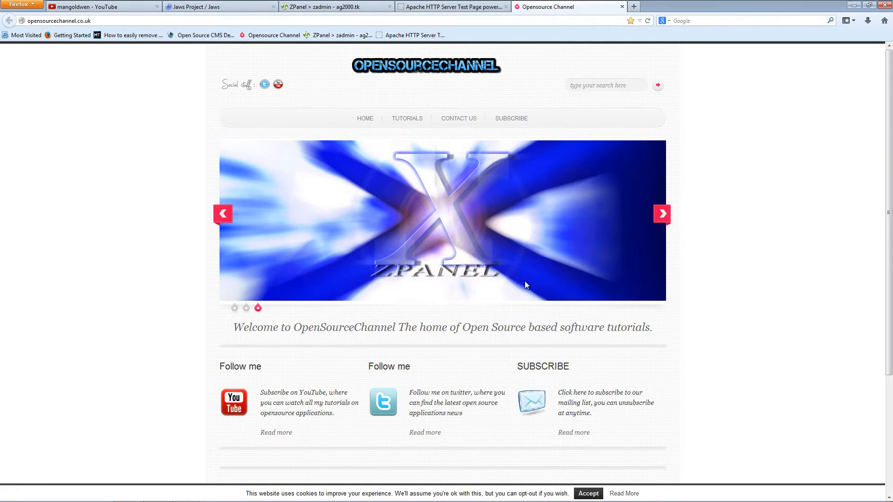
pyautogui.moveTo(762, 350)
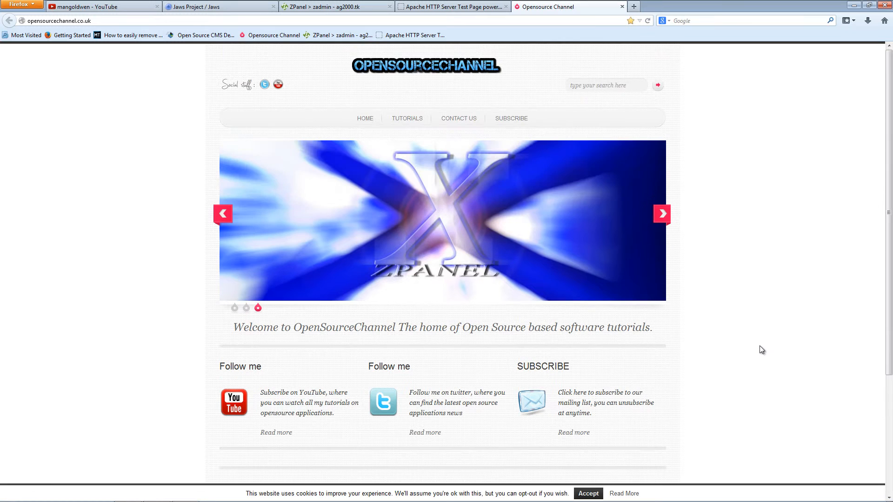
pyautogui.scroll(-3)
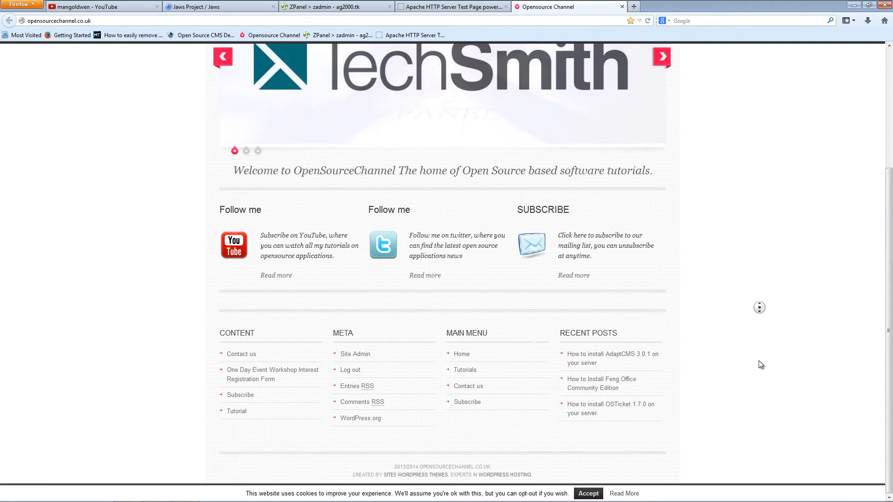
pyautogui.scroll(3)
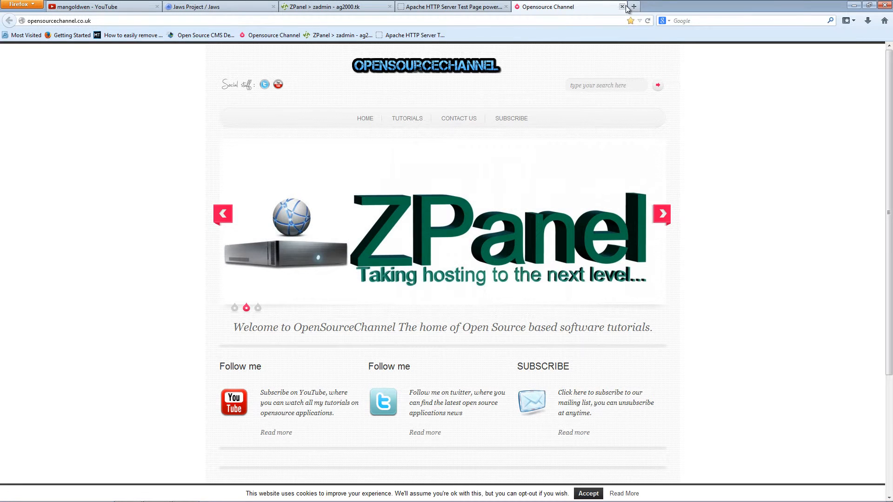
# - Close the OpenSourceChannel tab and return to the Jaws Project home page
pyautogui.click(623, 6)
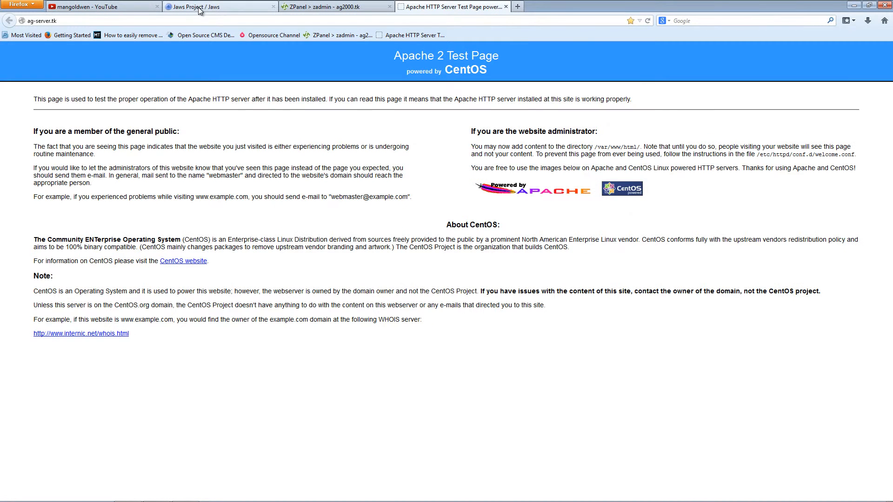
pyautogui.click(216, 6)
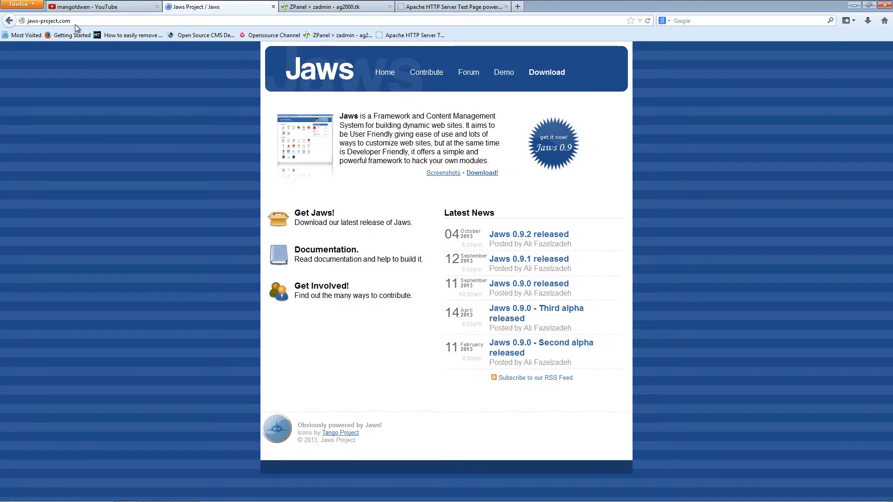
pyautogui.moveTo(223, 215)
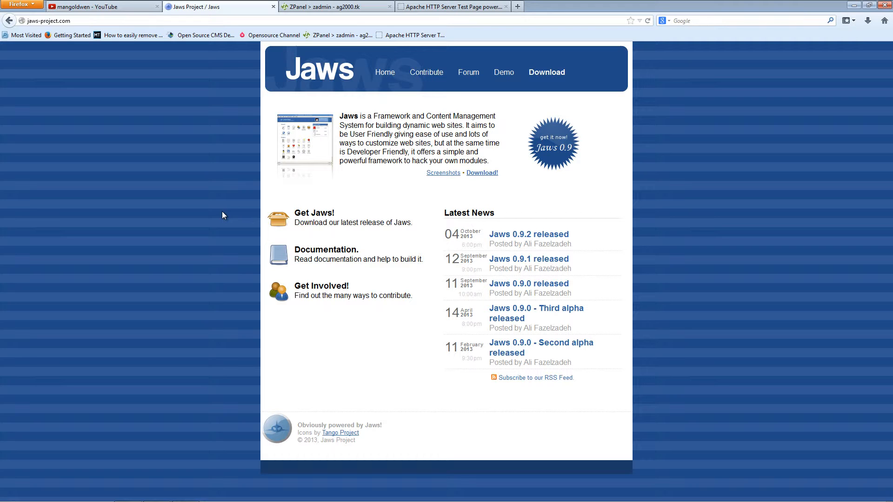
pyautogui.moveTo(234, 217)
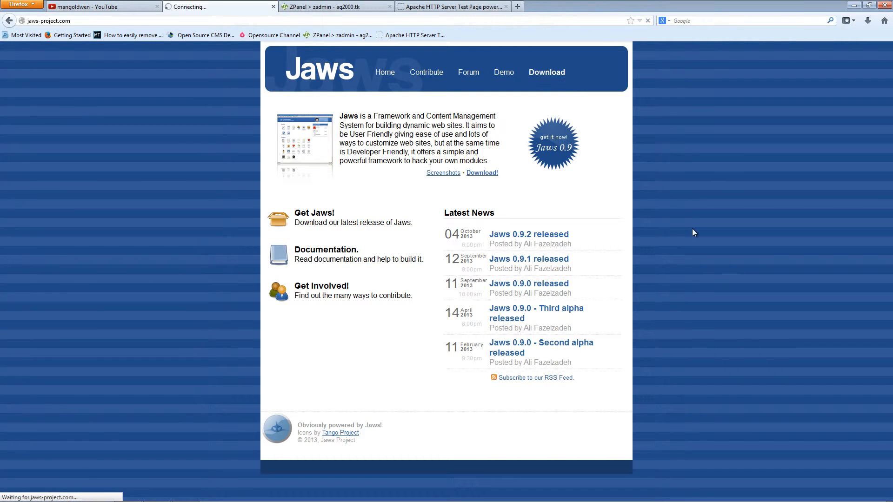
# - Save the jaws-complete-0.9.2.tar.gz package to disk from the Jaws download page
pyautogui.click(545, 73)
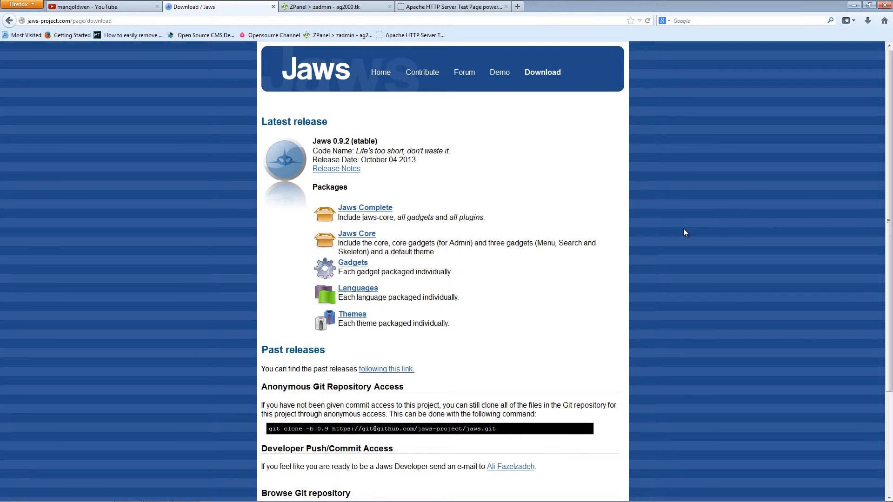
pyautogui.moveTo(347, 211)
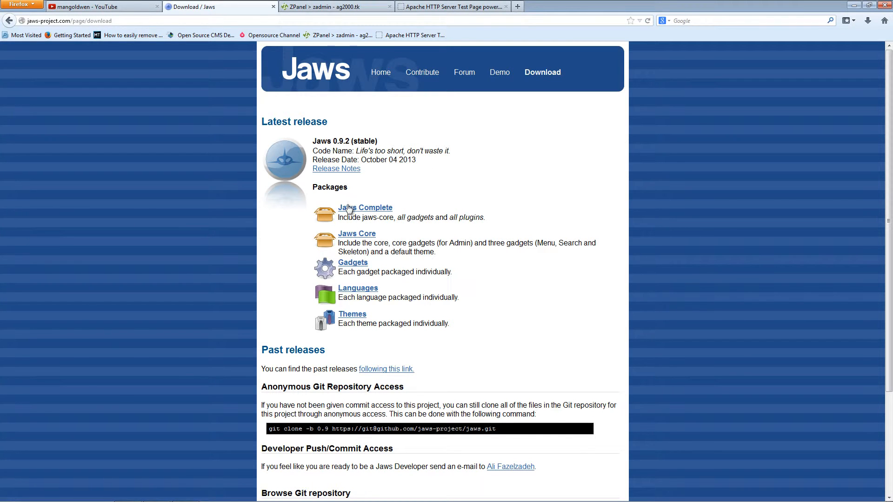
pyautogui.moveTo(365, 207)
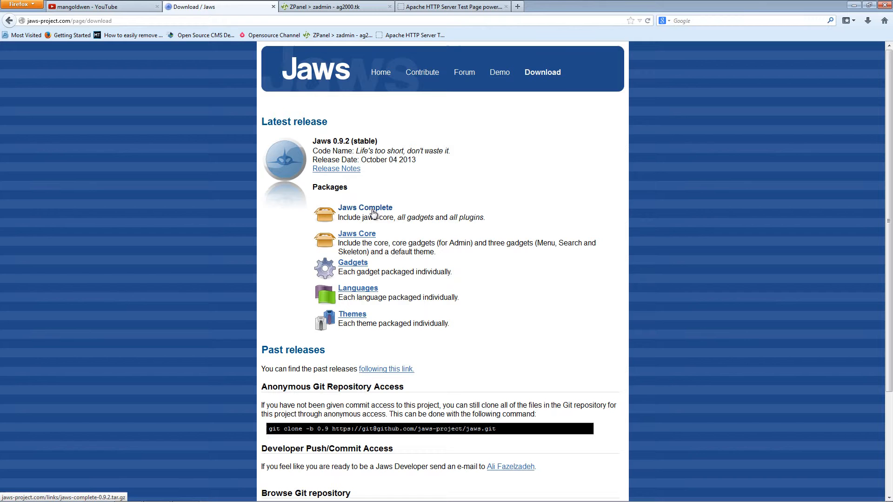
pyautogui.click(364, 208)
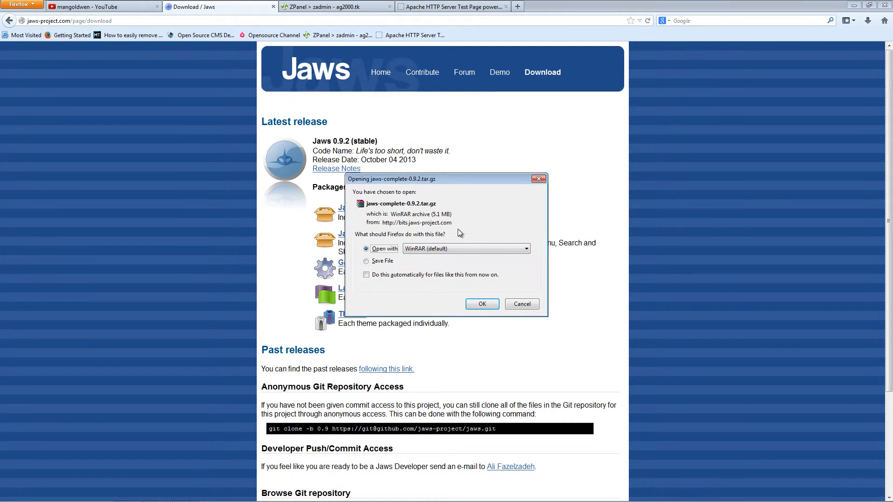
pyautogui.click(366, 261)
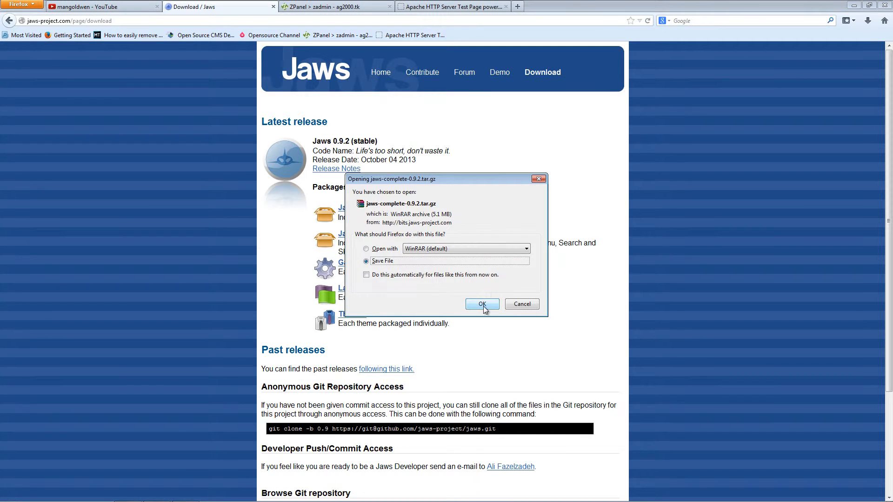
pyautogui.click(482, 304)
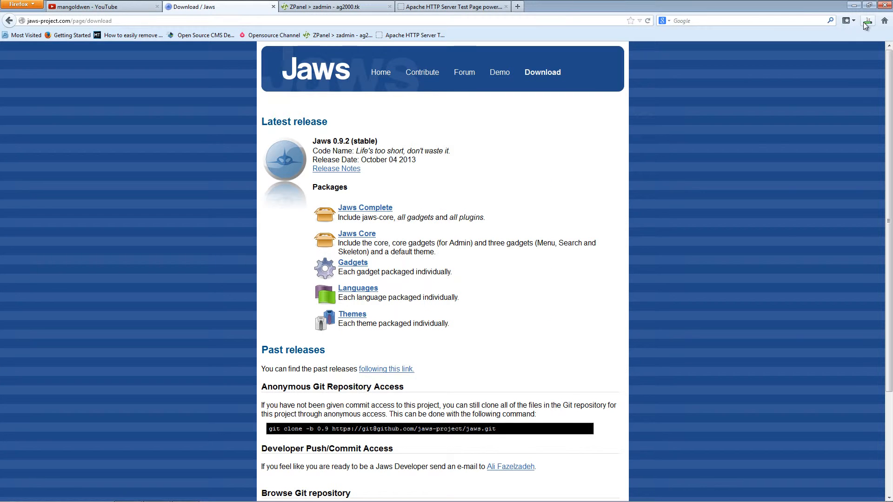
# - Open the Downloads folder containing jaws-complete-0.9.2.tar.gz from the downloads Library
pyautogui.click(868, 20)
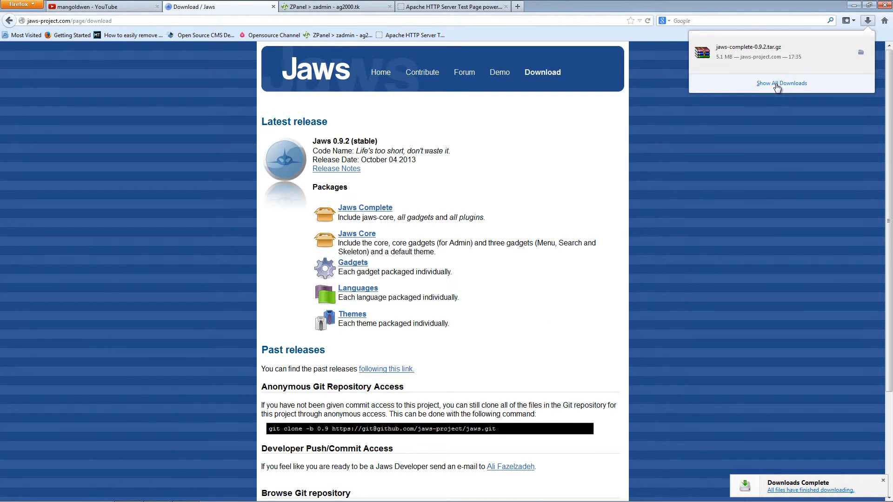
pyautogui.click(782, 83)
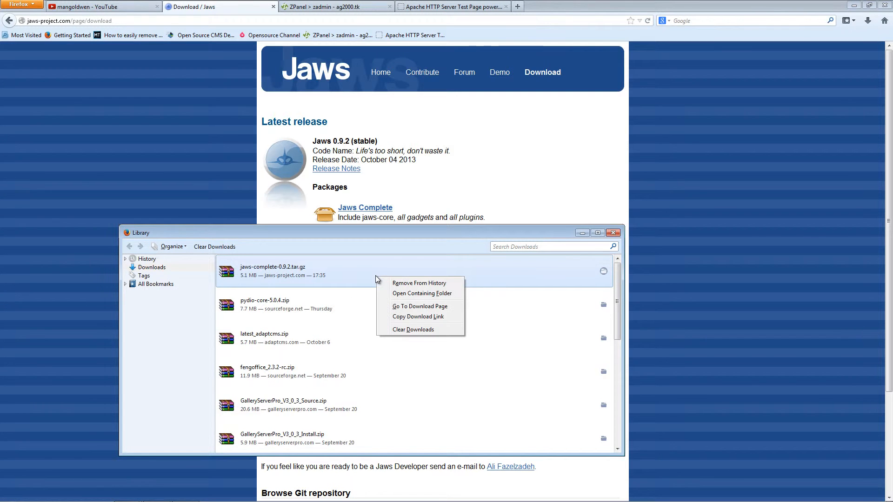
pyautogui.click(399, 296)
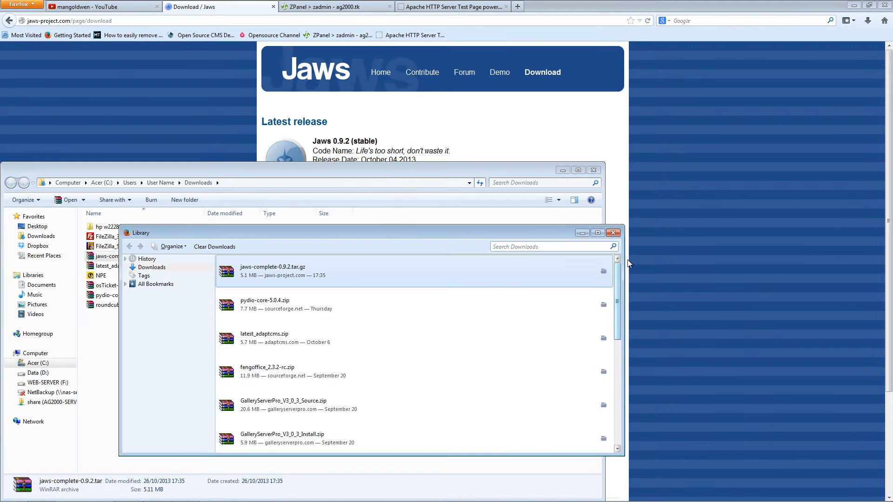
pyautogui.click(614, 232)
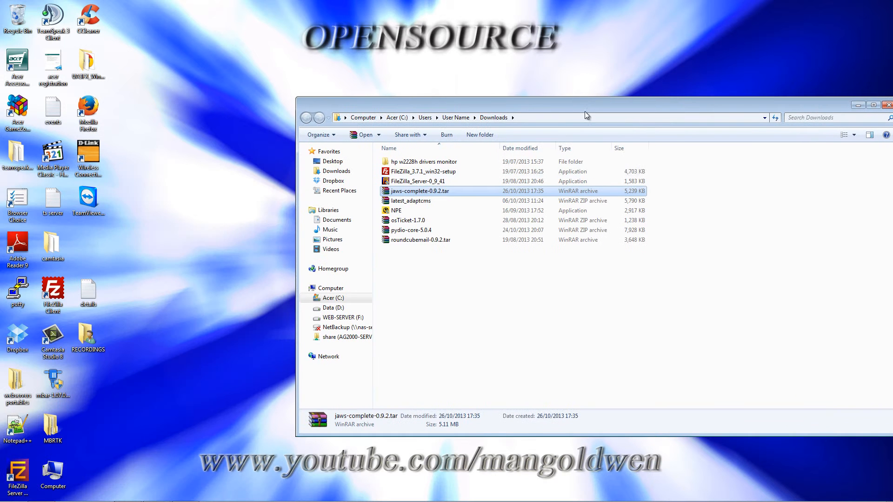
# - Open the Jaws archive in WinRAR and create a desktop folder named temp
pyautogui.doubleClick(419, 191)
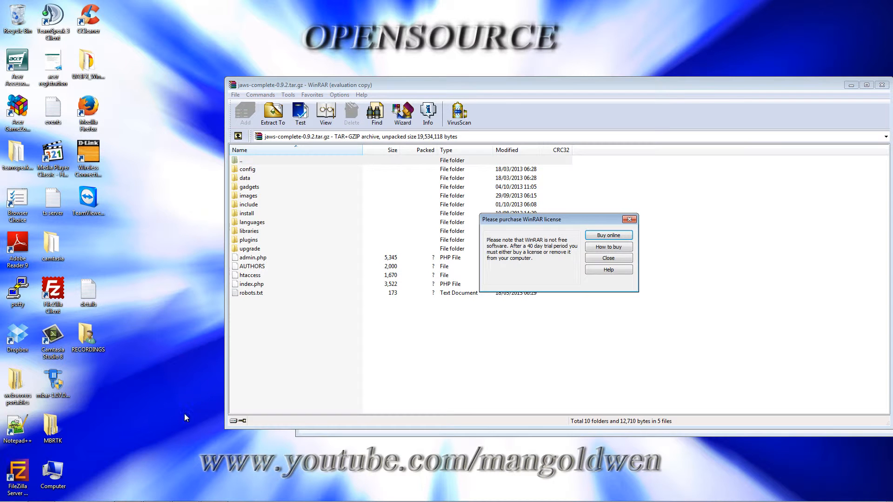
pyautogui.click(608, 258)
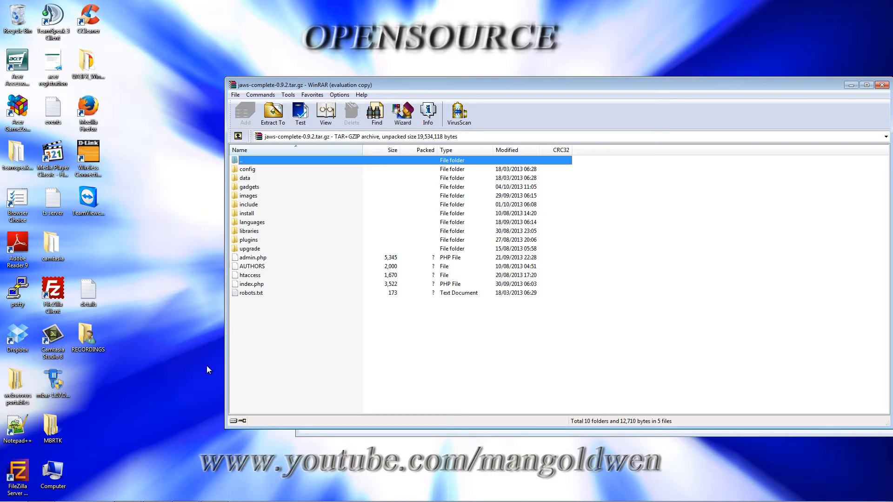
pyautogui.rightClick(208, 369)
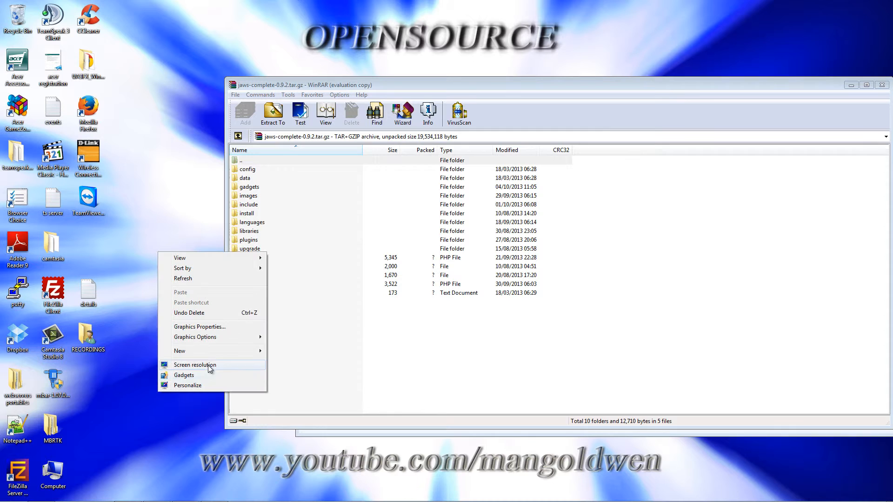
pyautogui.click(180, 350)
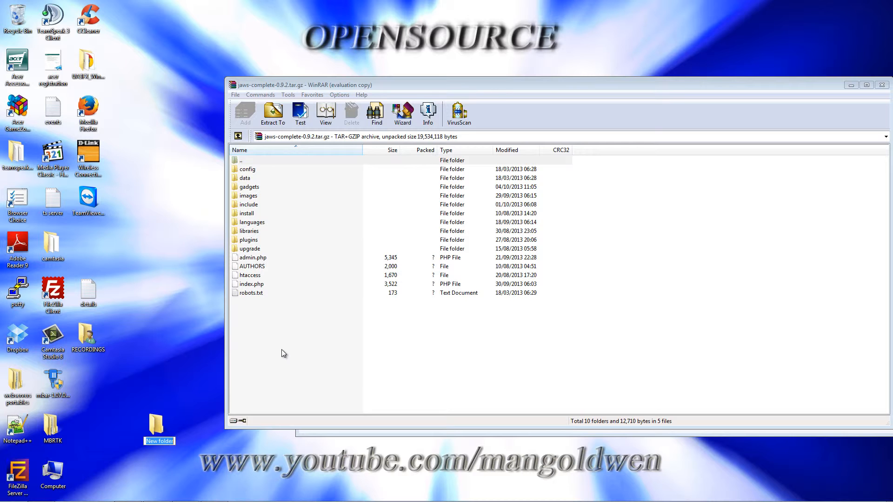
pyautogui.write('temp')
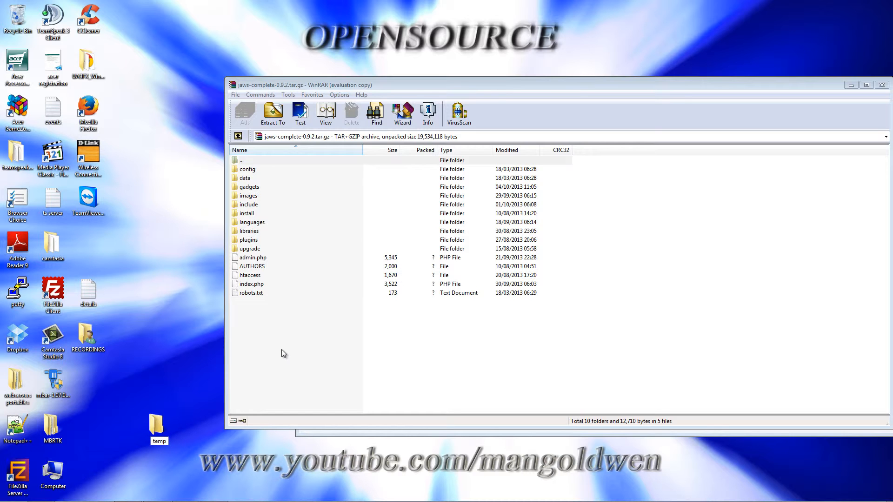
# - Extract the archive contents into the temp folder and close WinRAR
pyautogui.doubleClick(158, 426)
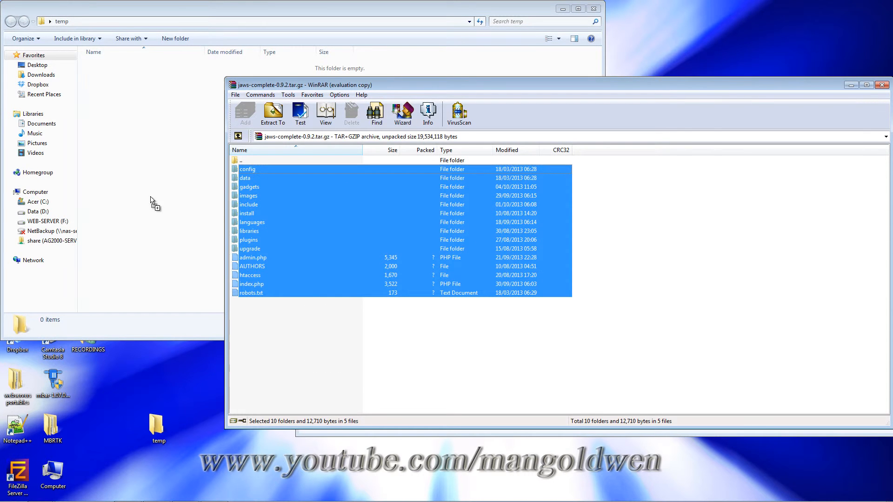
pyautogui.click(273, 113)
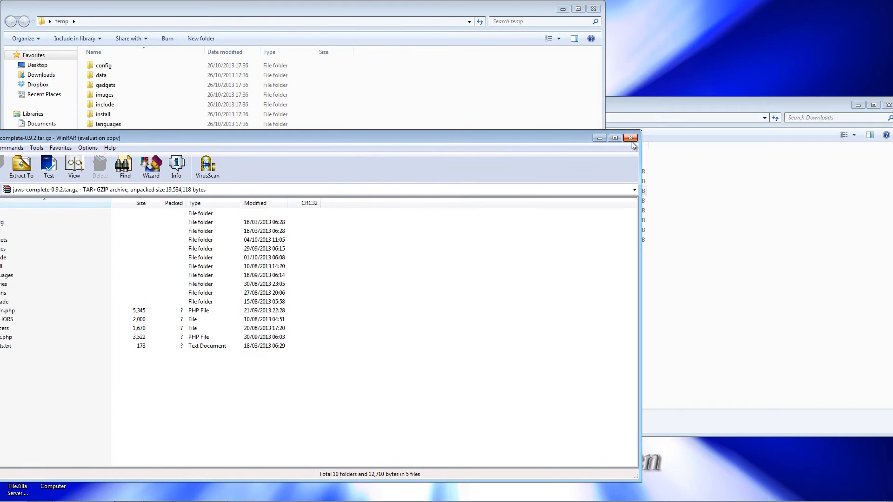
pyautogui.click(630, 138)
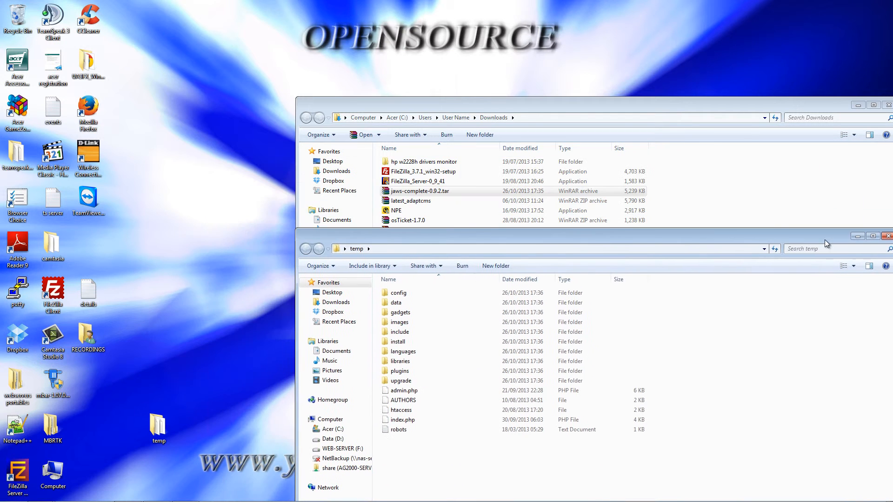
pyautogui.click(419, 191)
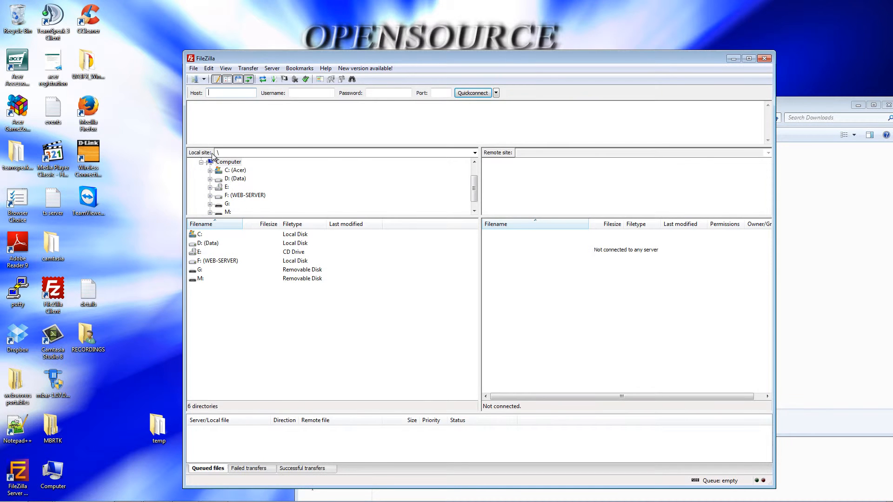
pyautogui.moveTo(250, 183)
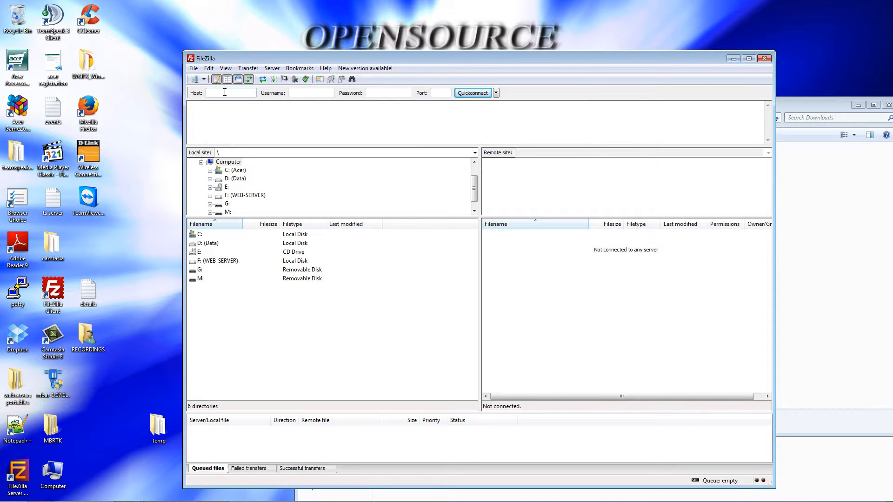
# - Quickconnect to ag2000.tk as zadmin and open the remote public_html folder
pyautogui.click(231, 93)
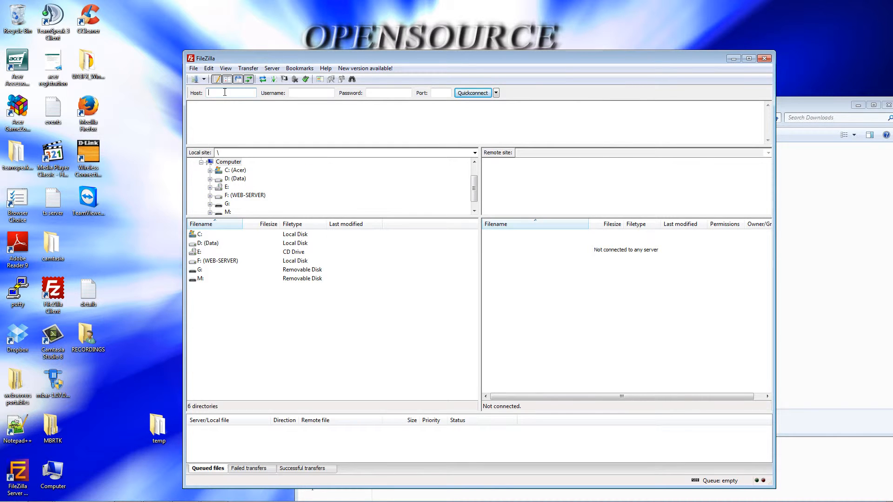
pyautogui.write('ag')
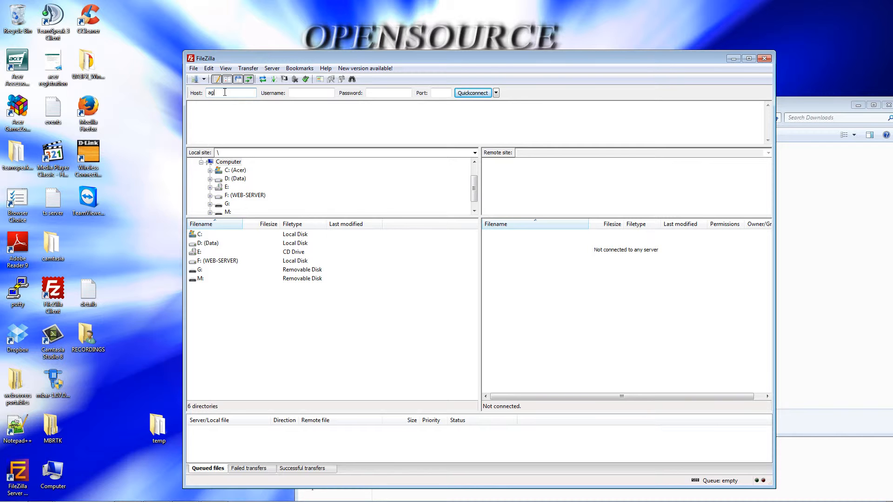
pyautogui.write('2000.tk')
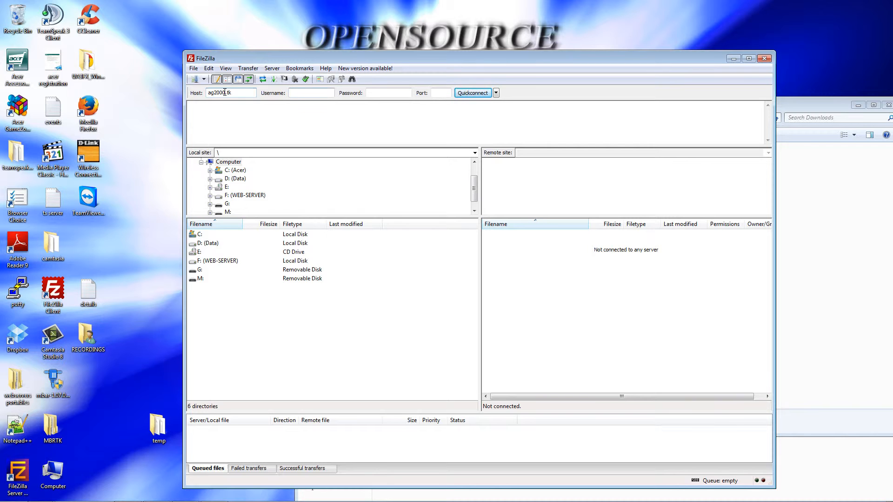
pyautogui.write('zadmin')
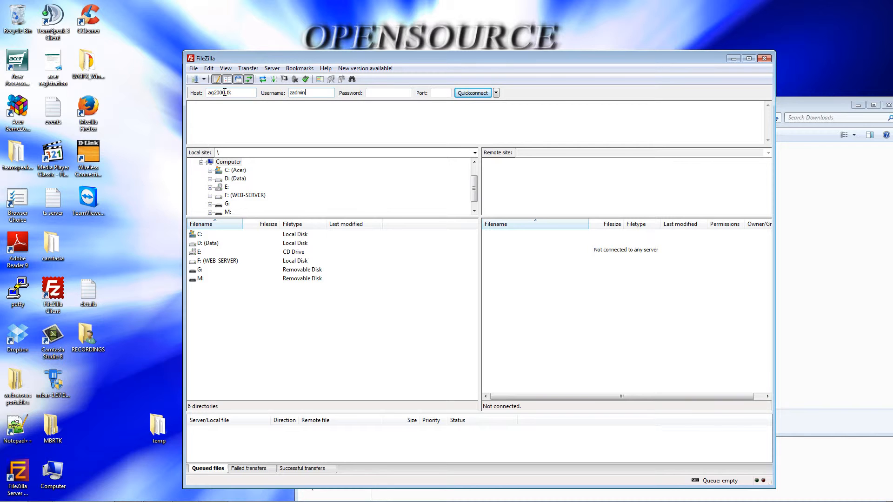
pyautogui.write('••')
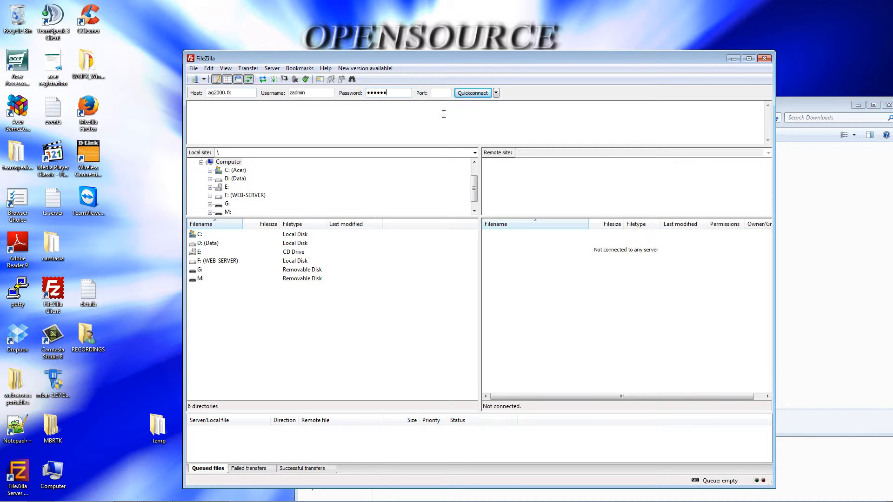
pyautogui.click(471, 93)
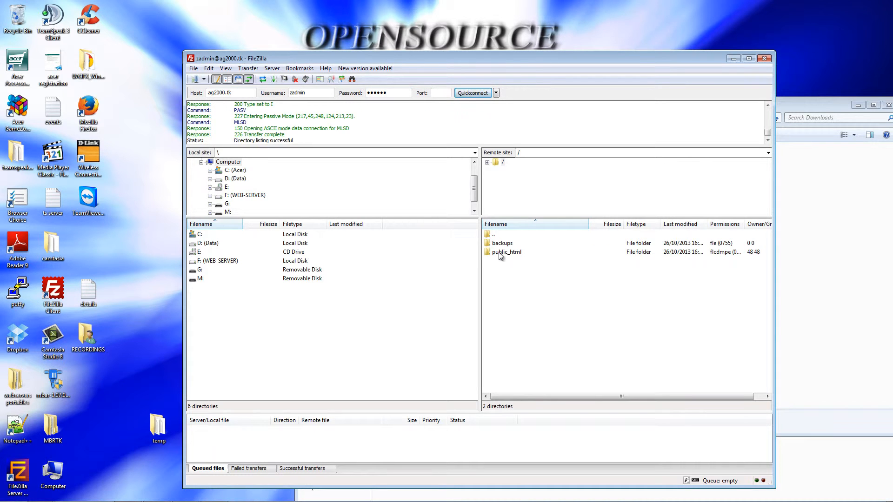
pyautogui.doubleClick(506, 252)
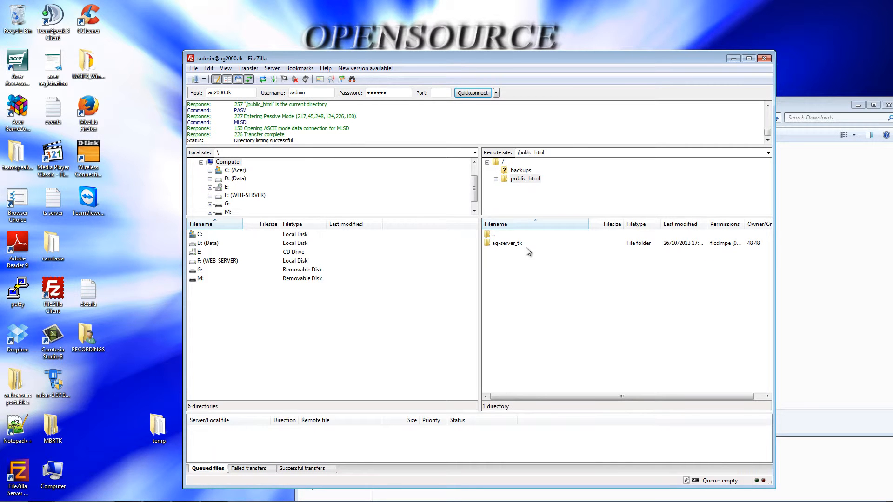
pyautogui.moveTo(427, 67)
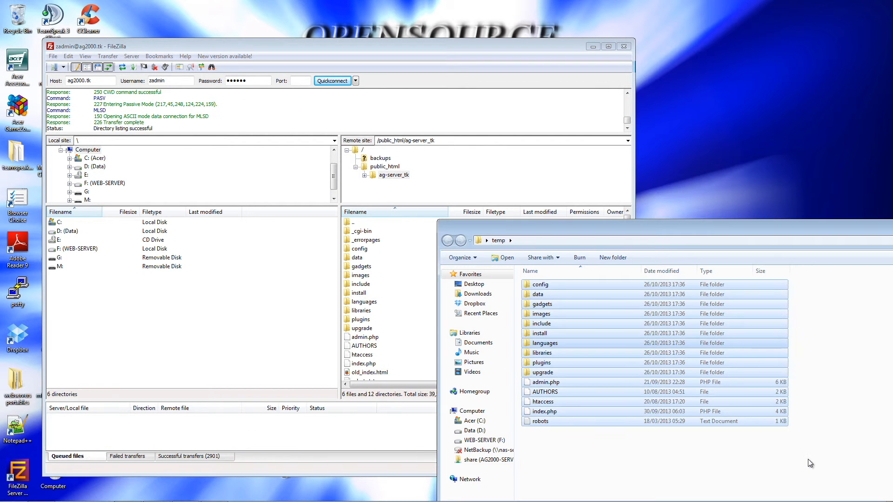
# - After uploading, close the temp folder window and bring Firefox back to the front
pyautogui.click(544, 343)
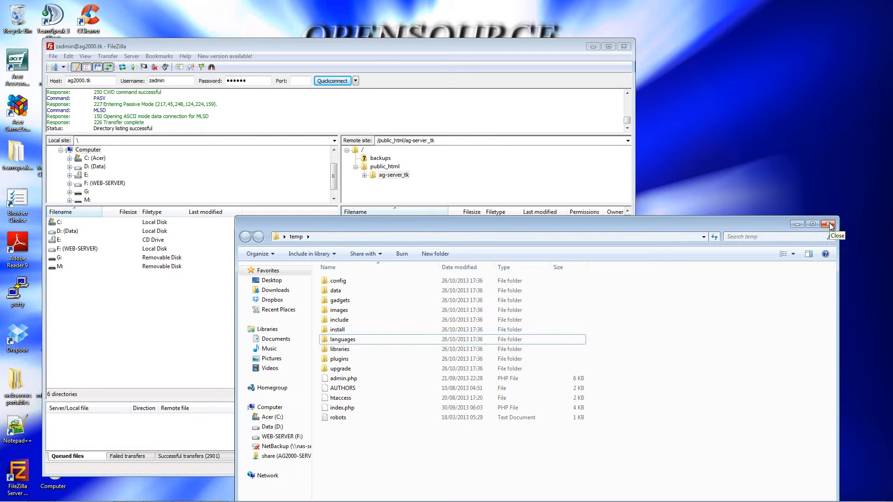
pyautogui.click(829, 224)
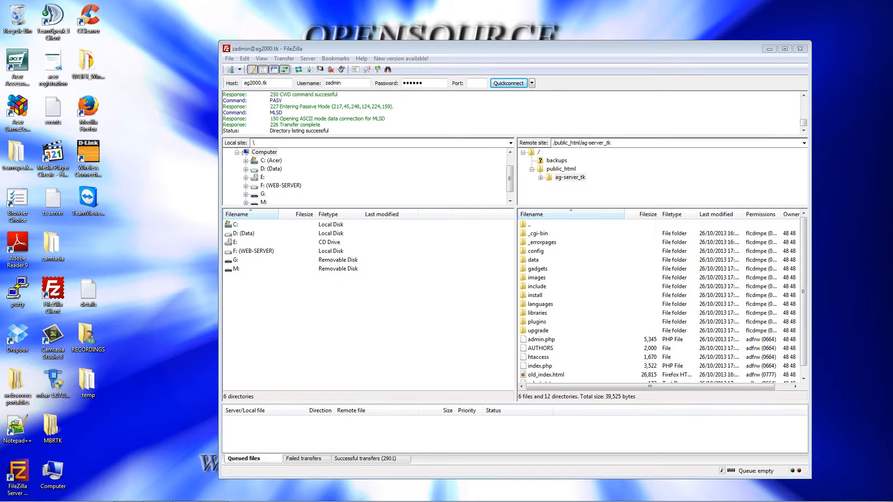
pyautogui.click(127, 493)
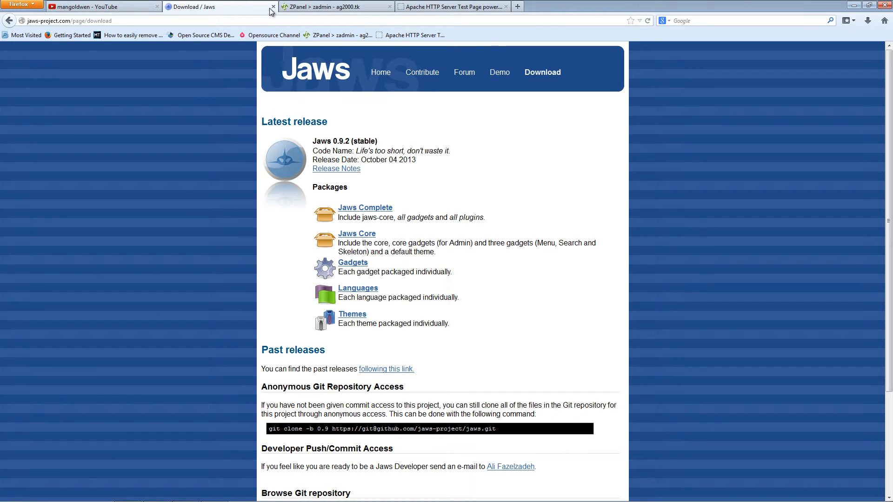
# - Enable logging the installation to a file on the Jaws installer's Introduction page
pyautogui.click(450, 6)
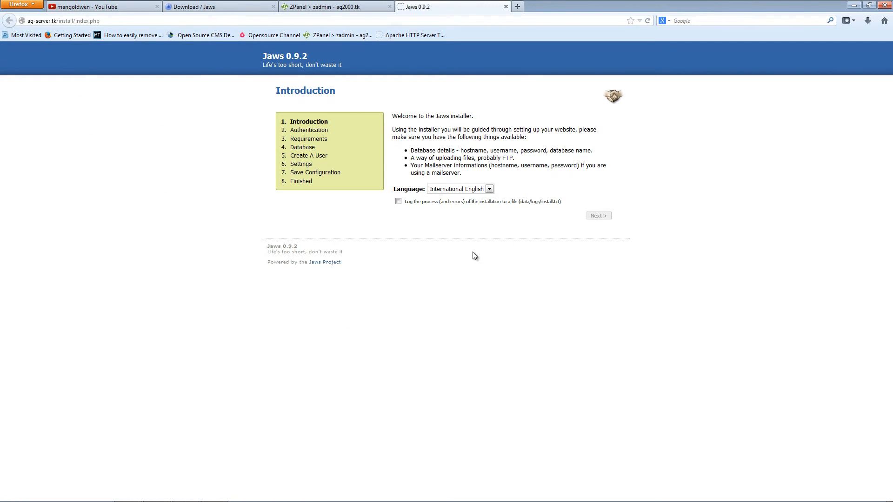
pyautogui.moveTo(296, 223)
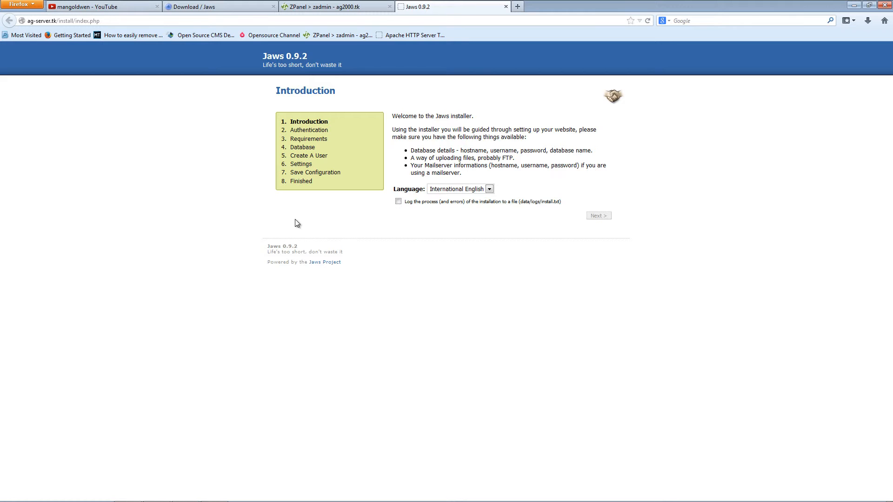
pyautogui.moveTo(300, 227)
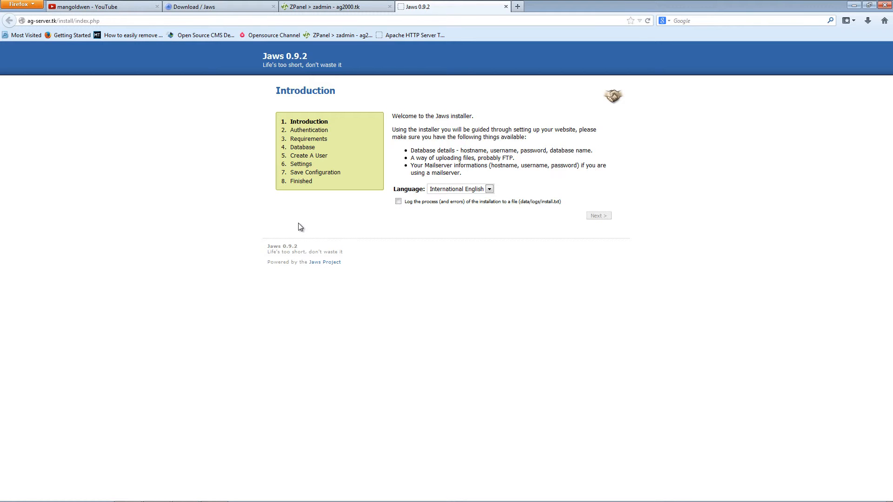
pyautogui.moveTo(487, 239)
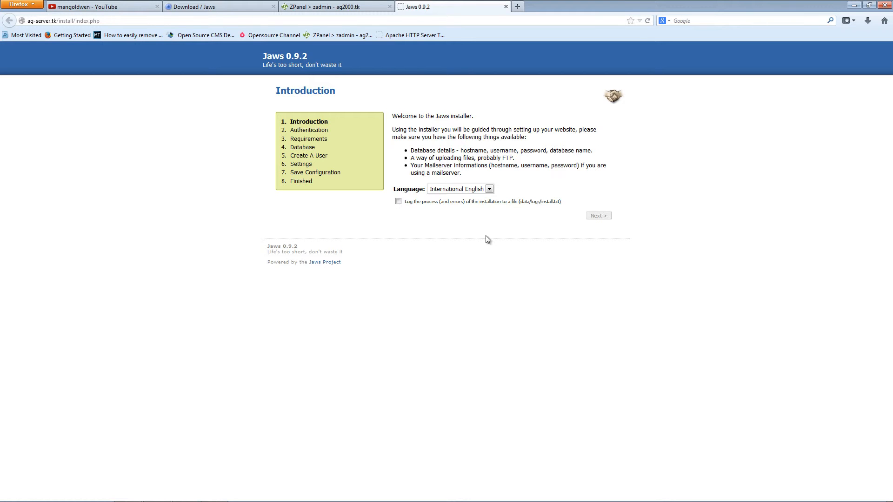
pyautogui.moveTo(446, 216)
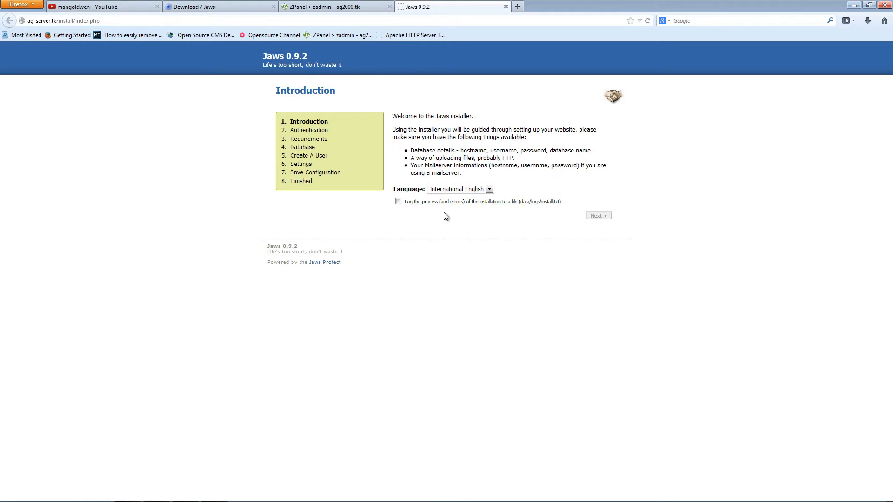
pyautogui.click(398, 200)
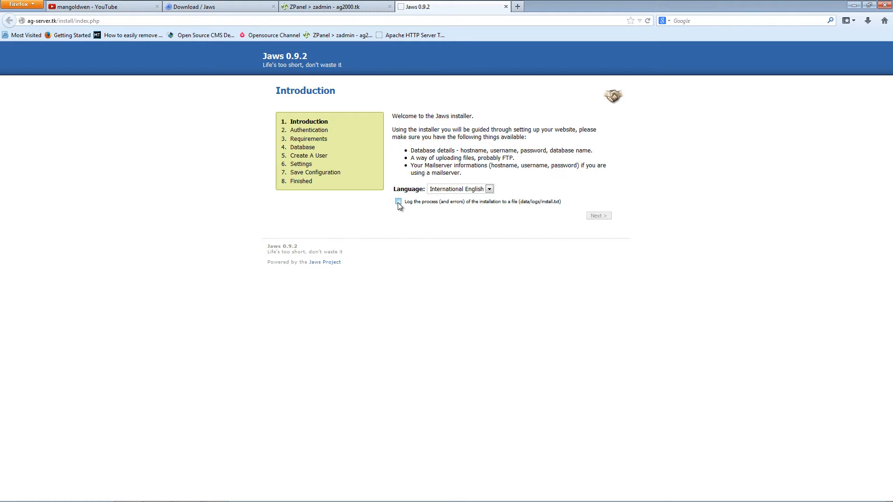
pyautogui.click(398, 202)
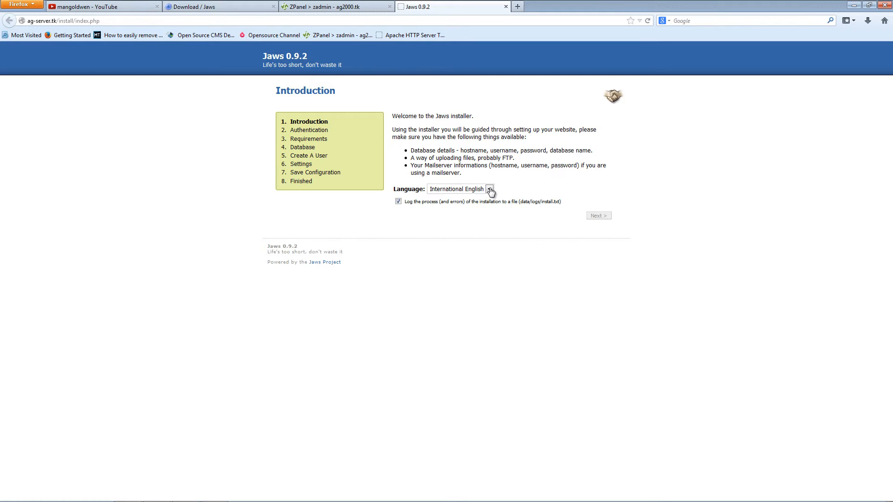
pyautogui.moveTo(489, 197)
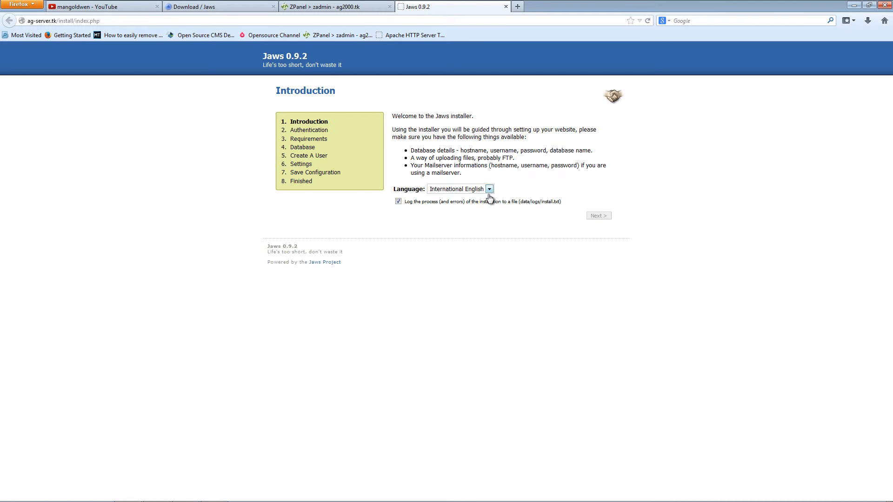
pyautogui.moveTo(253, 37)
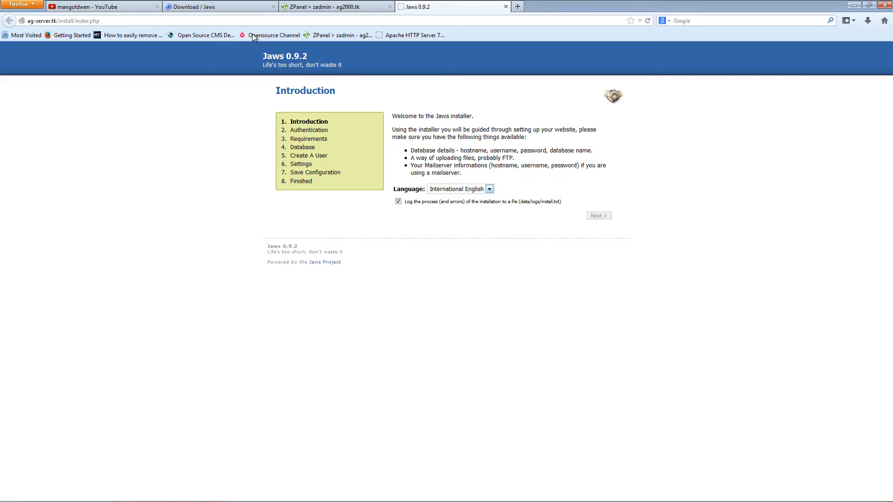
pyautogui.click(336, 7)
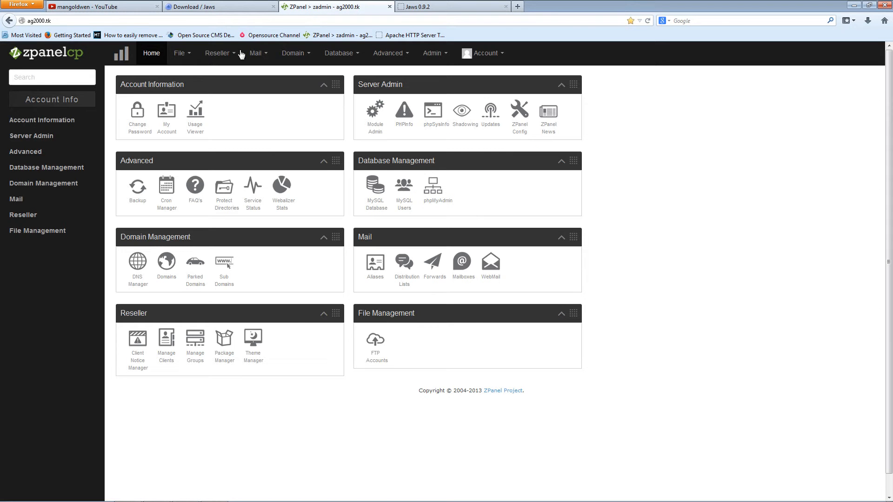
pyautogui.click(220, 7)
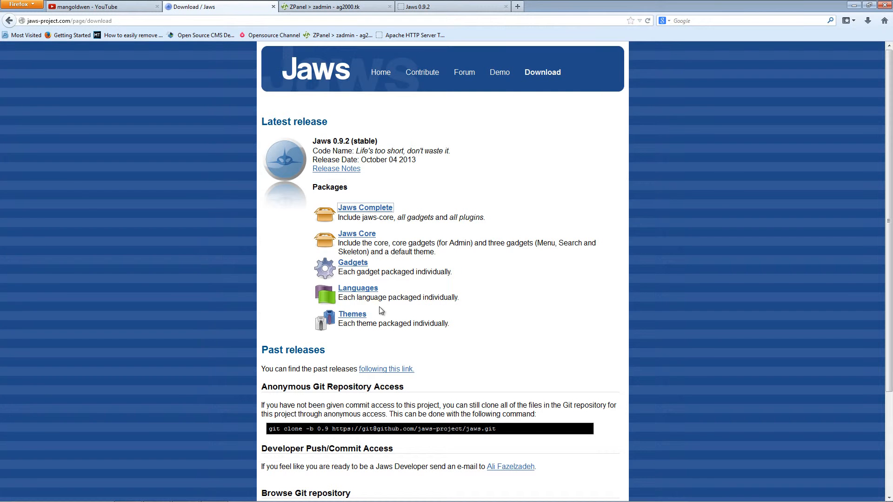
pyautogui.moveTo(360, 317)
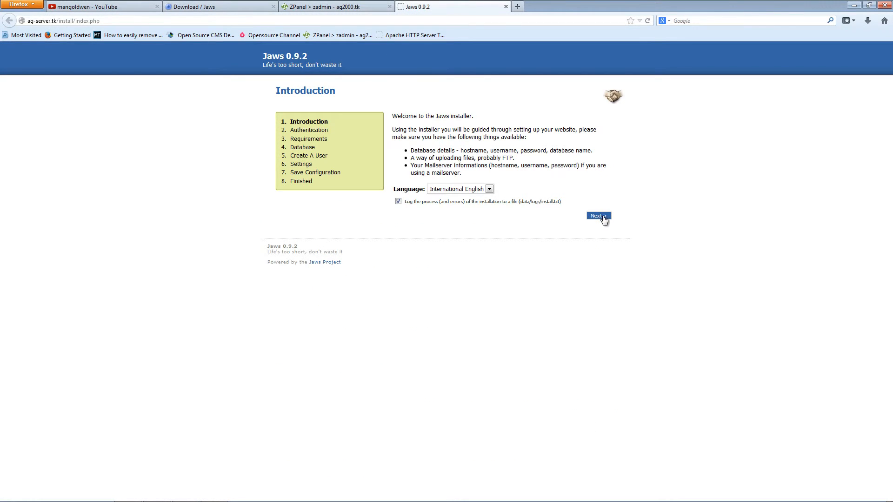
# - Advance to the Authentication step and copy the verification key code
pyautogui.click(598, 216)
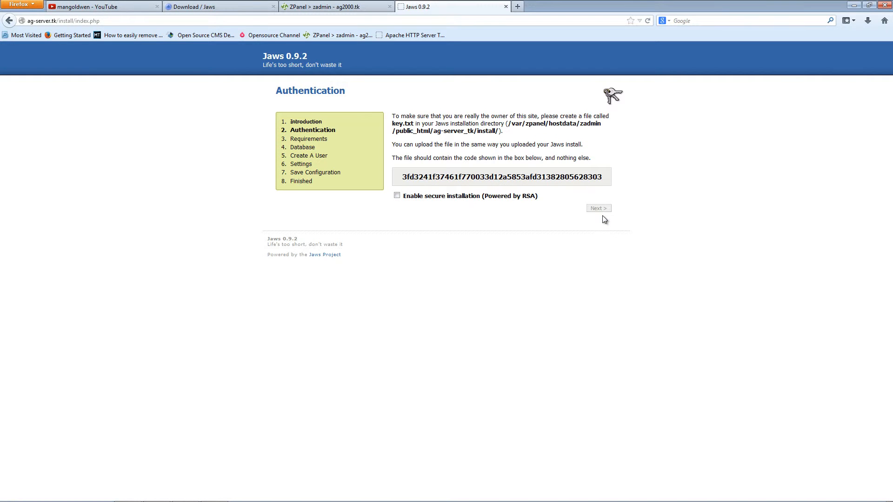
pyautogui.moveTo(413, 177)
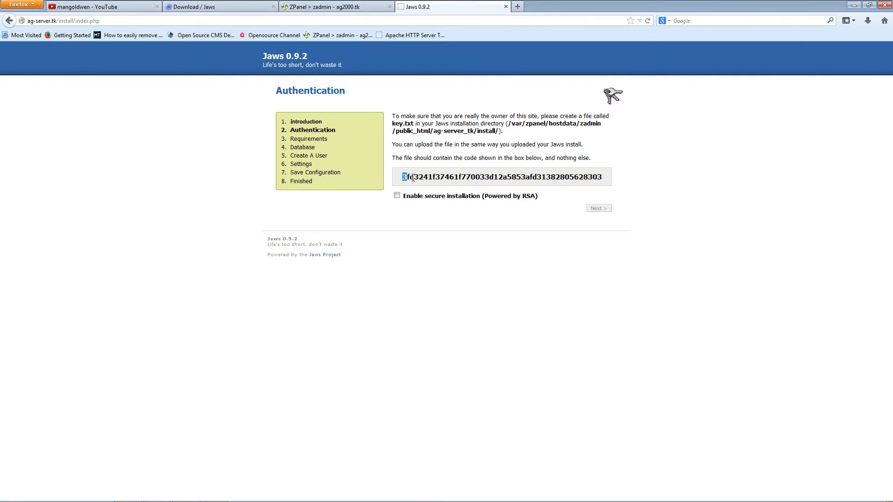
pyautogui.tripleClick(501, 177)
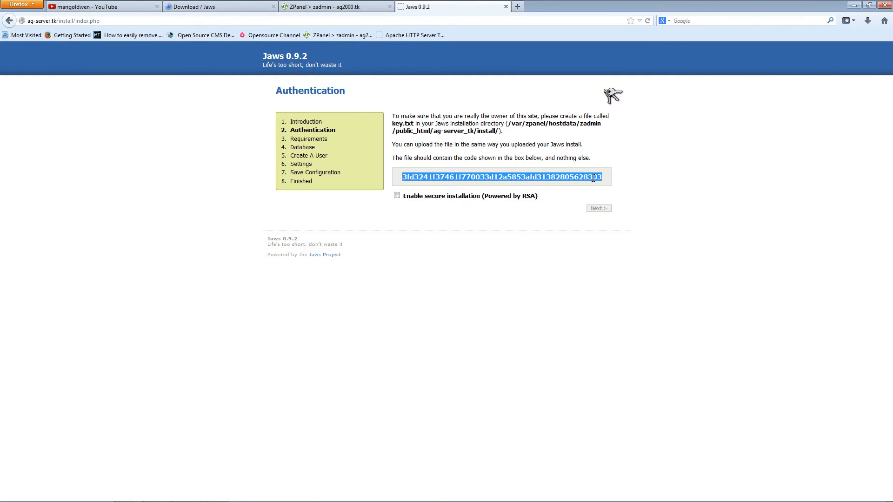
pyautogui.rightClick(594, 177)
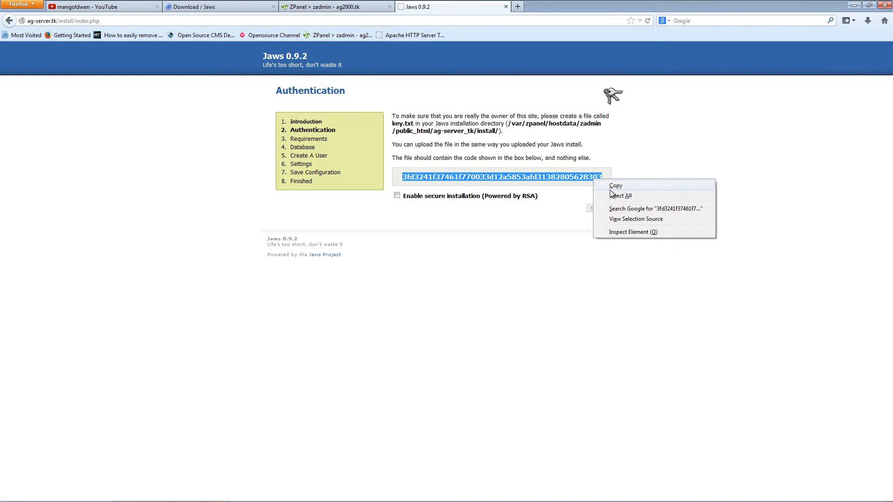
pyautogui.click(615, 186)
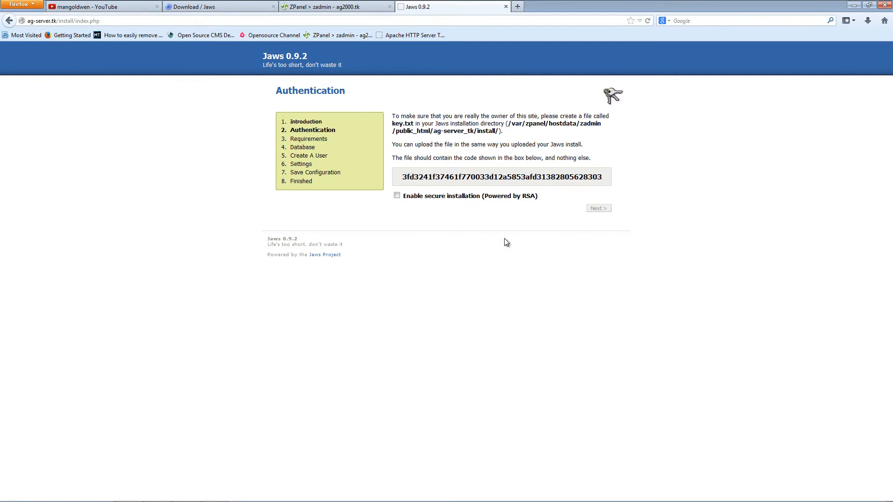
pyautogui.moveTo(484, 132)
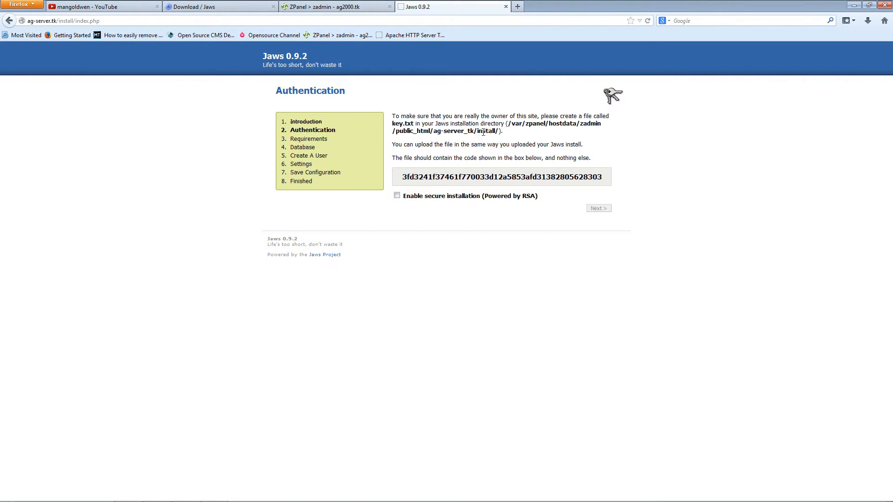
pyautogui.moveTo(842, 11)
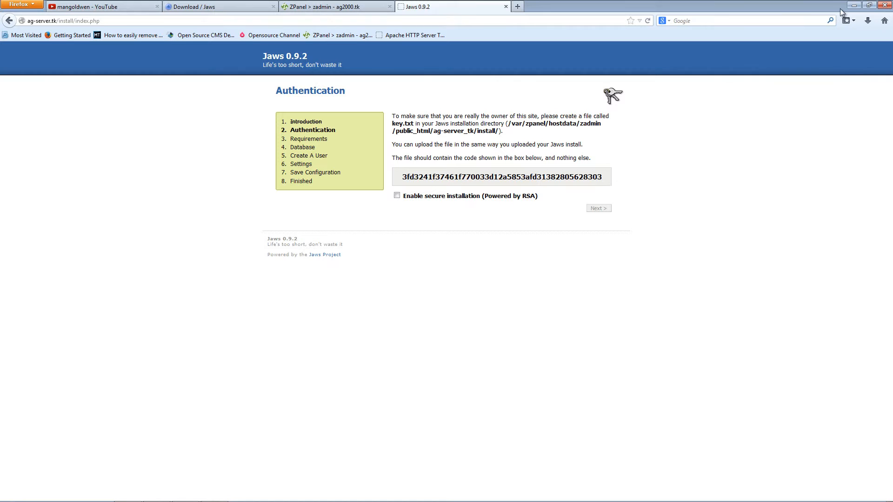
pyautogui.moveTo(815, 34)
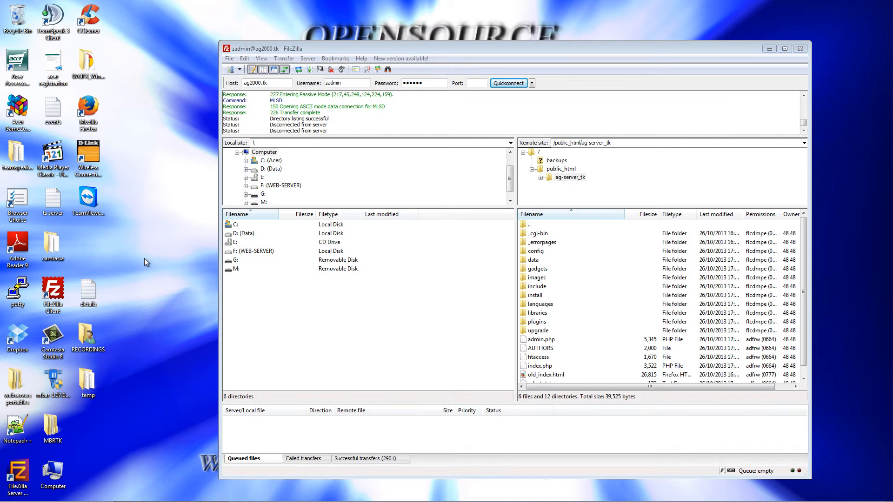
# - Create a desktop key text file holding the pasted code, then open the server's install folder
pyautogui.rightClick(145, 262)
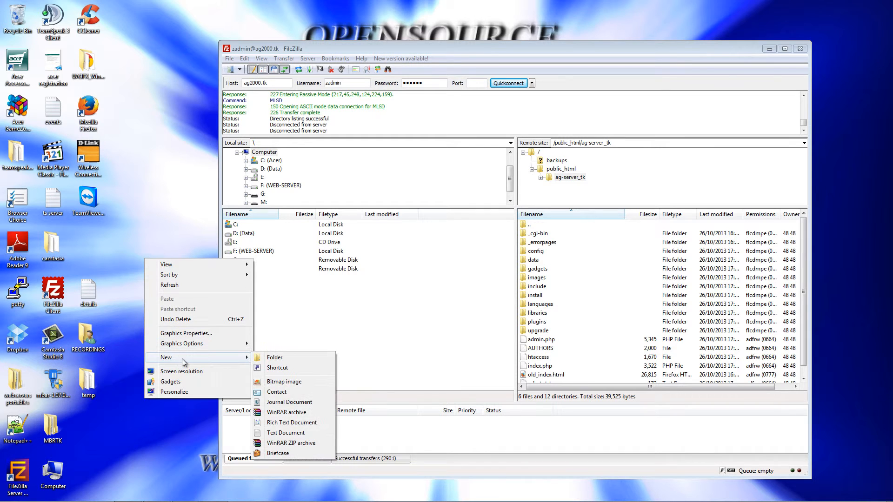
pyautogui.moveTo(285, 433)
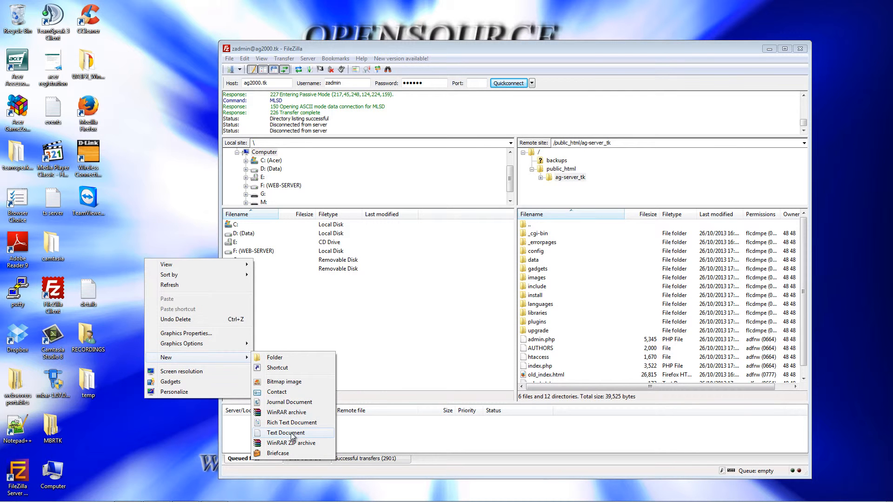
pyautogui.click(286, 433)
pyautogui.write('key')
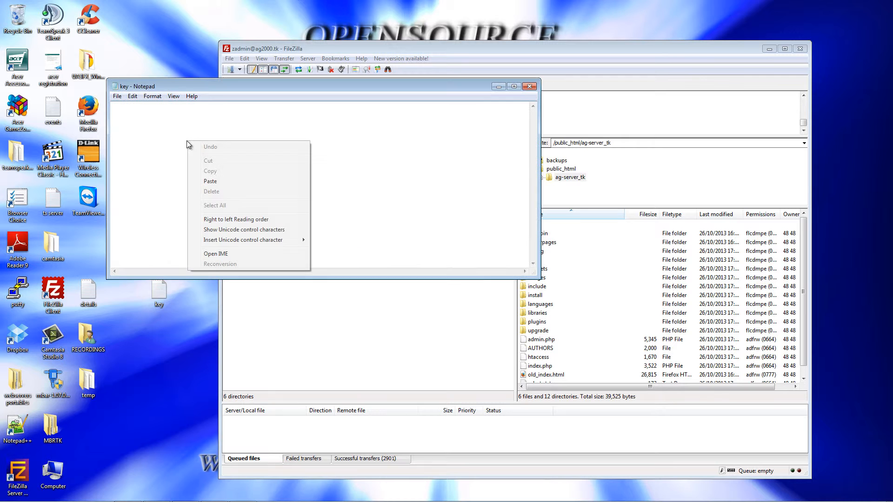
pyautogui.click(209, 181)
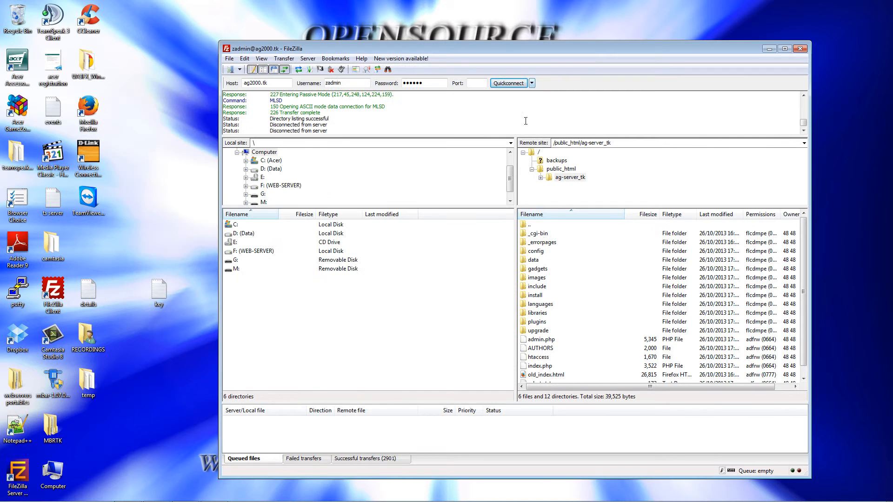
pyautogui.click(536, 295)
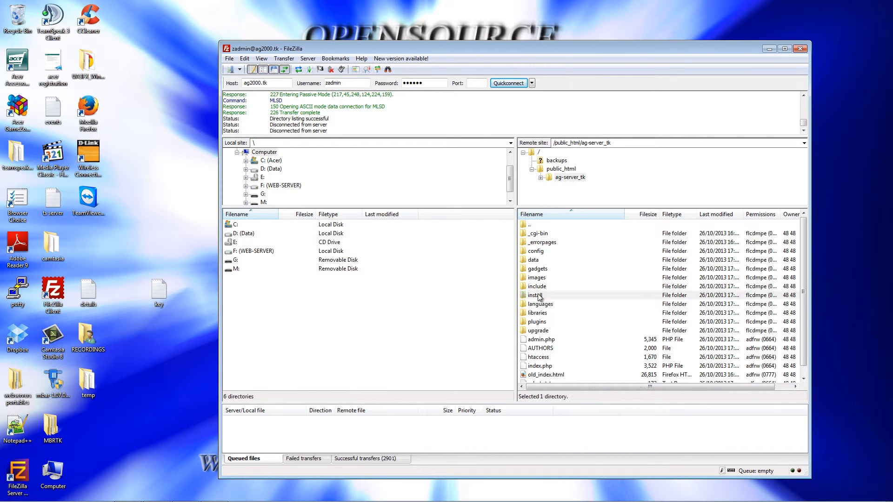
pyautogui.doubleClick(536, 295)
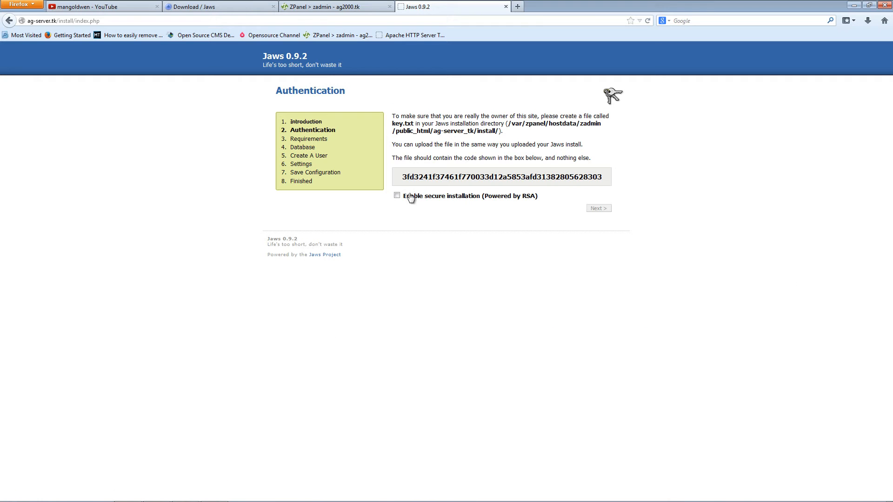
# - Enable secure installation, pass the Requirements check to reach Database, then switch to ZPanel
pyautogui.click(396, 196)
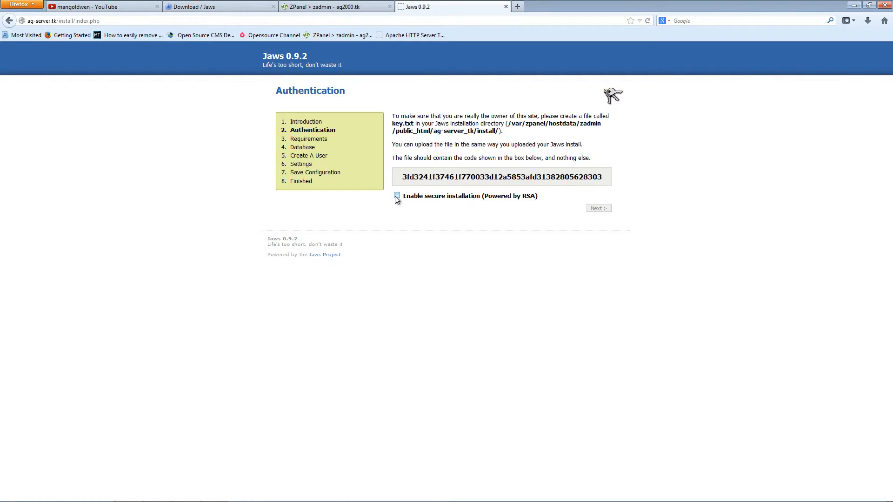
pyautogui.click(396, 195)
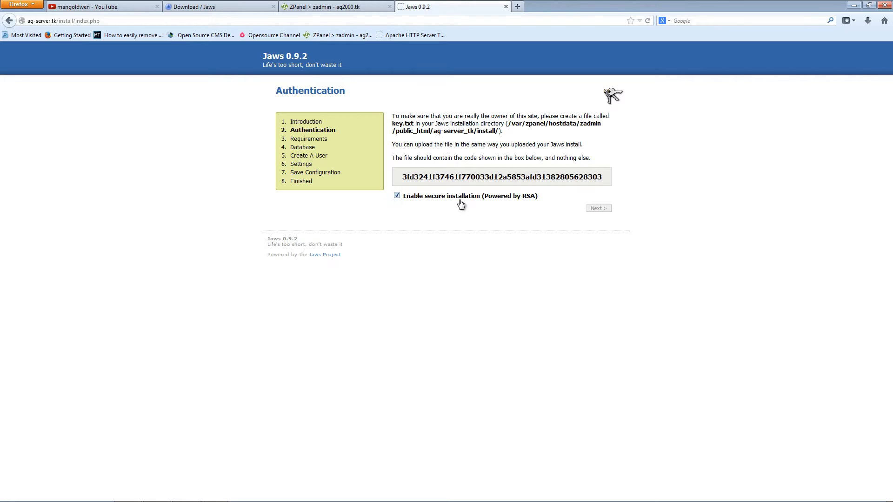
pyautogui.moveTo(598, 208)
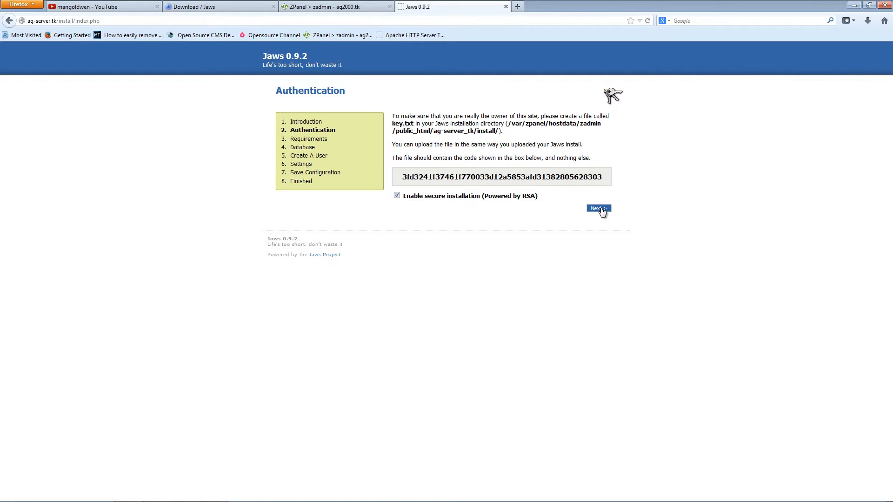
pyautogui.click(598, 208)
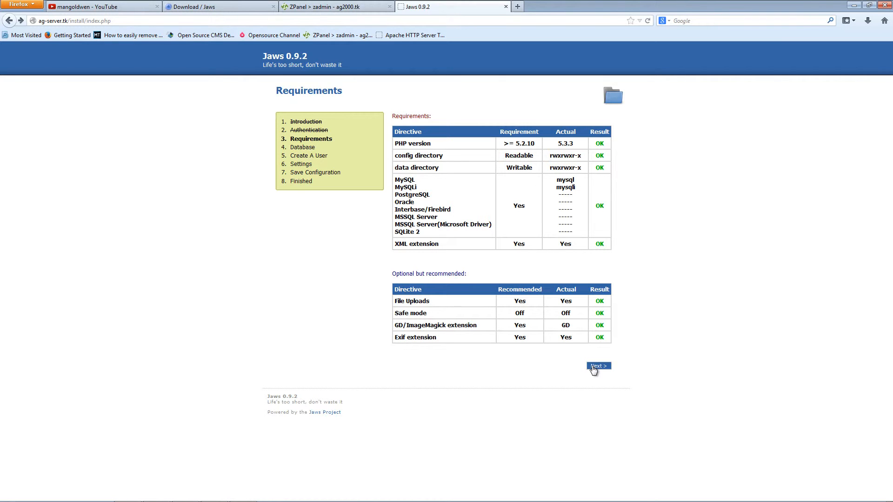
pyautogui.click(598, 365)
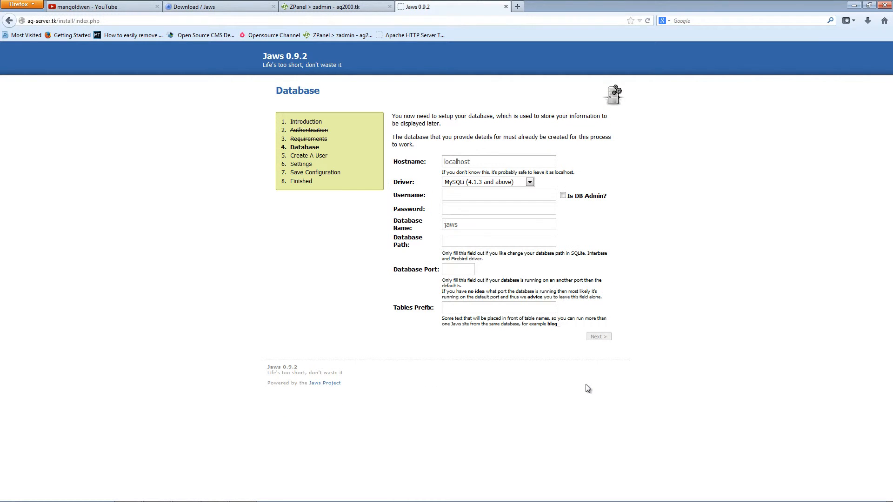
pyautogui.moveTo(507, 185)
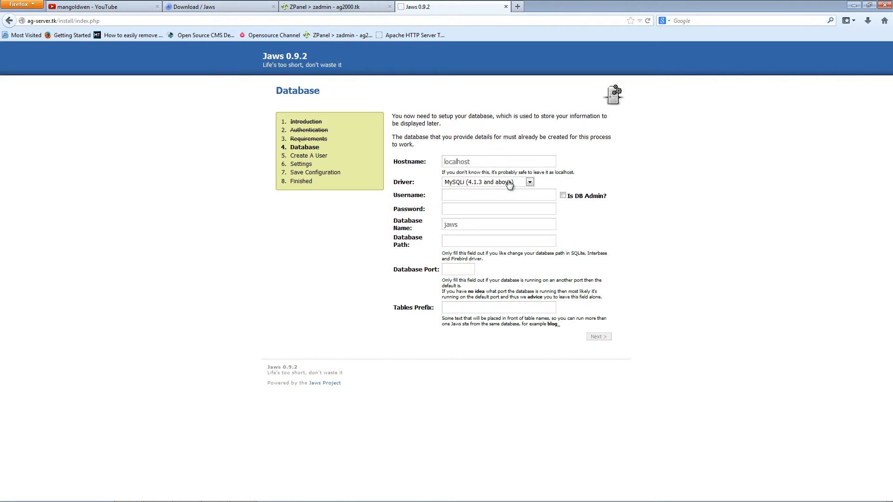
pyautogui.moveTo(508, 187)
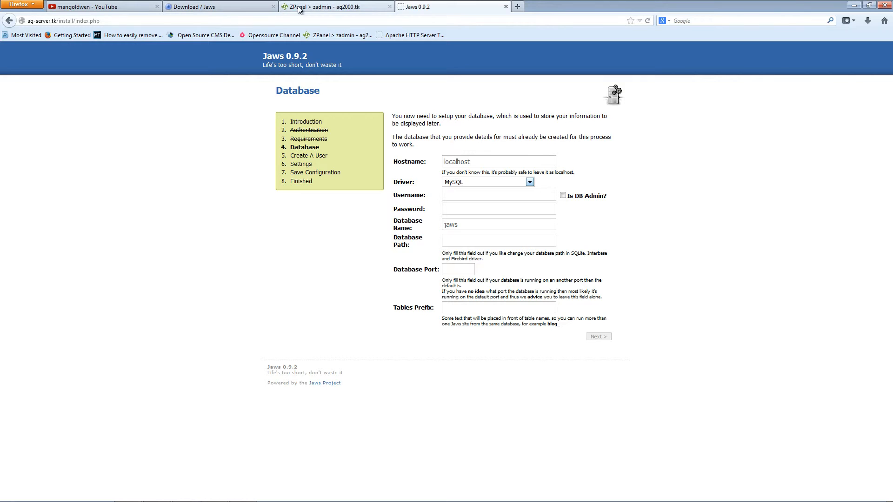
pyautogui.moveTo(520, 256)
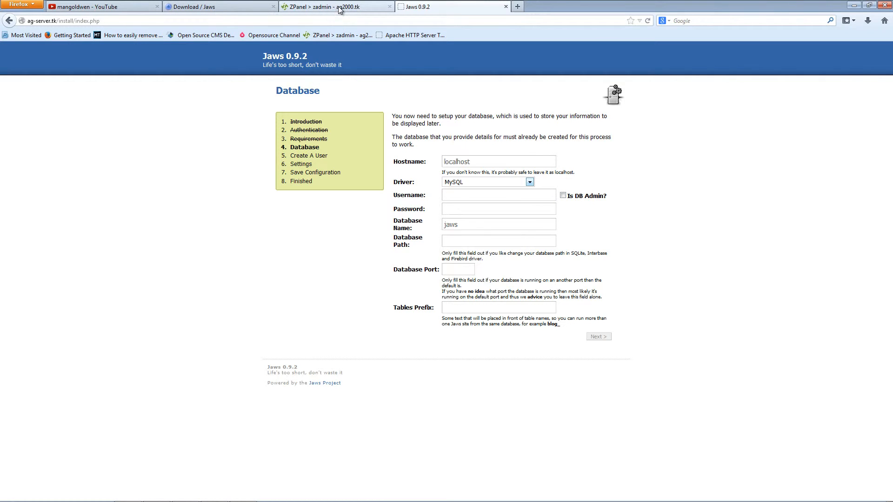
pyautogui.click(336, 7)
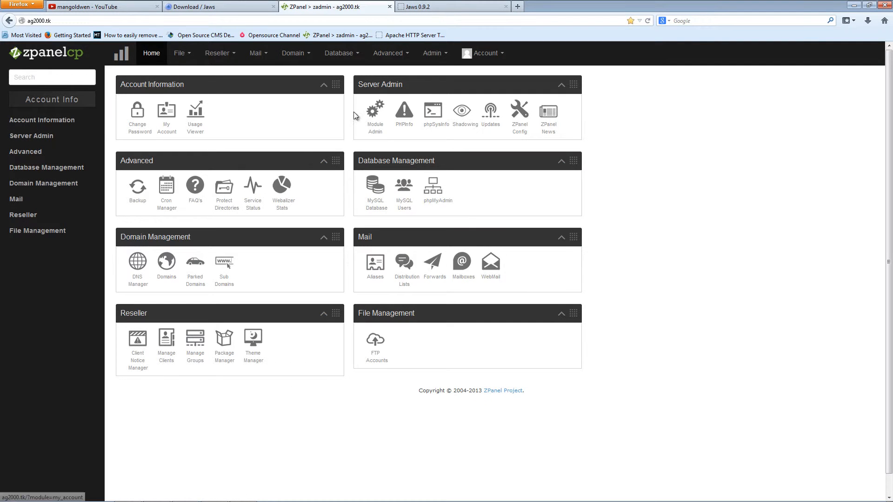
# - Create the database zadmin_jaws by entering 'jaws' under Database > MySQL Database
pyautogui.click(339, 53)
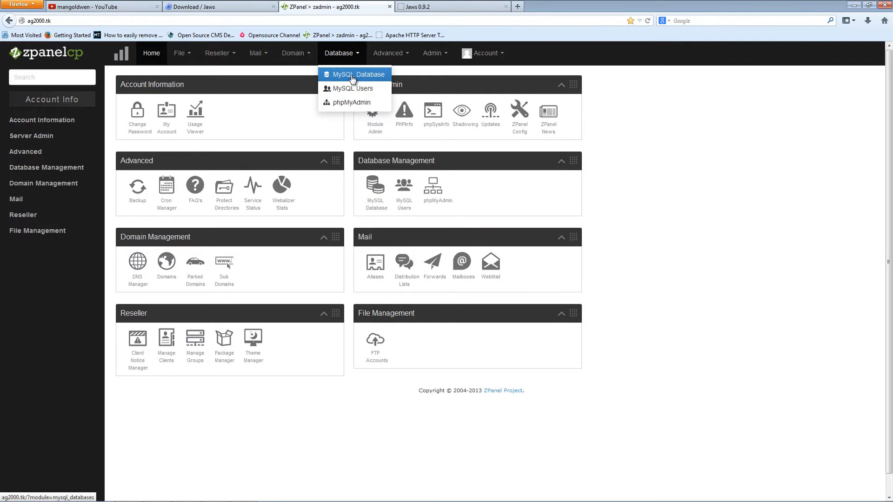
pyautogui.click(354, 74)
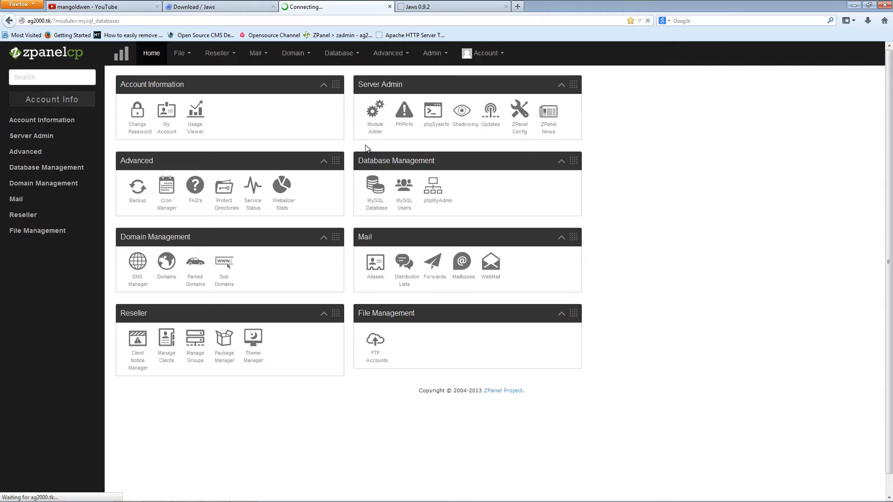
pyautogui.click(375, 188)
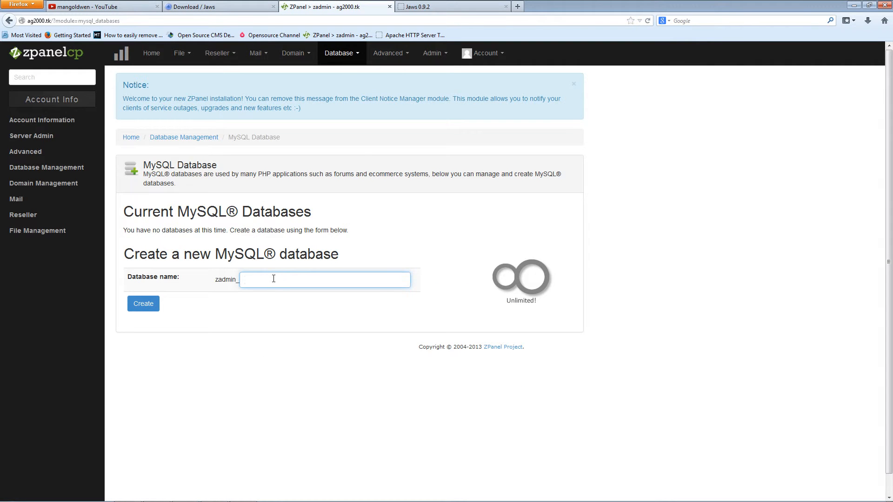
pyautogui.write('j')
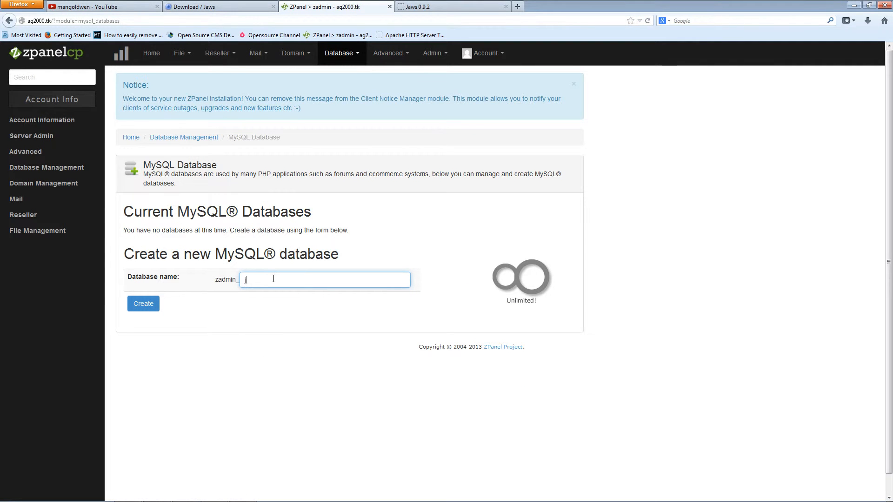
pyautogui.write('jaws')
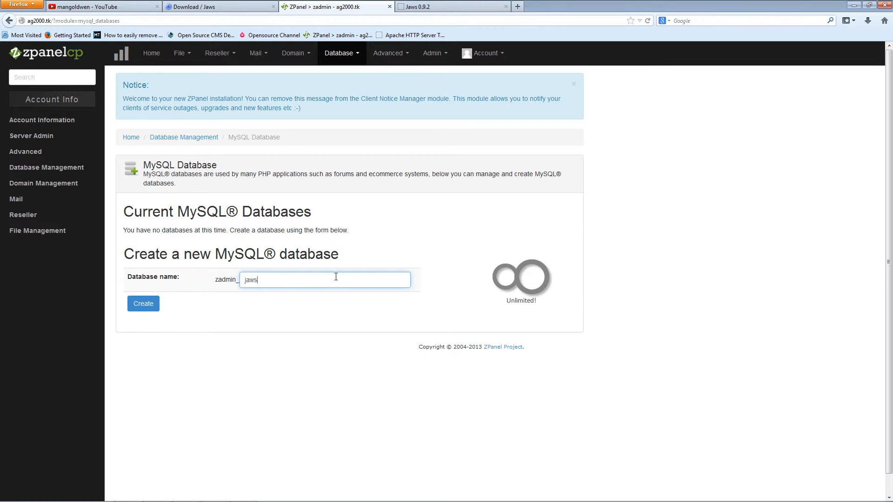
pyautogui.moveTo(277, 313)
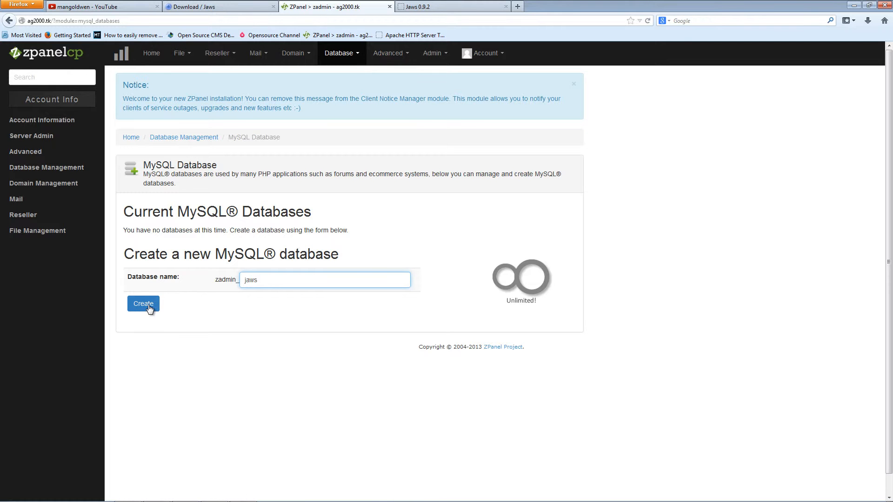
pyautogui.click(142, 304)
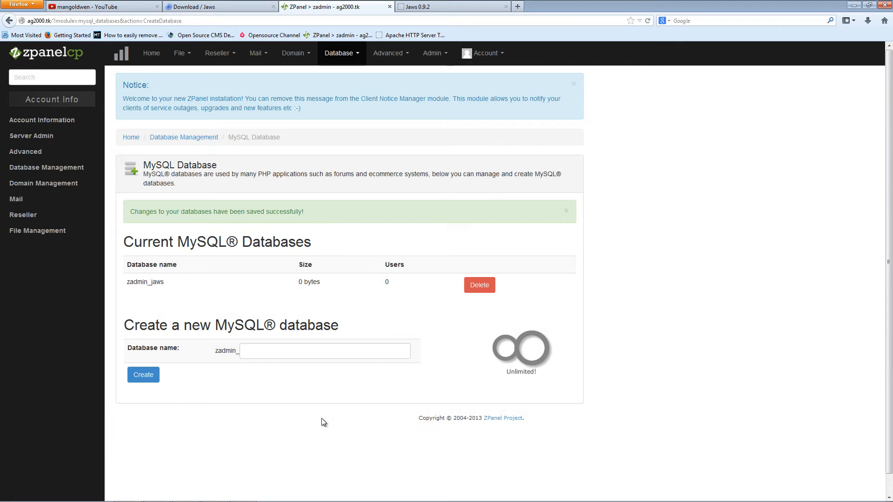
pyautogui.moveTo(391, 94)
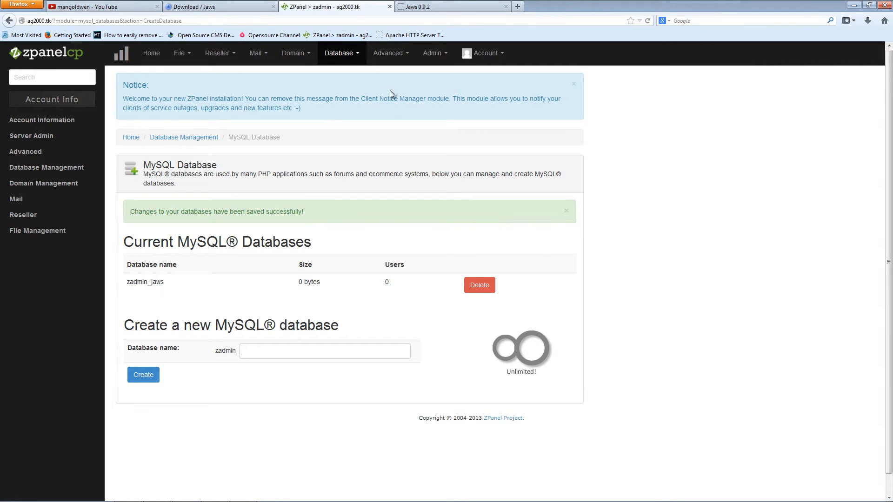
pyautogui.click(339, 53)
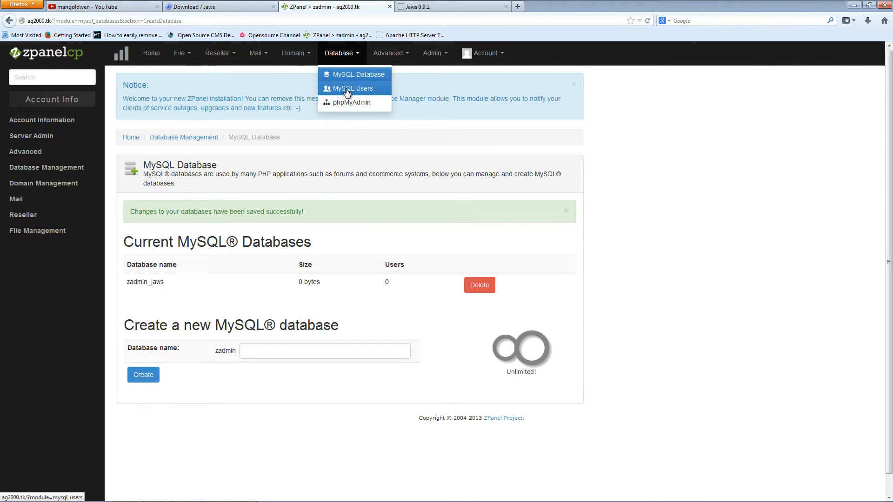
# - Create MySQL user 'jaws' mapped to zadmin_jaws with access from any IP
pyautogui.click(352, 89)
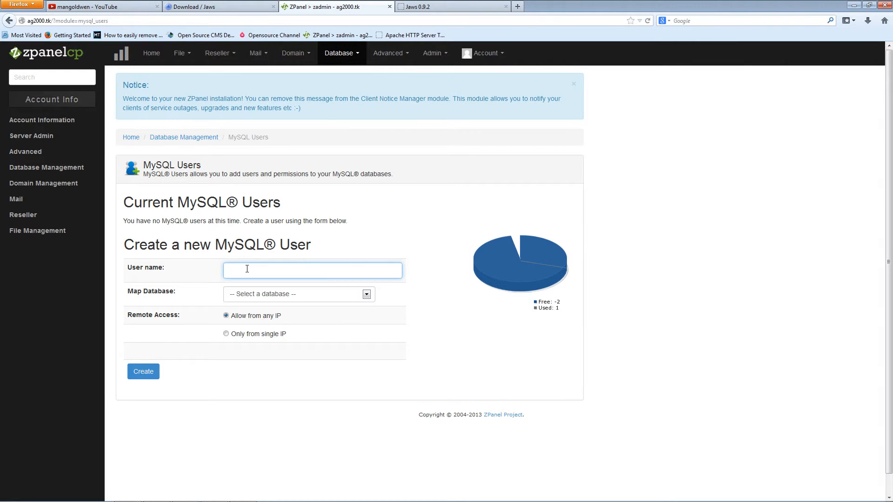
pyautogui.write('jaws')
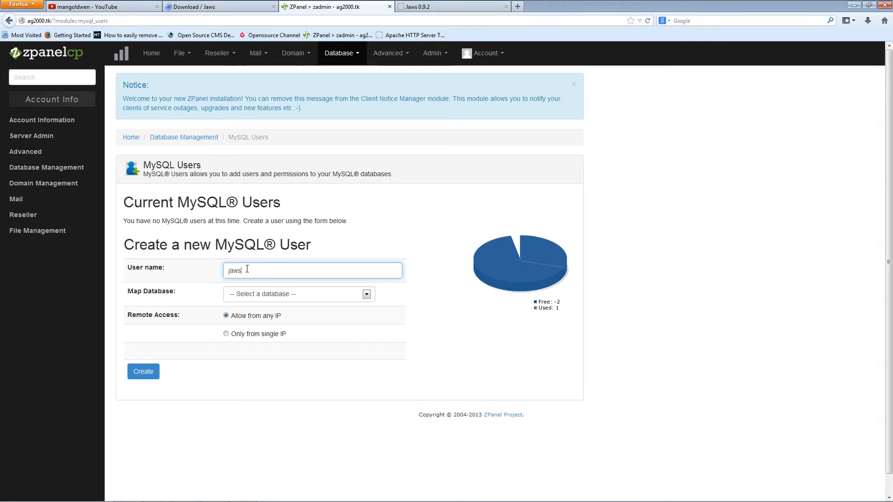
pyautogui.moveTo(271, 298)
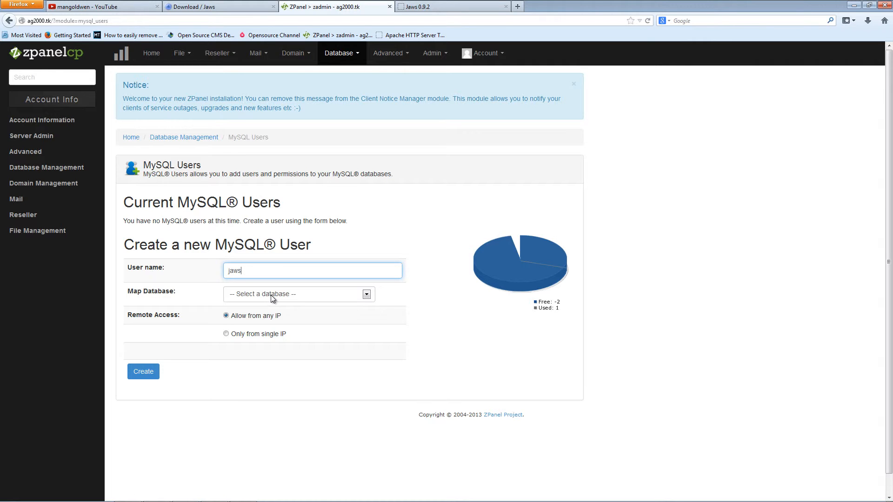
pyautogui.click(298, 294)
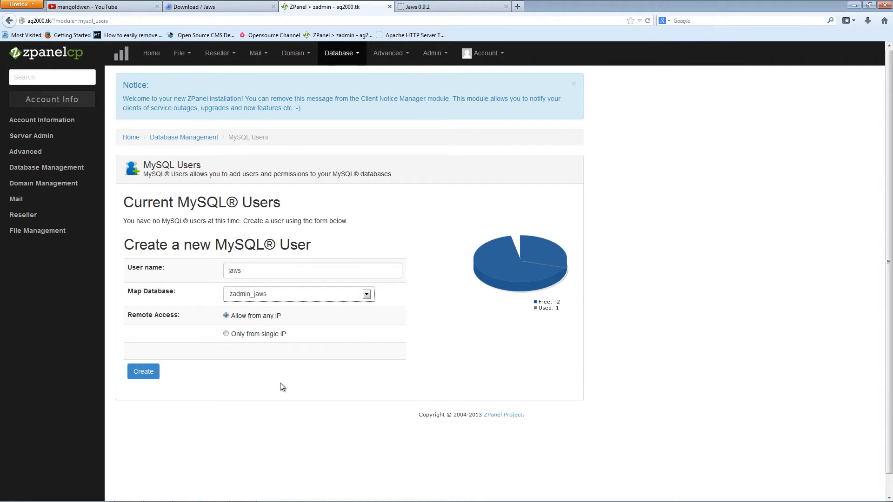
pyautogui.moveTo(279, 326)
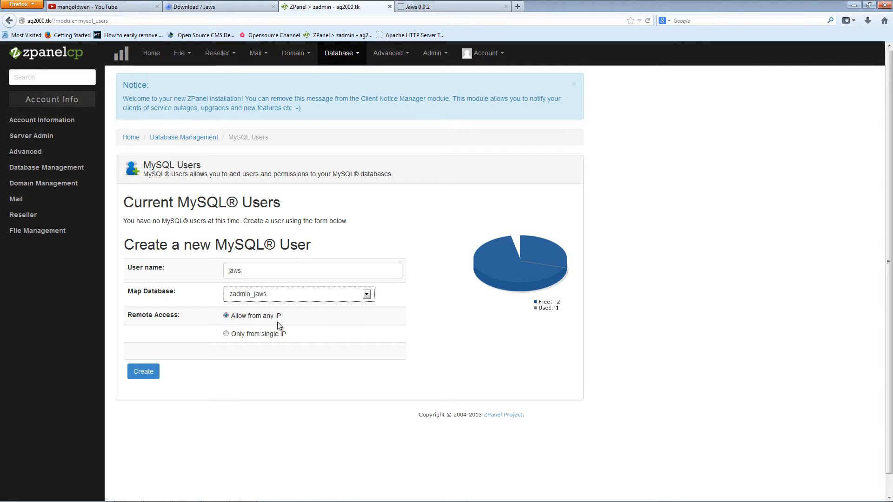
pyautogui.moveTo(322, 325)
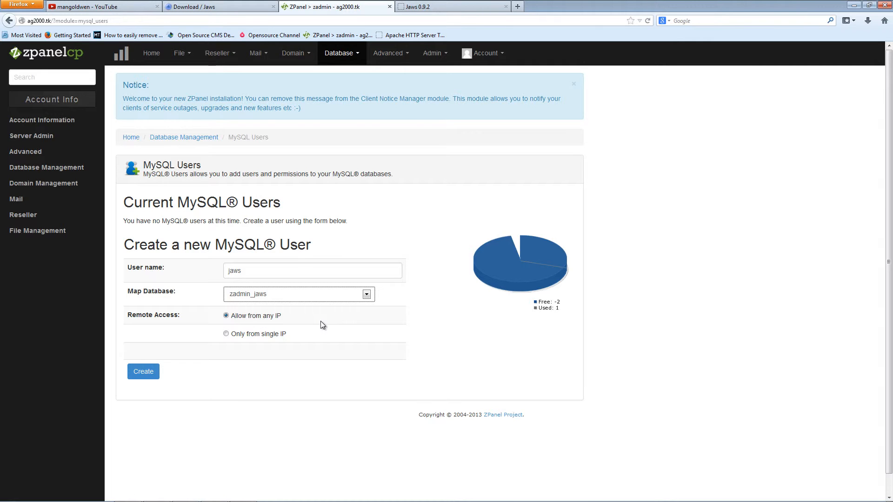
pyautogui.click(226, 334)
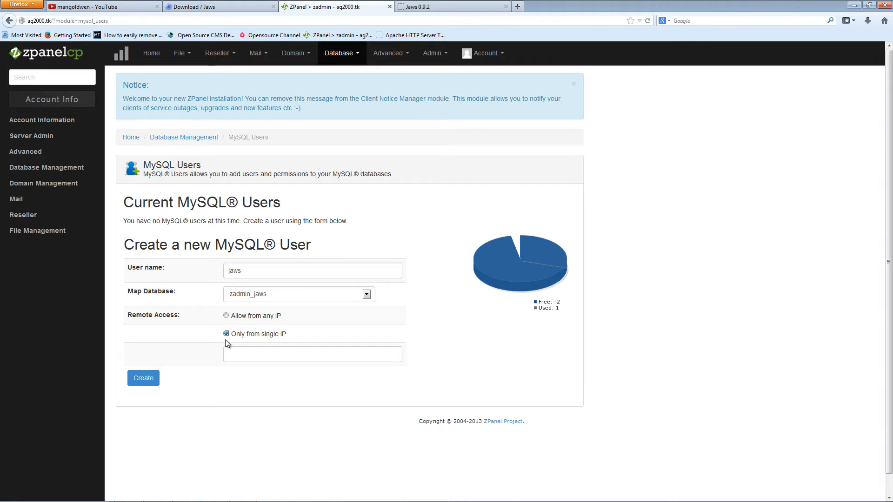
pyautogui.click(226, 315)
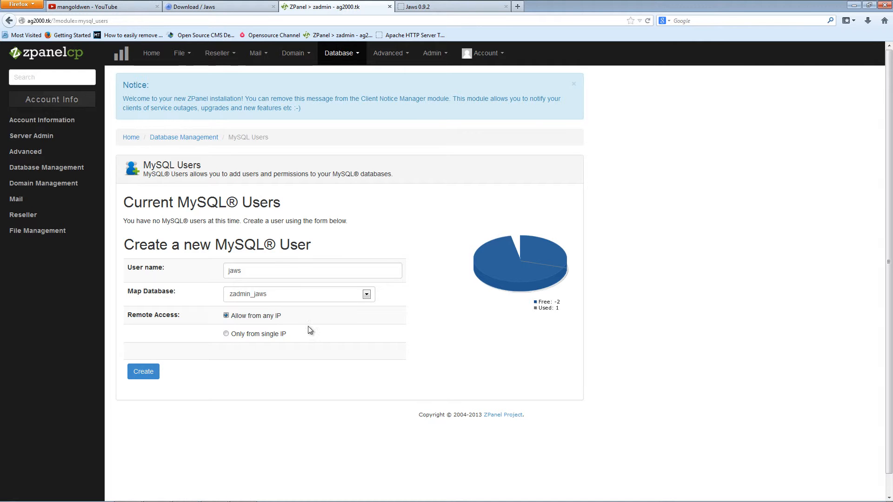
pyautogui.click(142, 371)
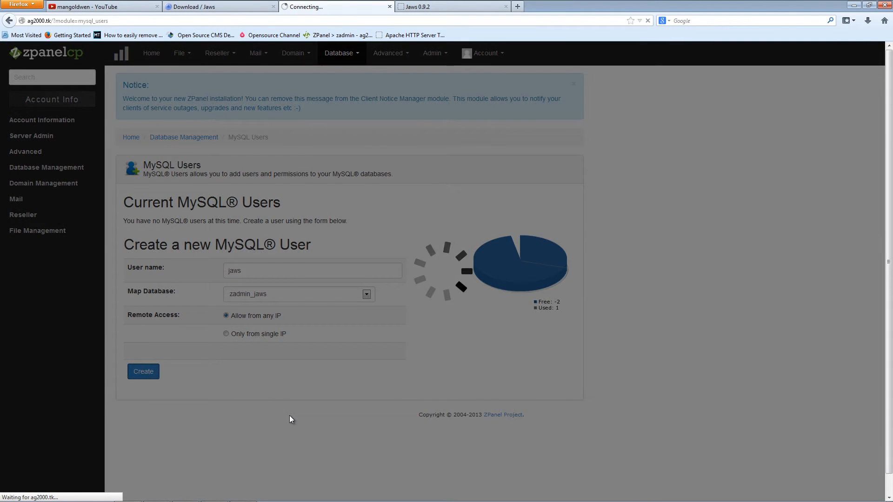
pyautogui.click(143, 372)
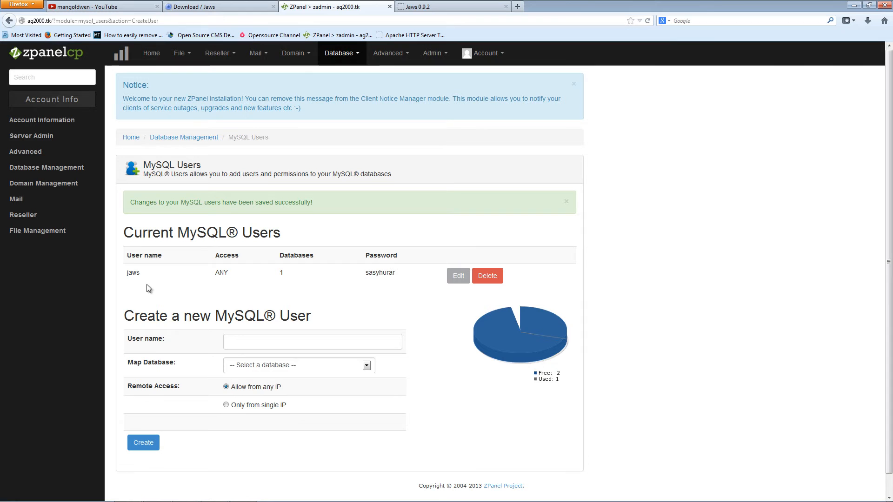
pyautogui.moveTo(152, 274)
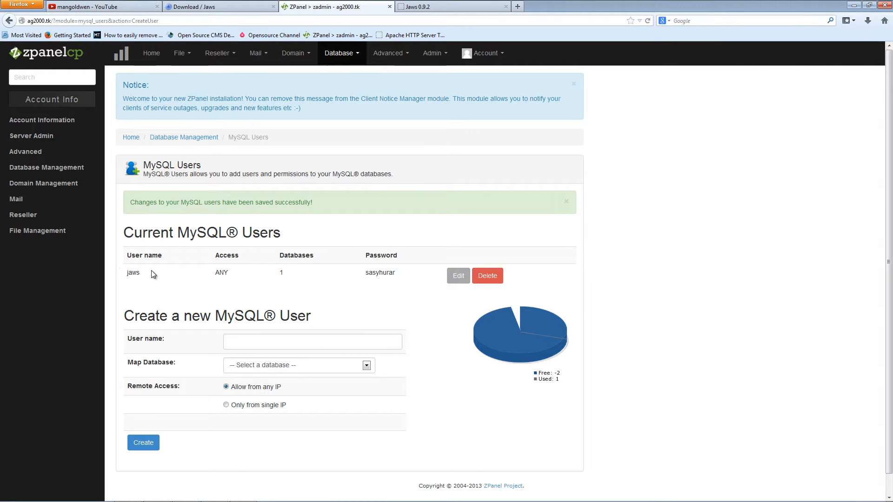
# - Copy the generated password for user jaws and return to the Jaws installer
pyautogui.doubleClick(380, 272)
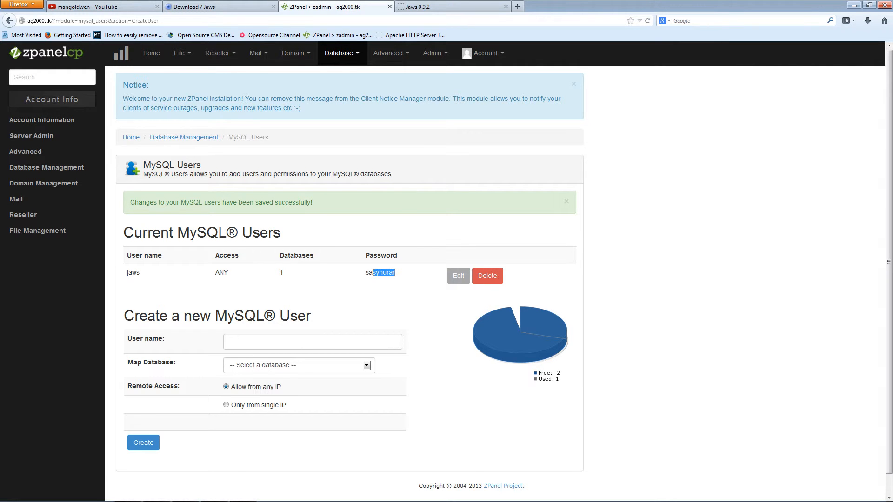
pyautogui.rightClick(380, 272)
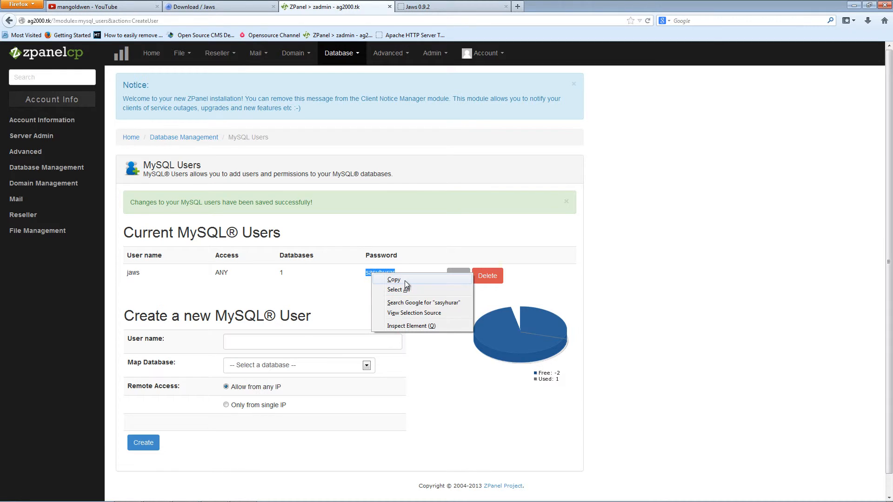
pyautogui.click(292, 294)
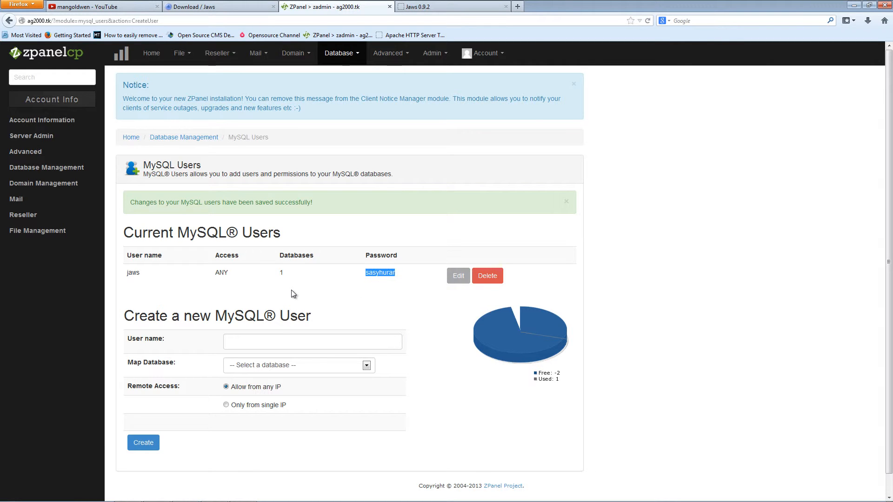
pyautogui.moveTo(260, 379)
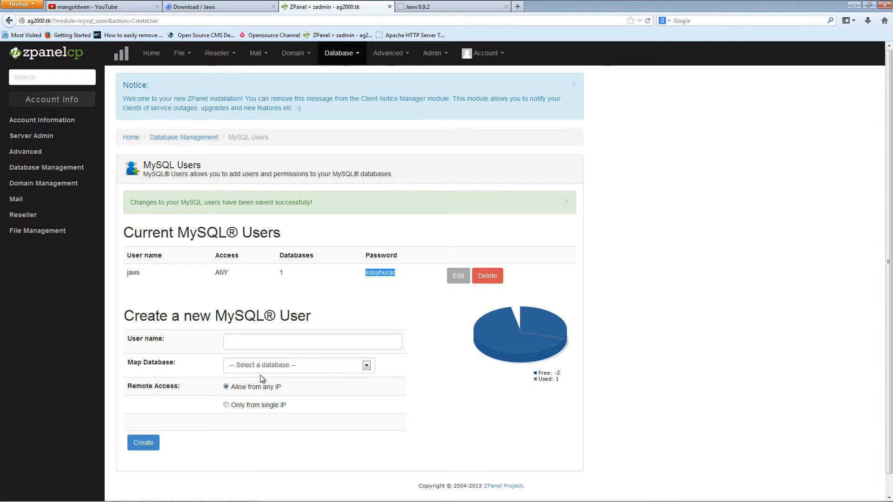
pyautogui.click(366, 365)
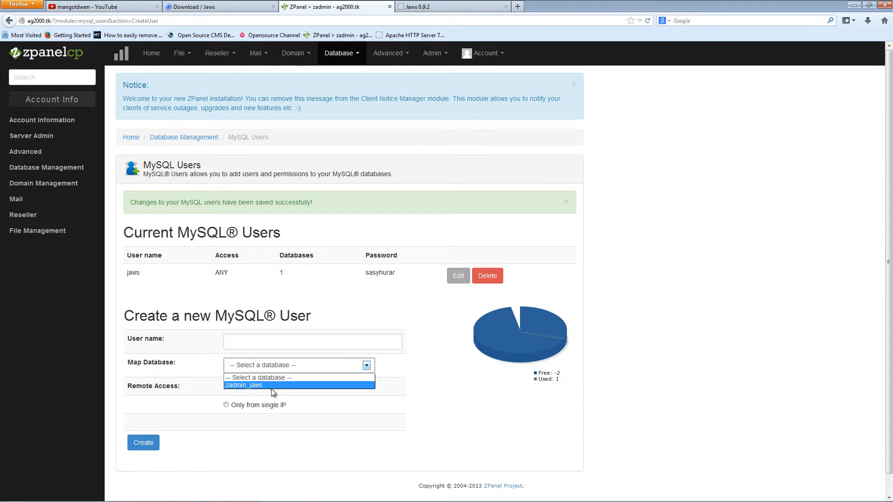
pyautogui.click(299, 365)
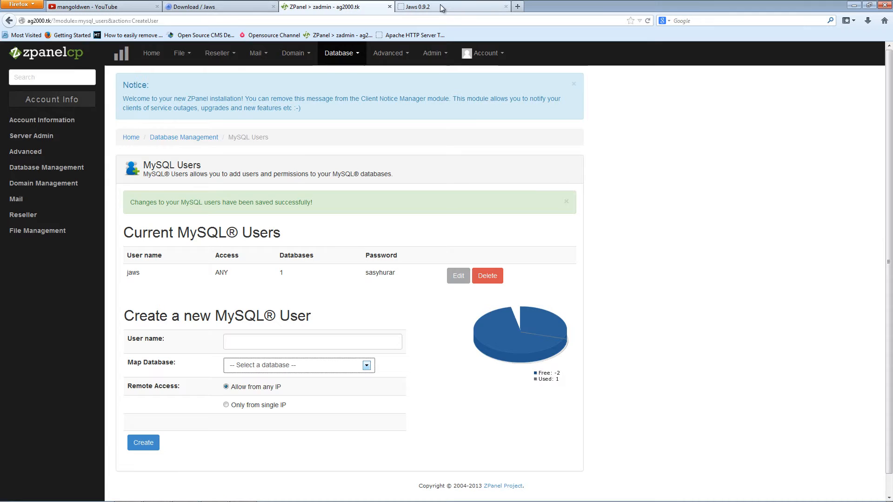
pyautogui.click(444, 7)
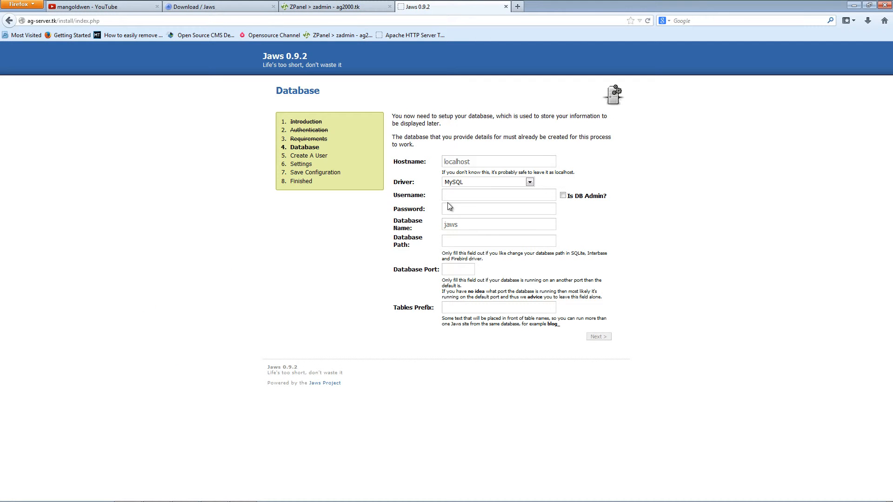
# - Enter the database username jaws in the installer, then go back to ZPanel
pyautogui.click(498, 195)
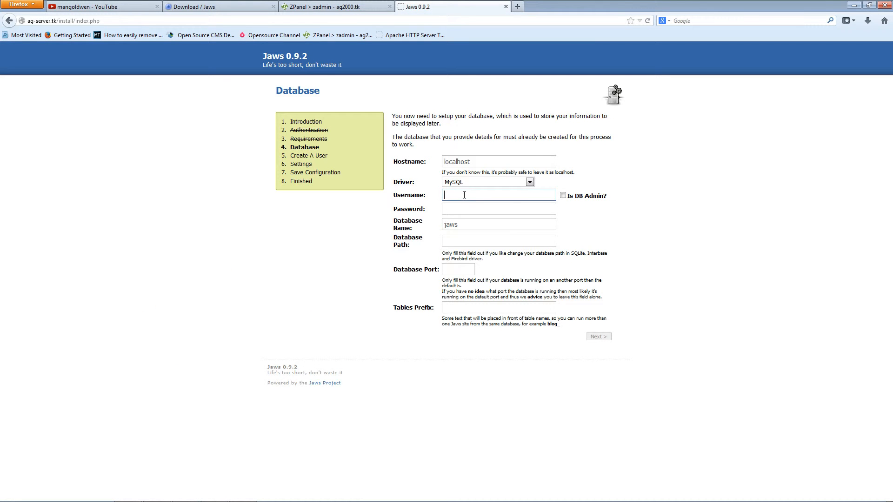
pyautogui.write('jaws')
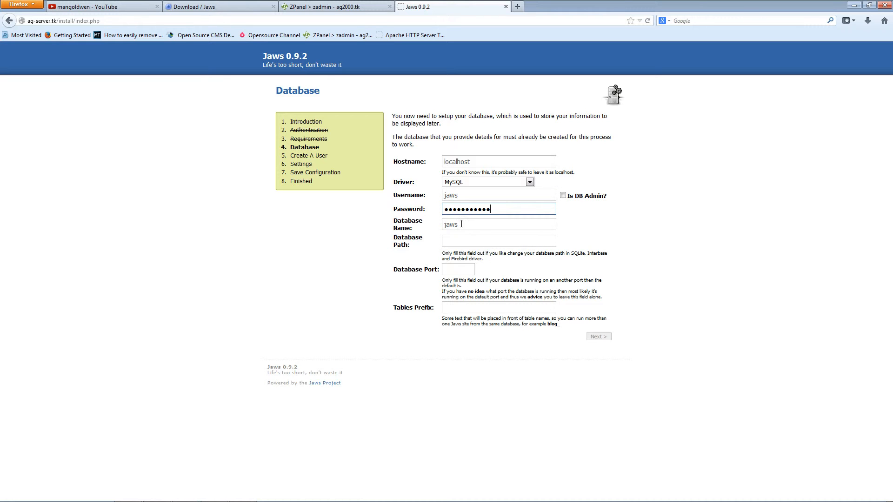
pyautogui.moveTo(309, 9)
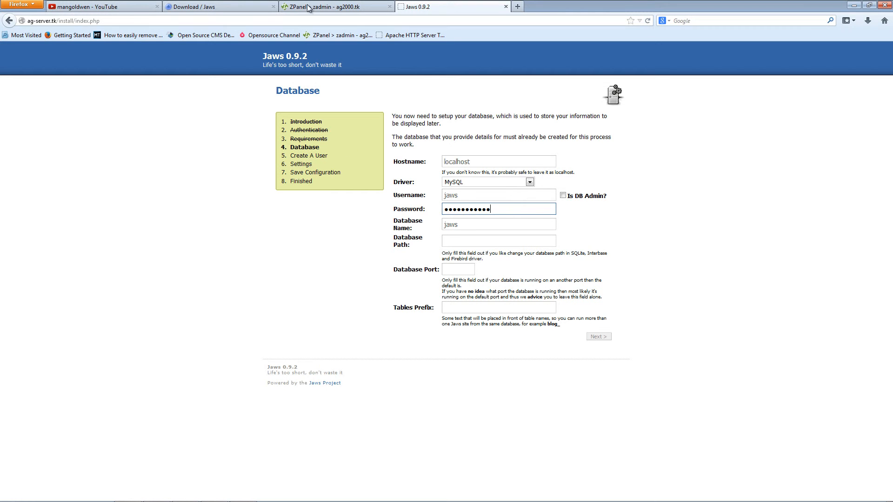
pyautogui.click(336, 6)
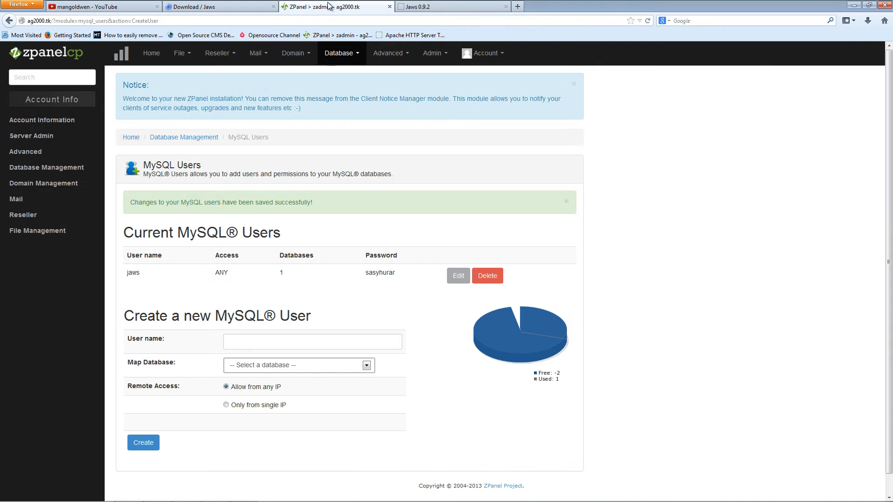
# - Select the database name zadmin_jaws on ZPanel's MySQL Database page, then return to the installer
pyautogui.click(341, 53)
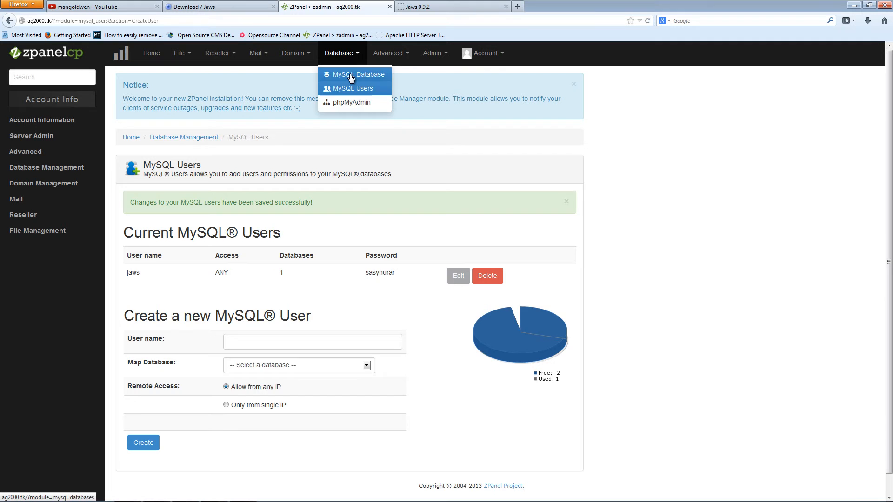
pyautogui.click(355, 73)
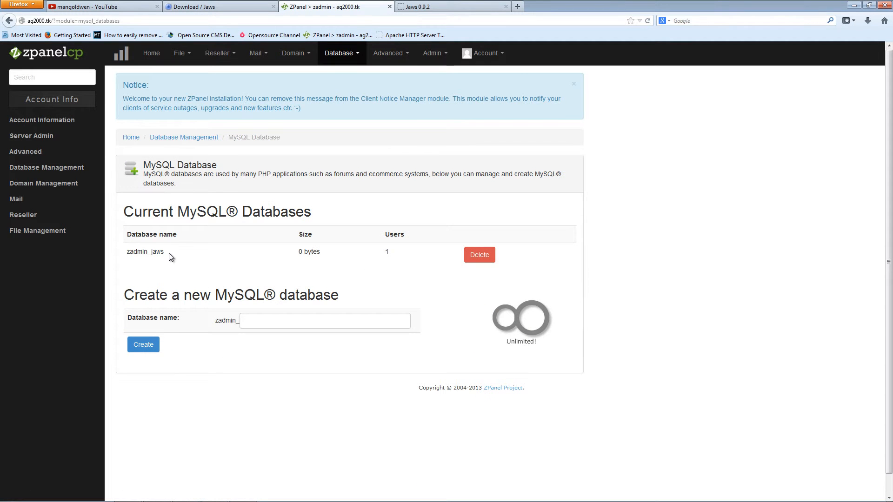
pyautogui.doubleClick(156, 252)
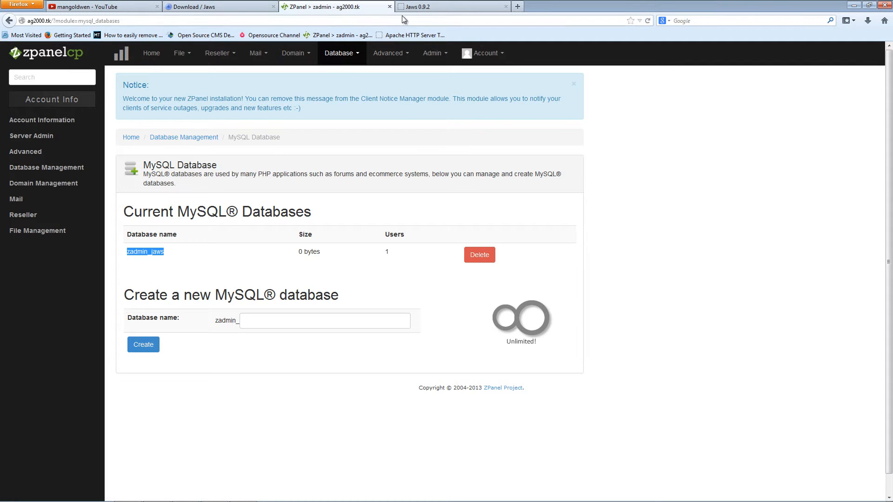
pyautogui.click(451, 6)
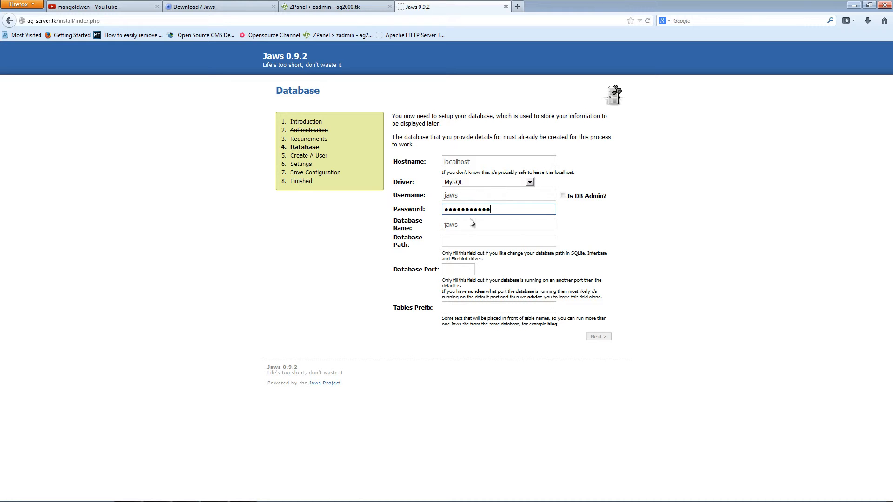
# - Replace the database name with zadmin_jaws and continue to user creation
pyautogui.doubleClick(450, 224)
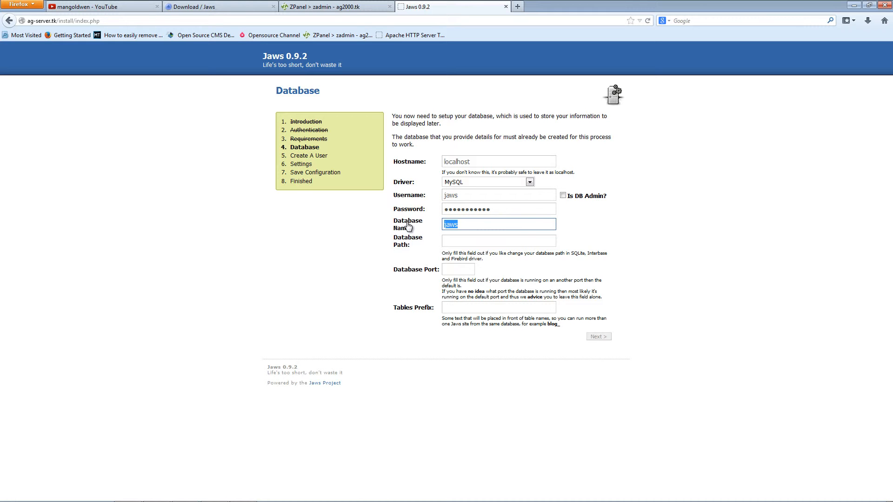
pyautogui.write('zadmin_jaws')
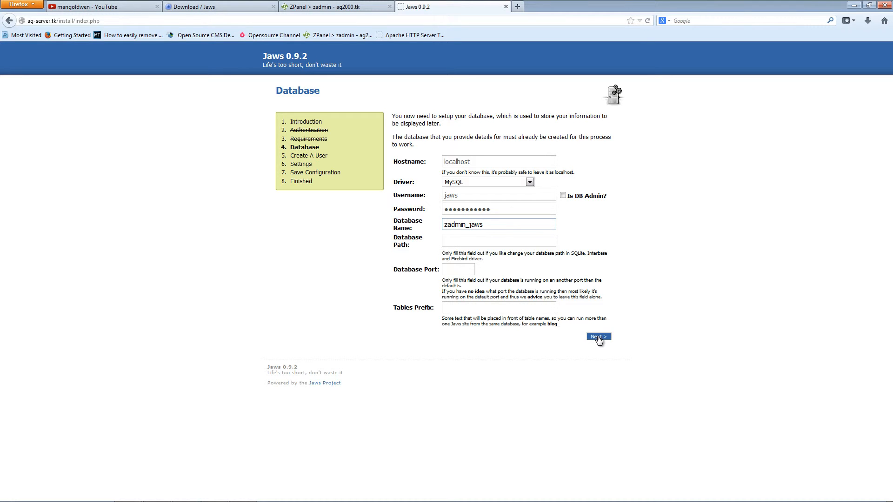
pyautogui.click(597, 336)
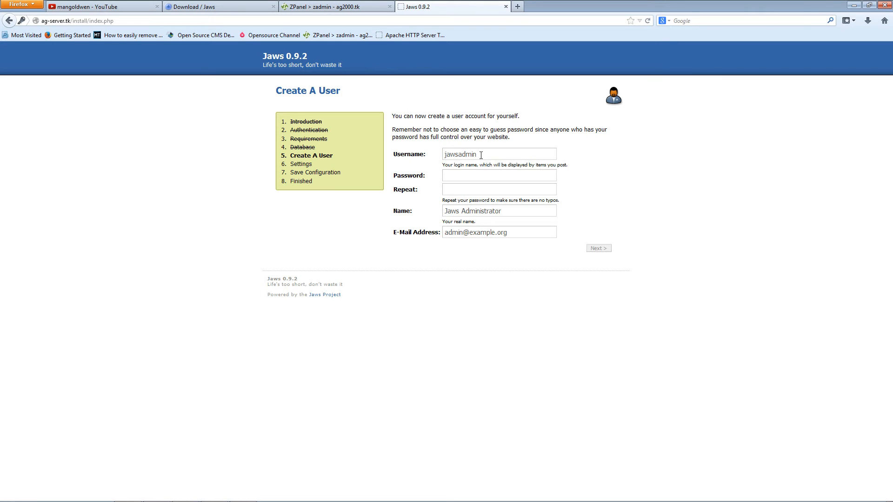
# - Set up the admin user with a password and a server .tk email address
pyautogui.doubleClick(449, 154)
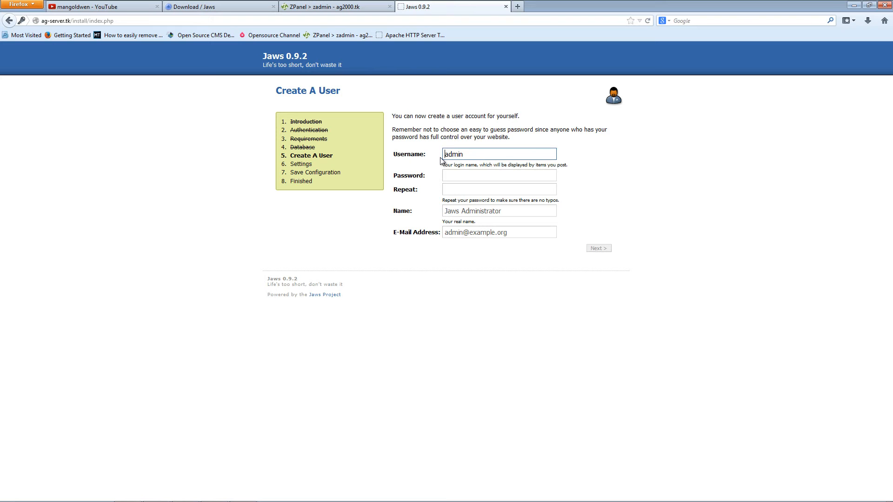
pyautogui.click(499, 175)
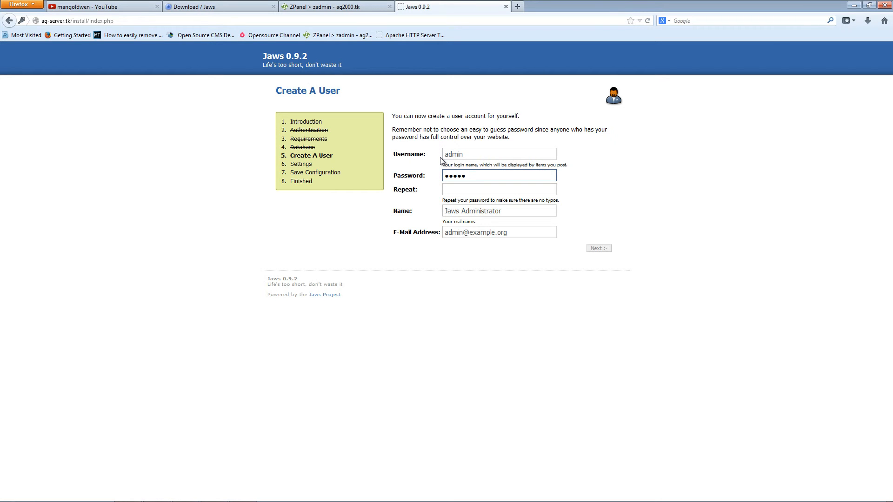
pyautogui.write('••')
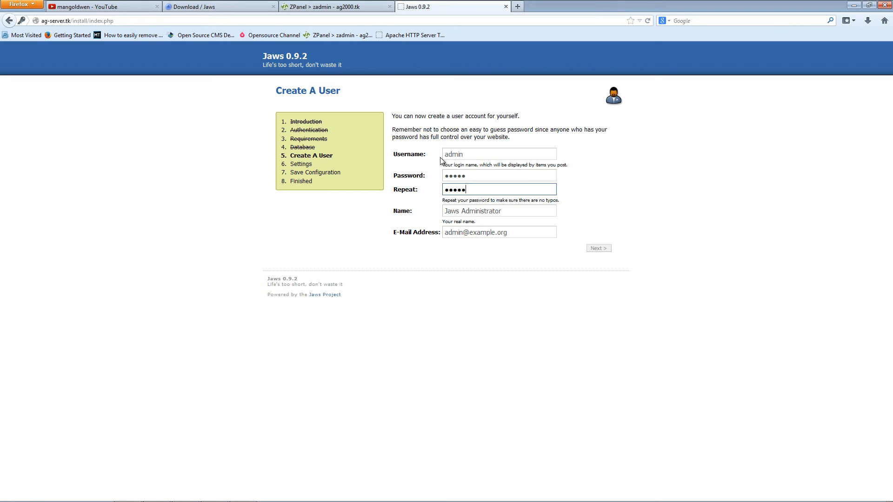
pyautogui.moveTo(463, 210)
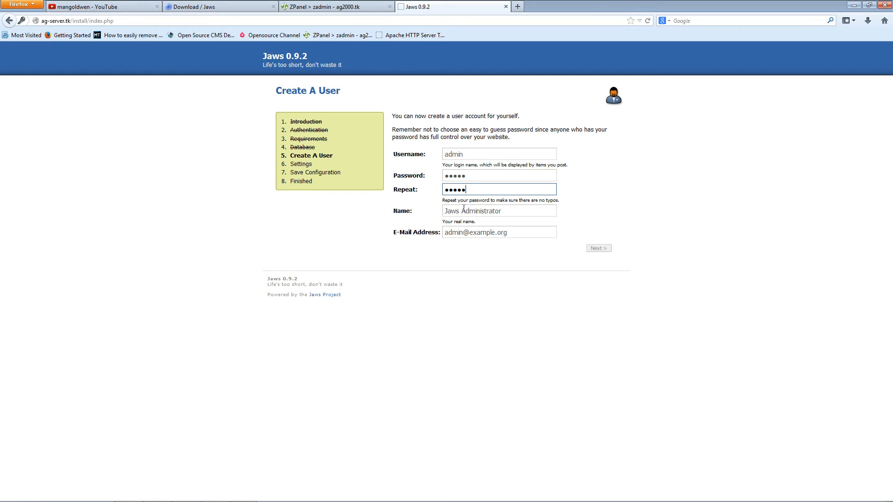
pyautogui.tripleClick(499, 233)
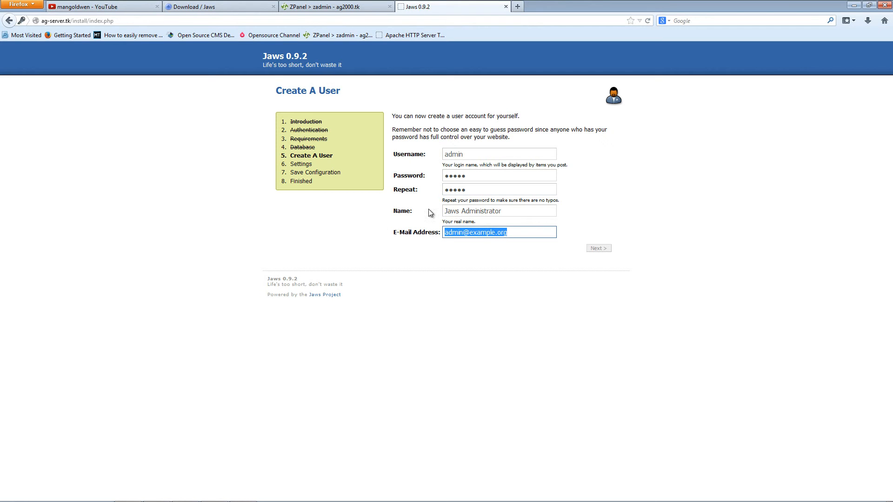
pyautogui.moveTo(513, 251)
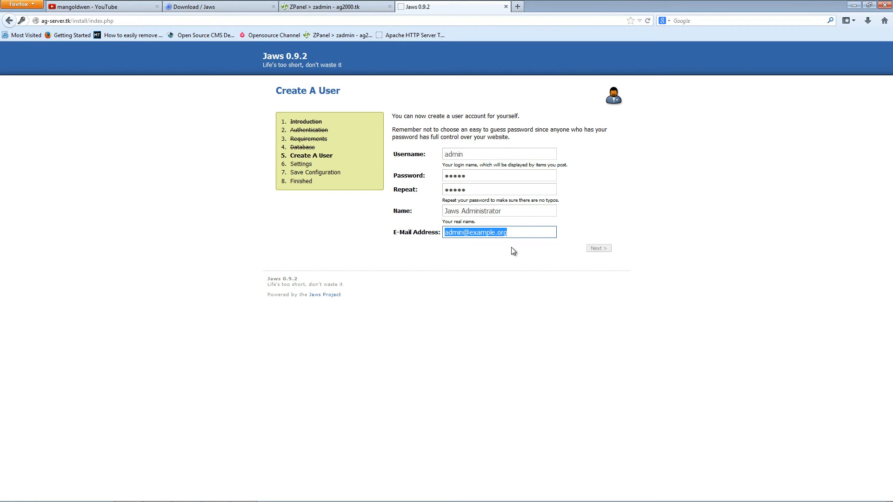
pyautogui.click(462, 232)
pyautogui.write('admin@ag-')
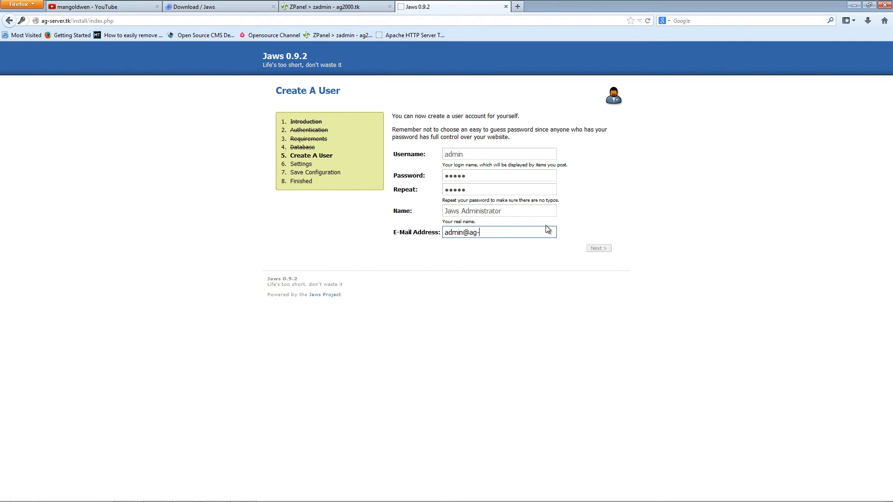
pyautogui.write('server')
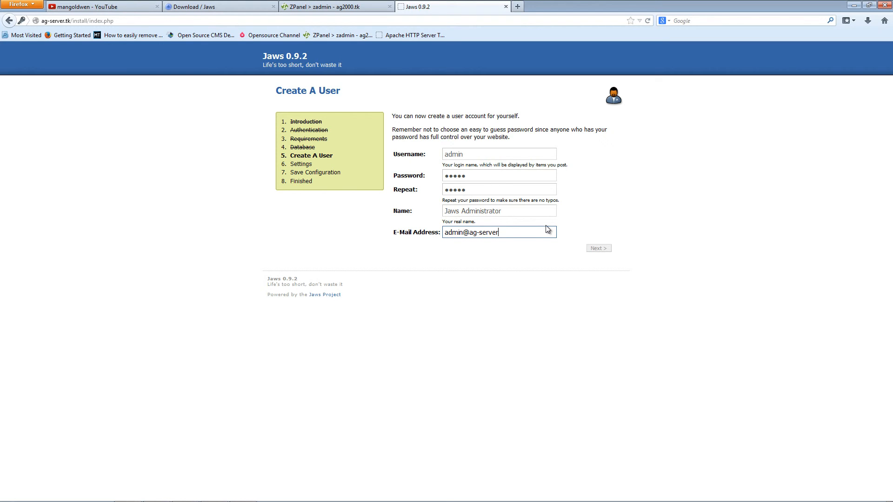
pyautogui.write('.,tk')
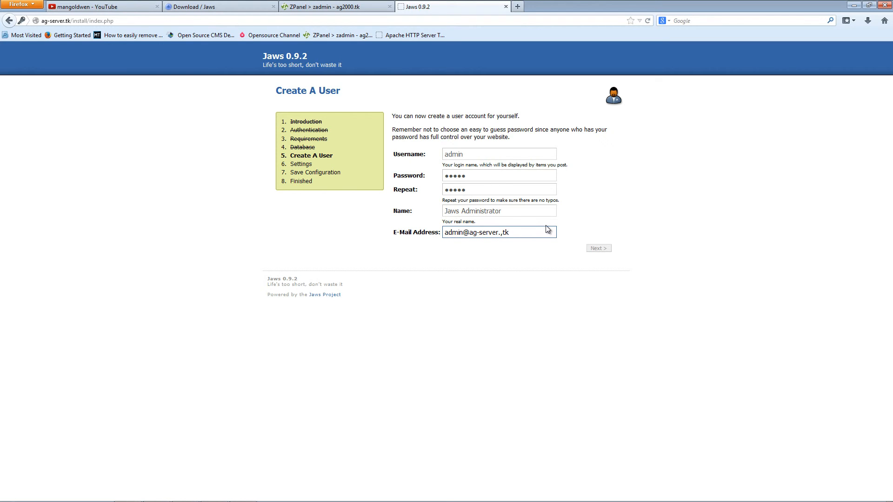
pyautogui.press('BackSpace')
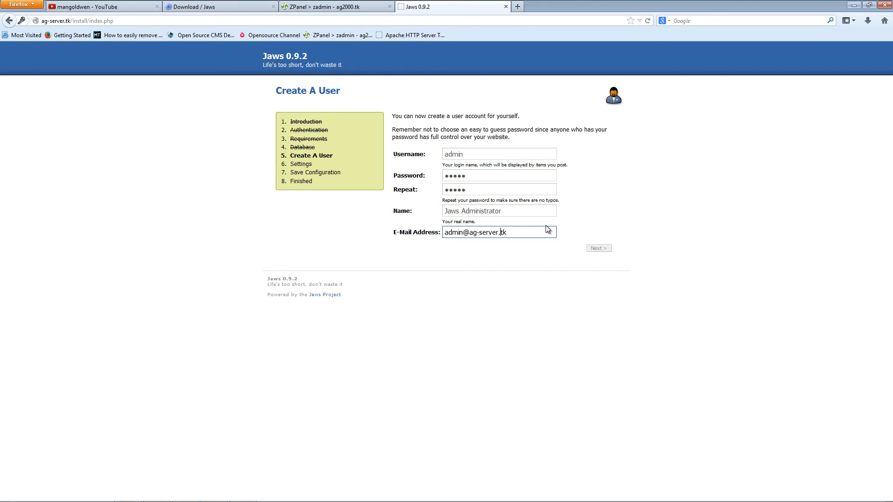
pyautogui.click(598, 248)
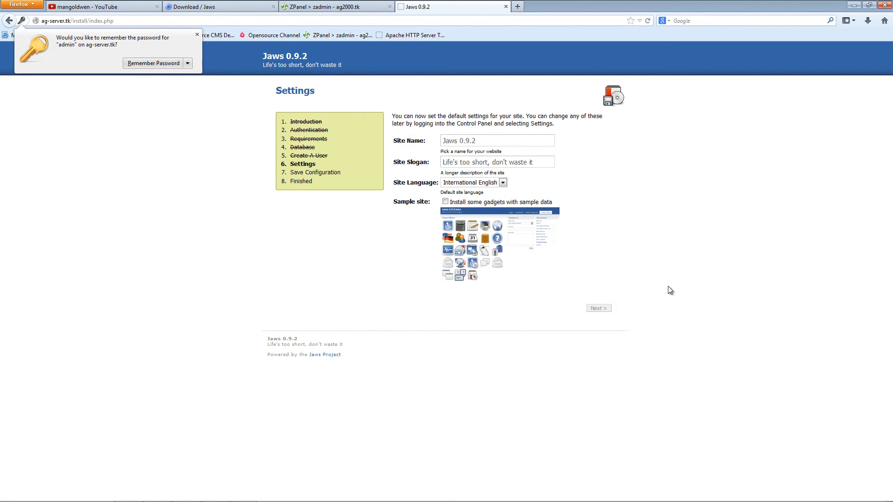
# - Dismiss the password prompt, name the site MY JAWS SITE, and submit the settings
pyautogui.click(197, 35)
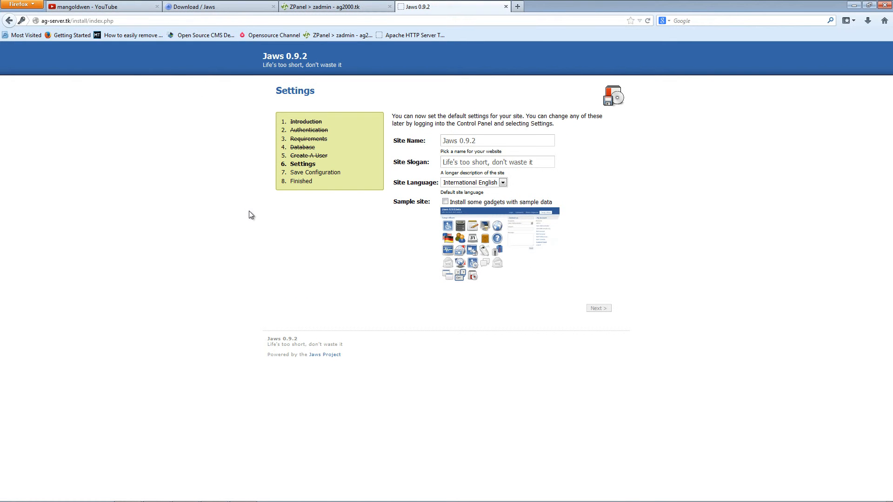
pyautogui.moveTo(413, 149)
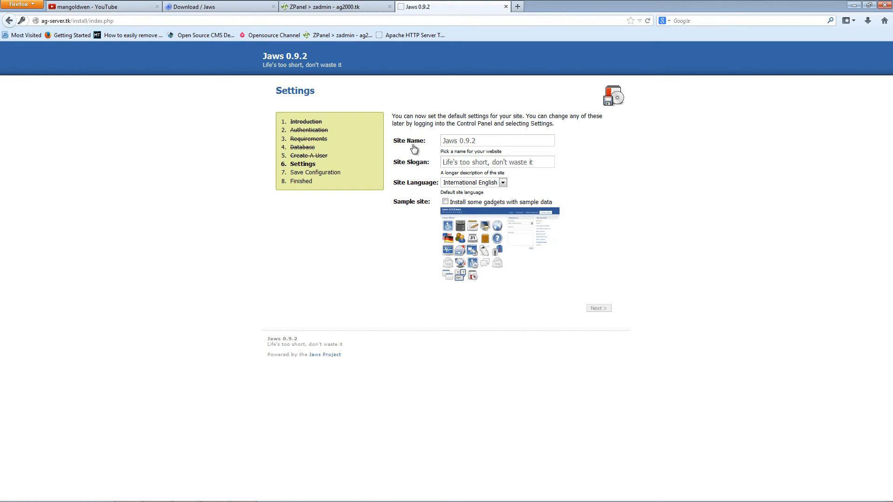
pyautogui.tripleClick(497, 140)
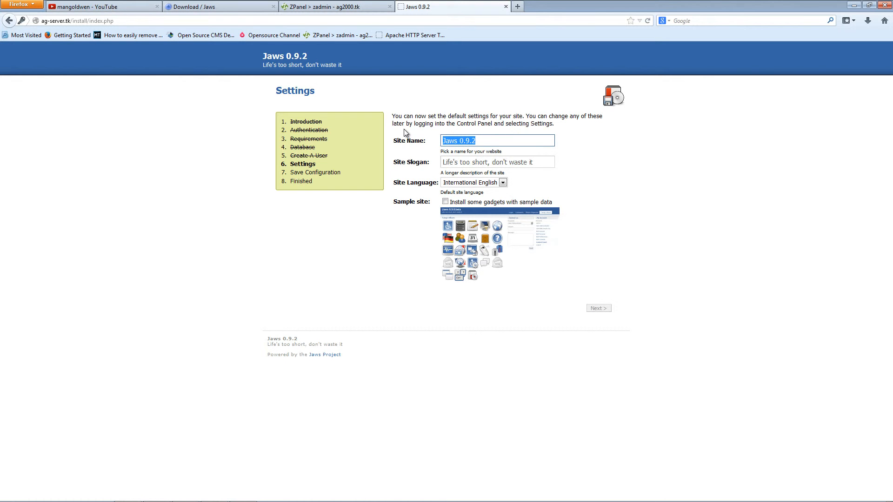
pyautogui.write('MY')
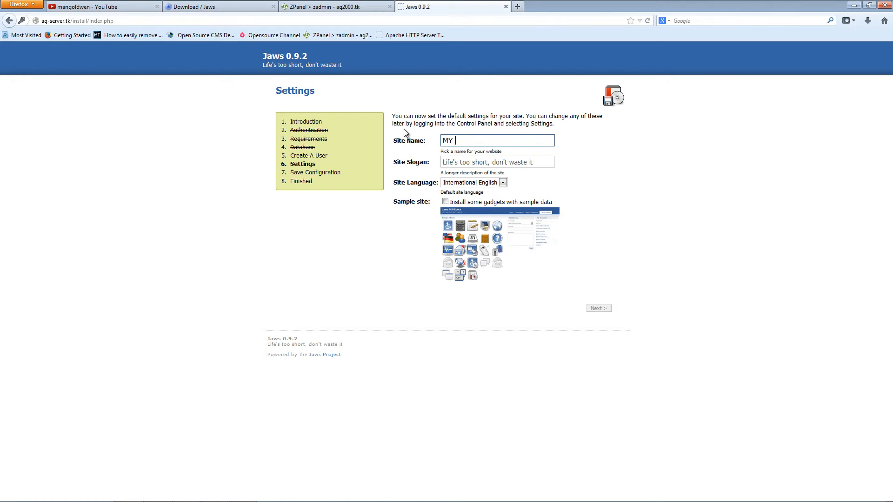
pyautogui.write('JAWS')
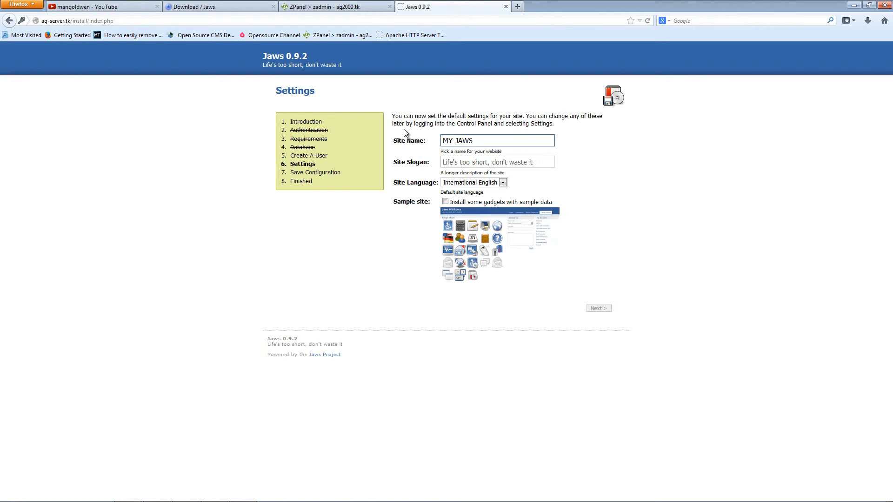
pyautogui.write('SI')
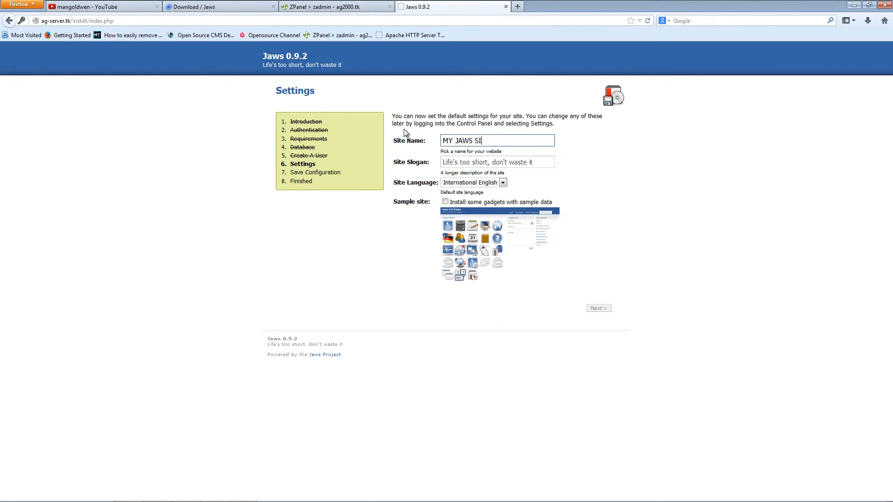
pyautogui.write('TE')
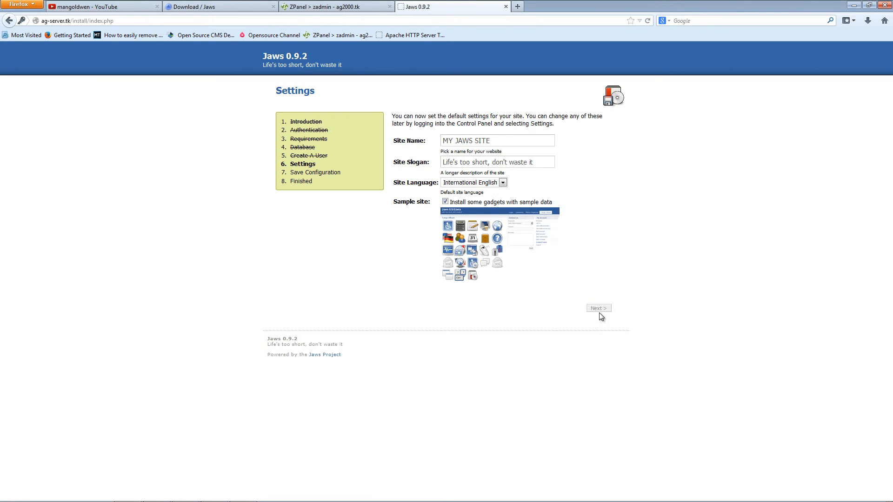
pyautogui.click(598, 308)
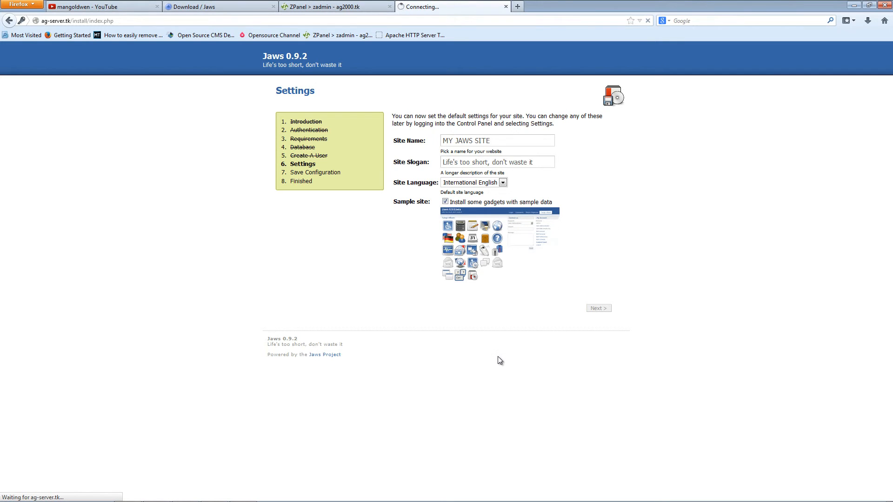
pyautogui.click(599, 307)
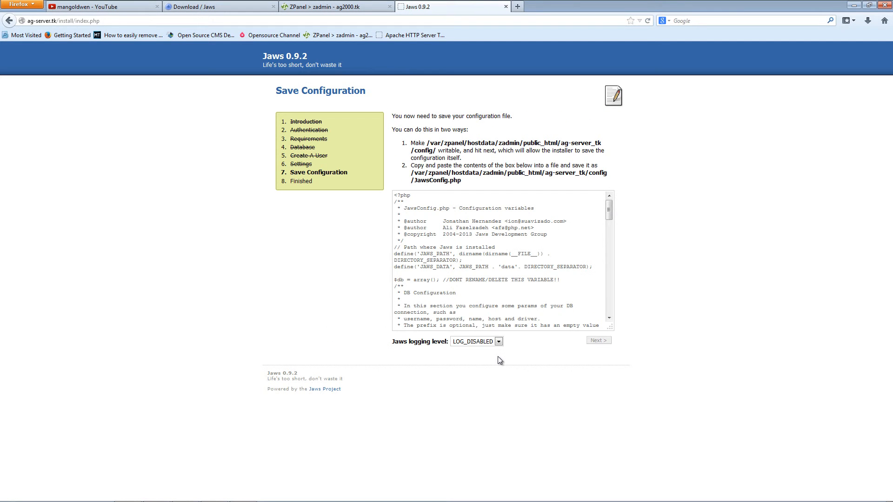
pyautogui.click(501, 259)
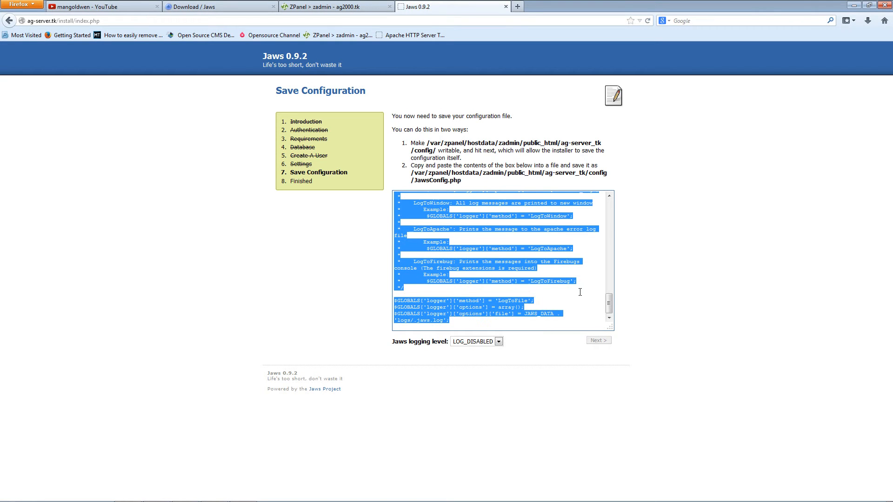
pyautogui.scroll(3)
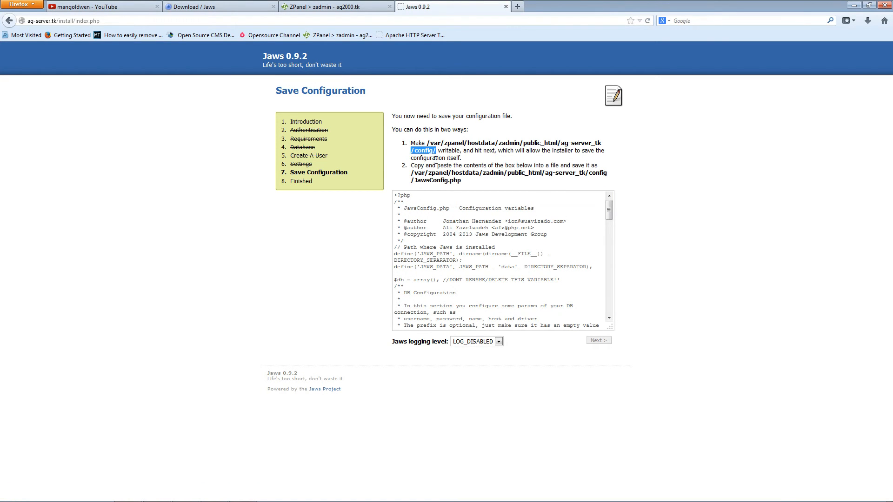
pyautogui.moveTo(349, 426)
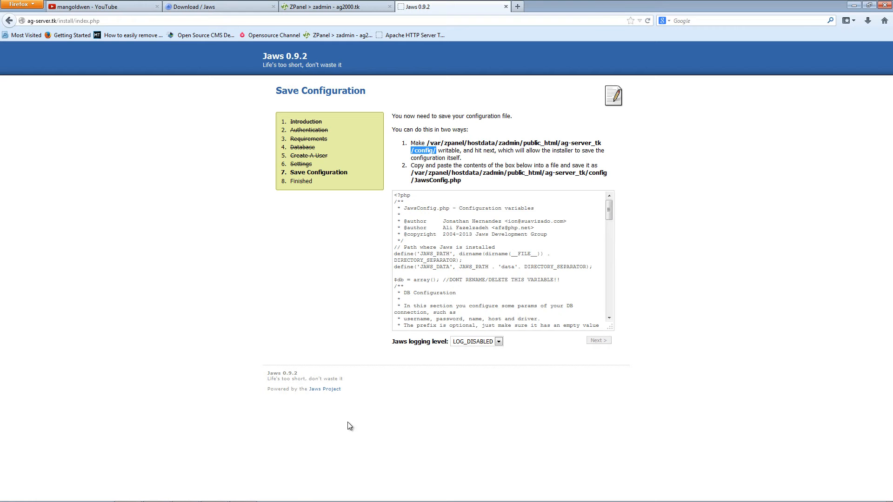
pyautogui.click(213, 492)
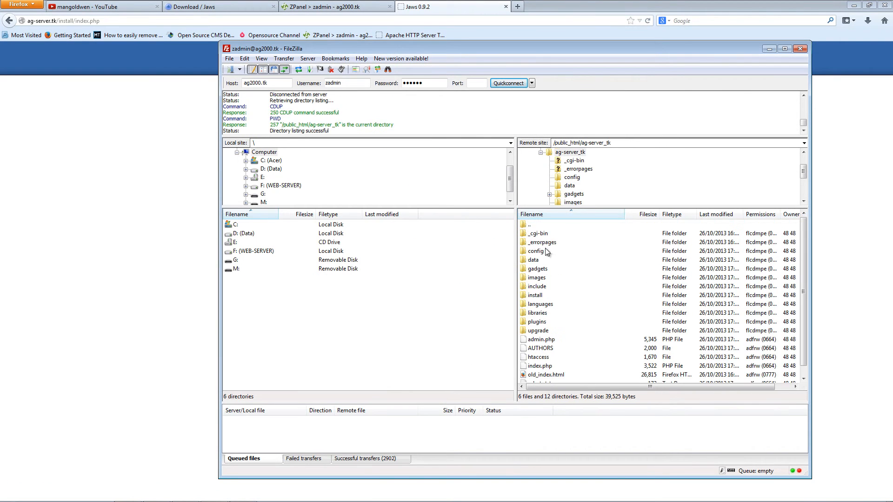
# - Open the server config folder's file permissions in FileZilla and change its write access
pyautogui.rightClick(535, 251)
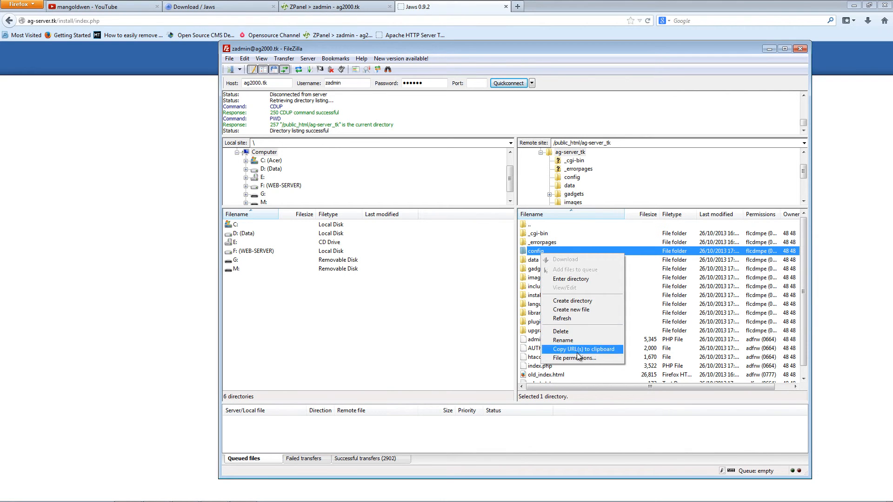
pyautogui.click(574, 357)
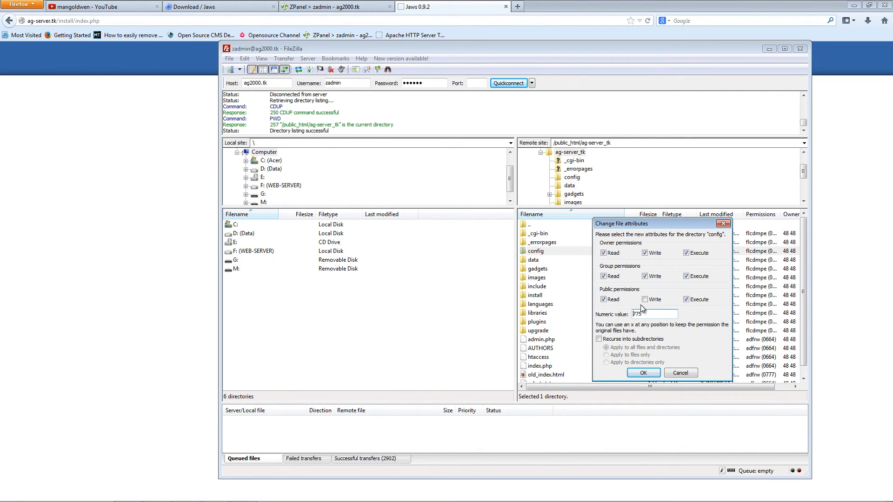
pyautogui.click(644, 299)
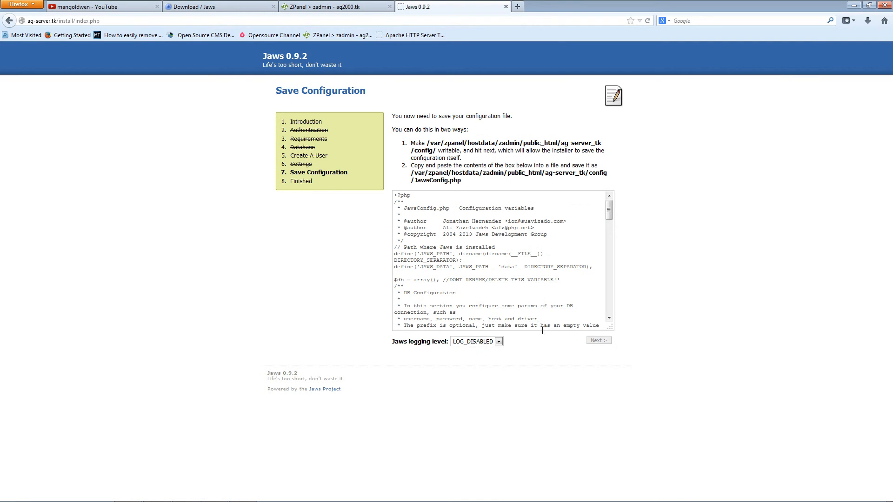
pyautogui.moveTo(598, 341)
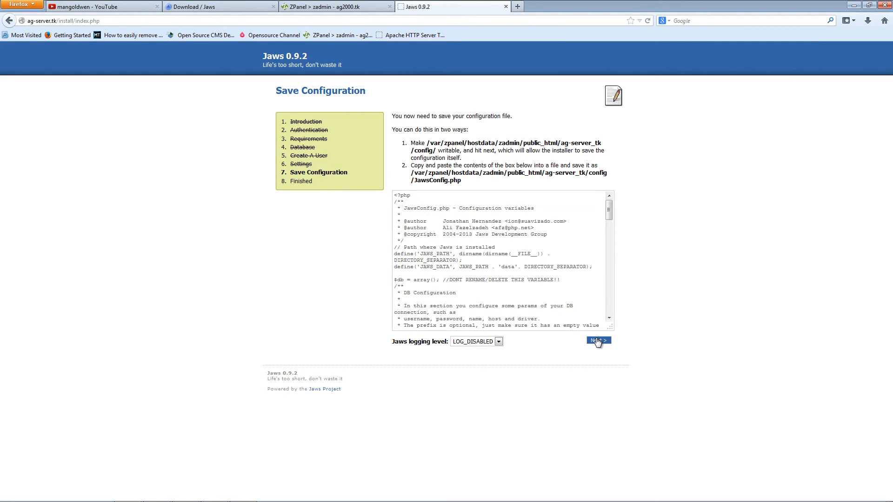
# - Save the configuration, then open the new site and its control panel login page
pyautogui.click(598, 340)
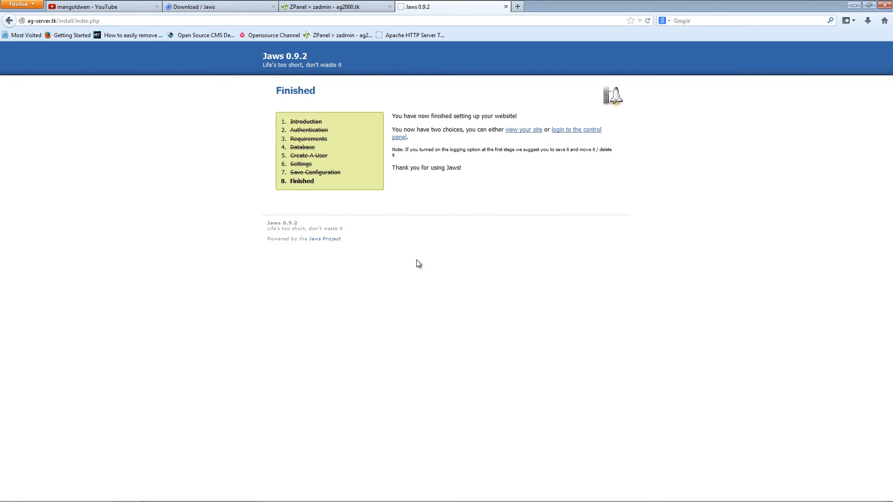
pyautogui.moveTo(519, 137)
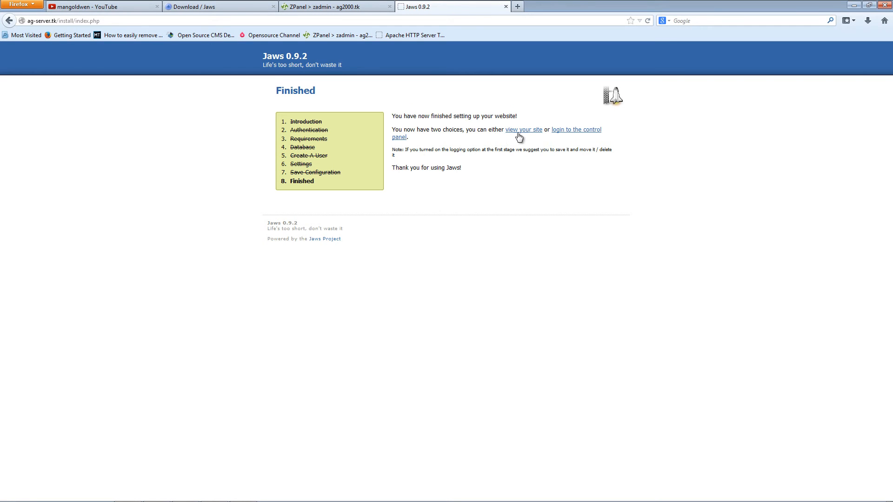
pyautogui.moveTo(523, 129)
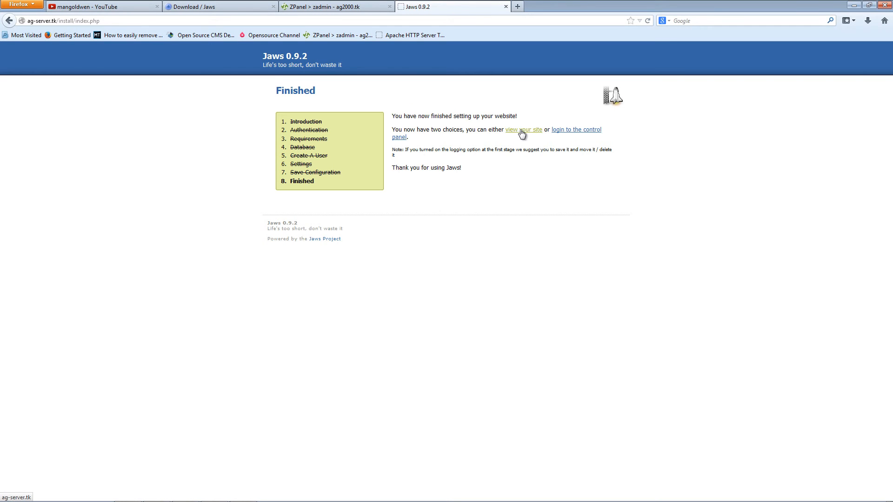
pyautogui.click(523, 129)
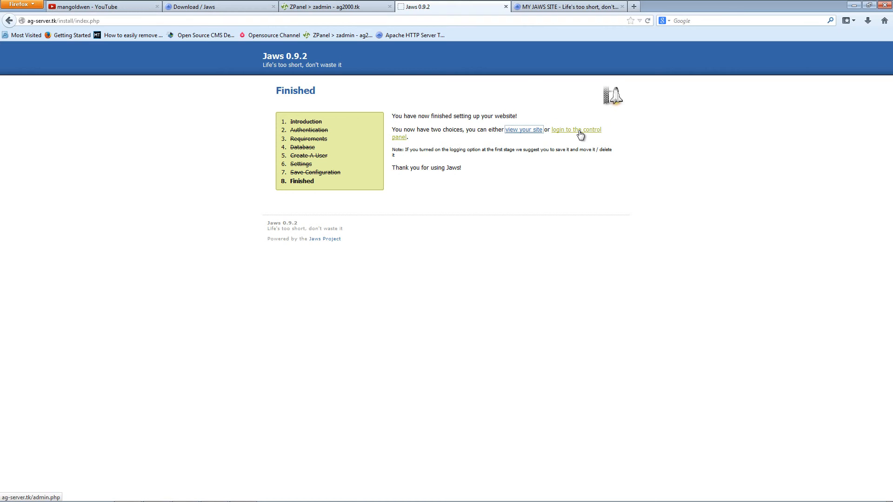
pyautogui.click(576, 130)
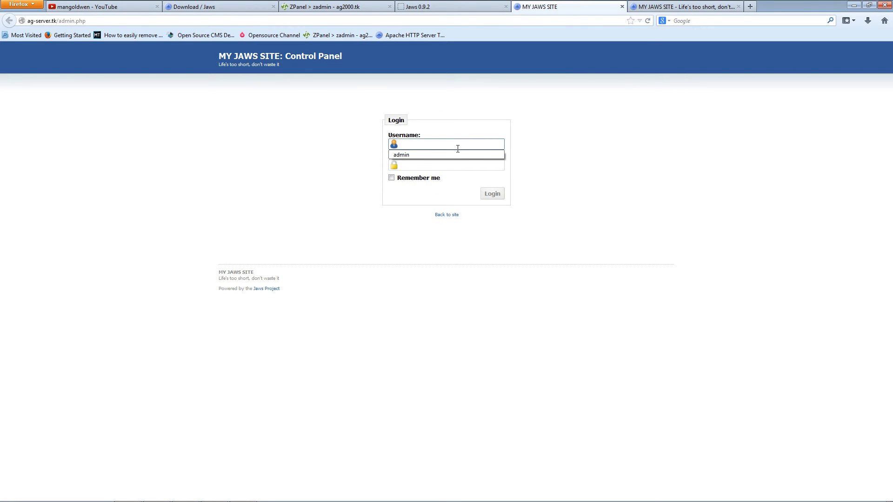
# - Enter username admin and tick Remember me on the control panel login
pyautogui.click(446, 144)
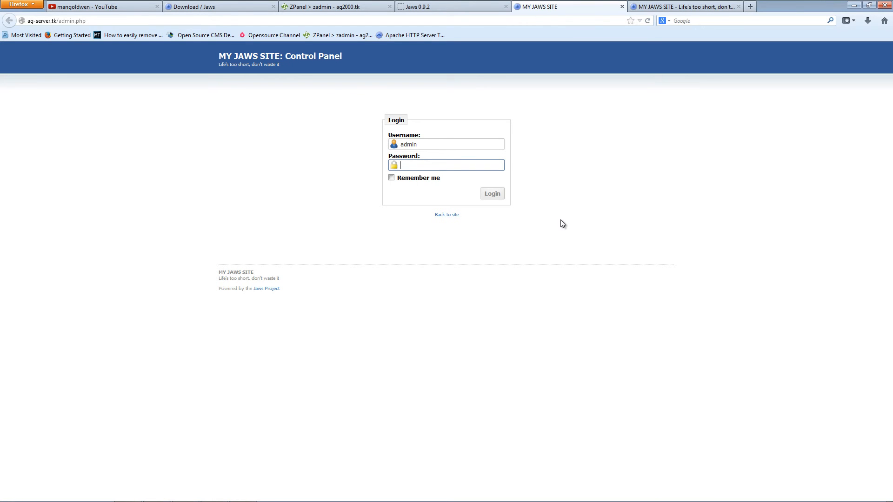
pyautogui.write('admin')
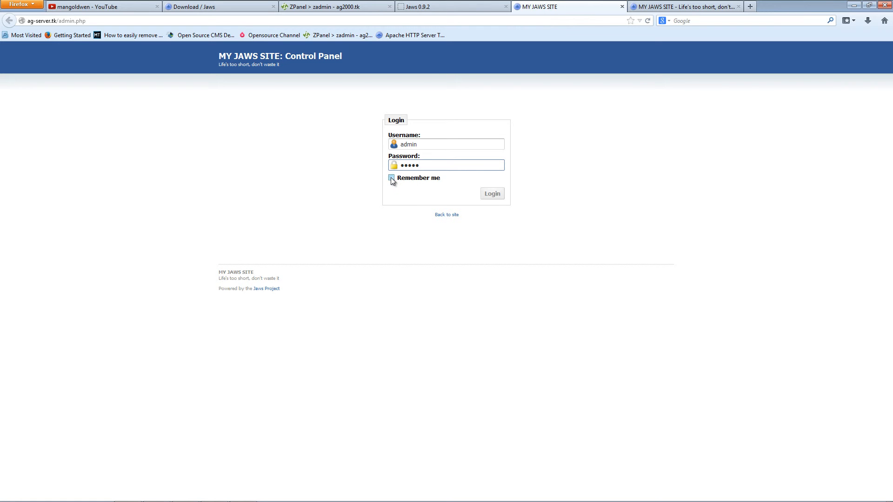
pyautogui.click(491, 193)
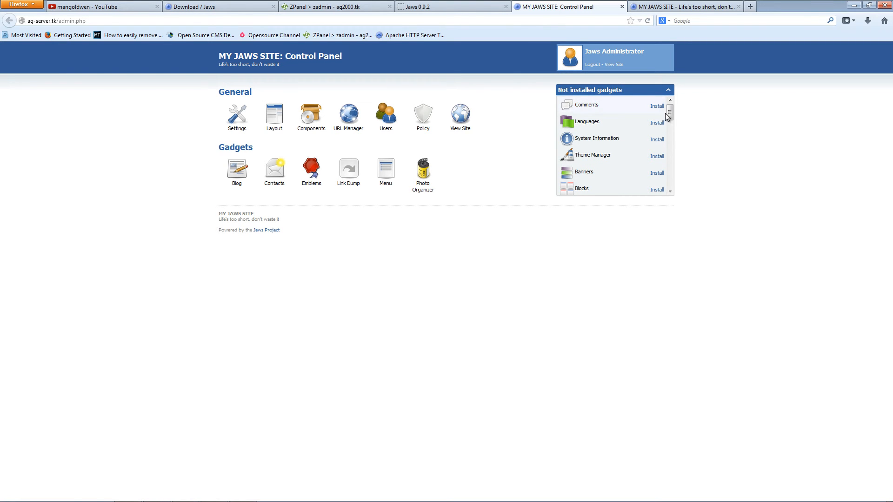
# - Install the Comments, Languages, System Information, Theme Manager, Blocks, Feed Reader and FileBrowser gadgets, then view the site
pyautogui.click(656, 106)
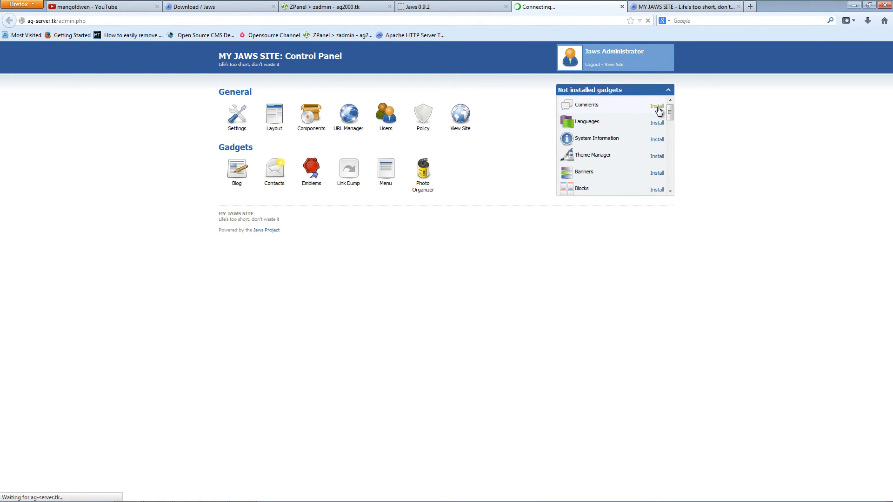
pyautogui.click(657, 122)
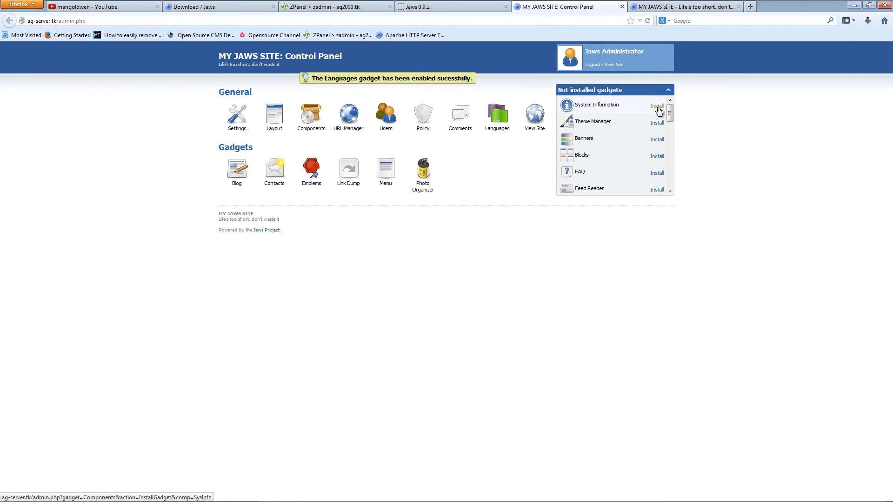
pyautogui.click(657, 105)
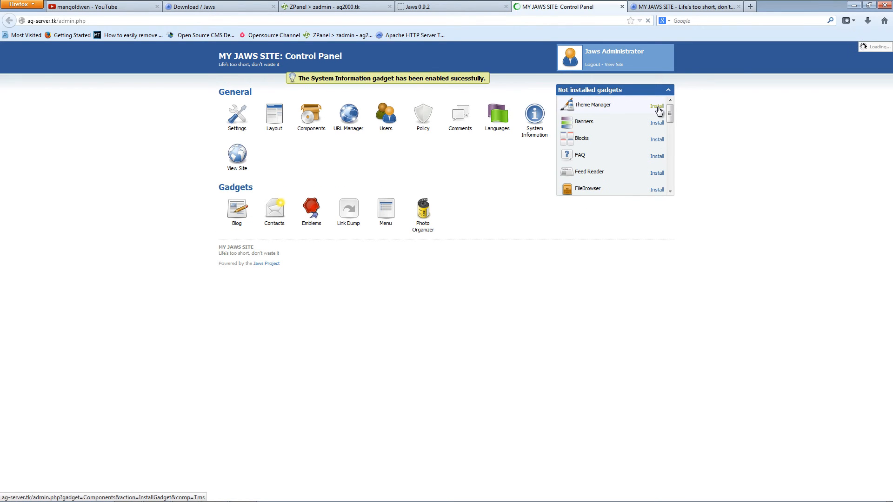
pyautogui.click(656, 123)
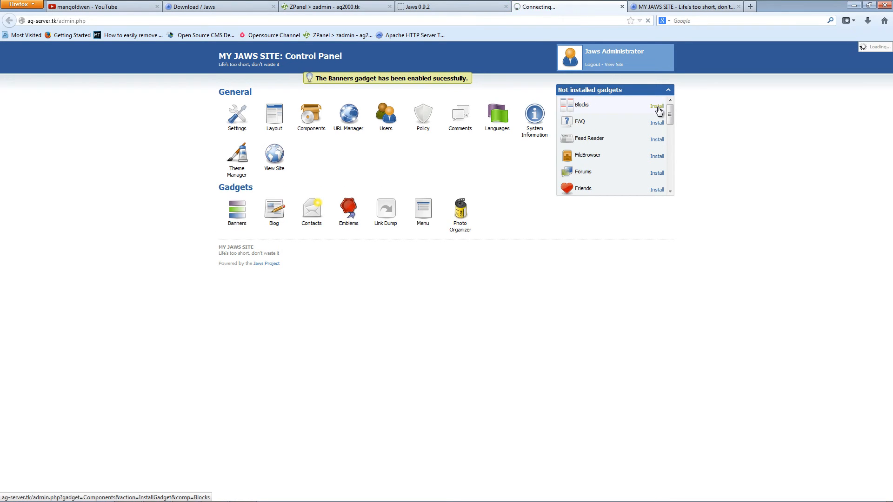
pyautogui.click(656, 123)
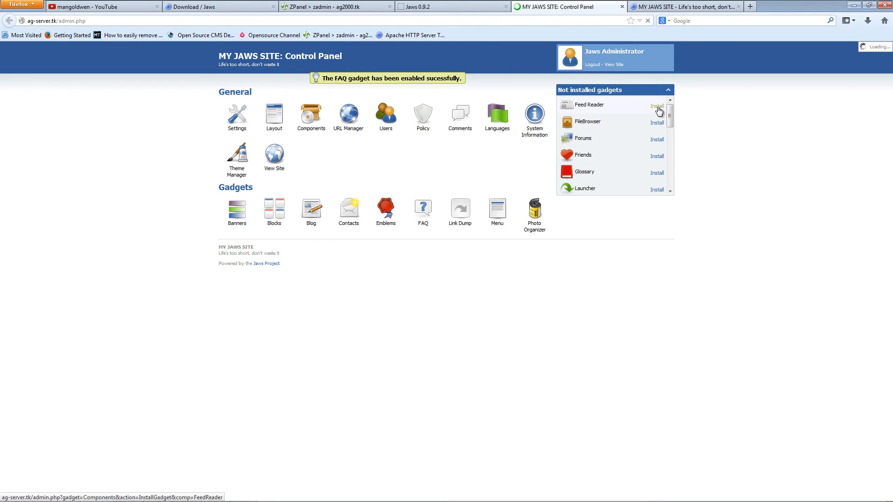
pyautogui.click(657, 105)
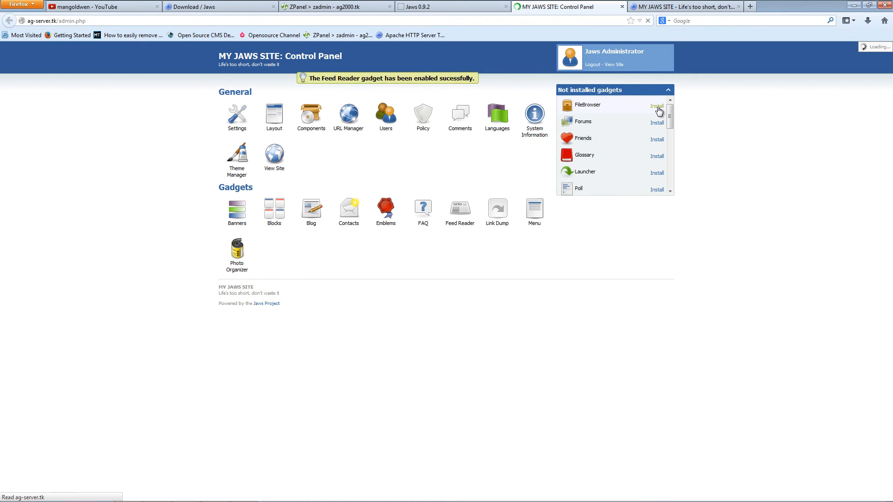
pyautogui.click(658, 107)
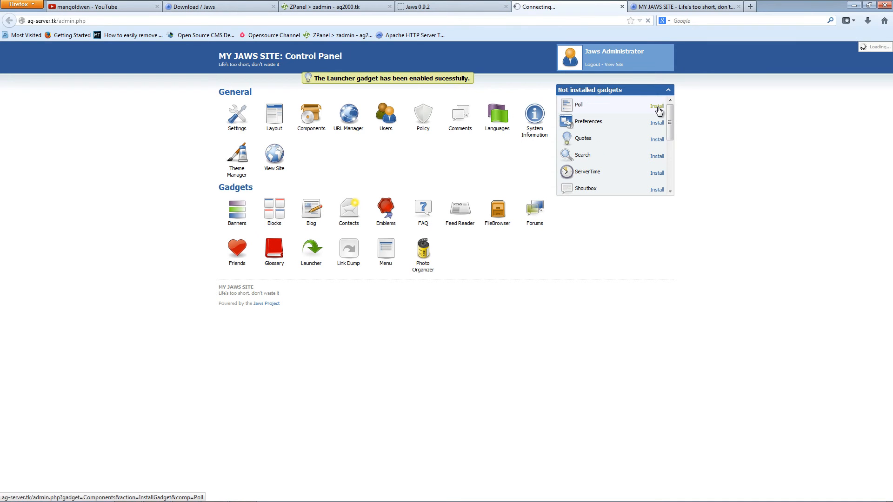
pyautogui.click(683, 6)
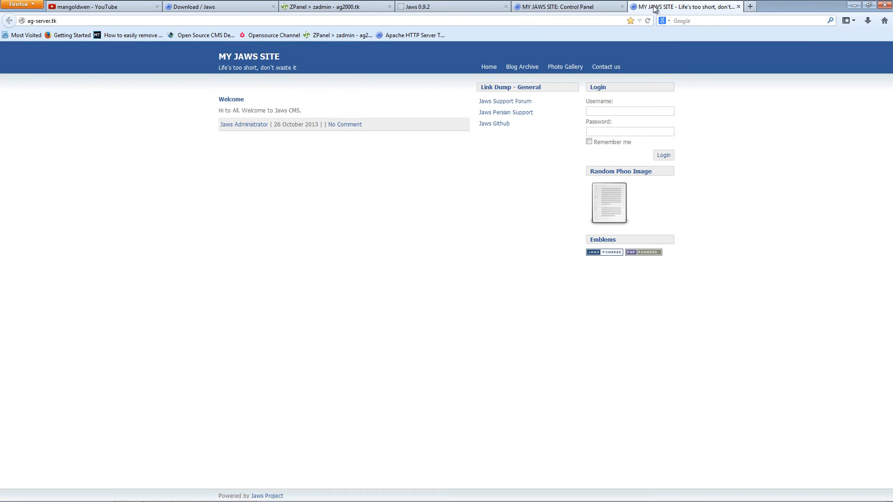
pyautogui.moveTo(360, 74)
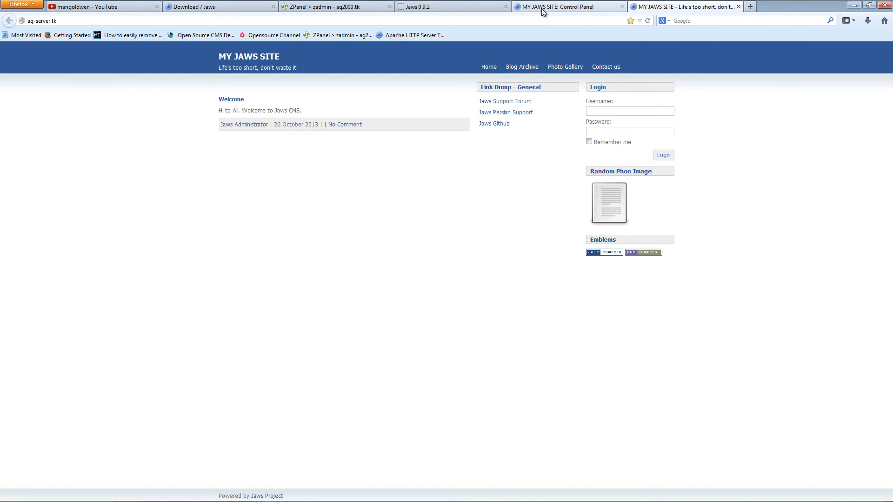
# - Open the Control Panel's Layout editor and move the Menu block into the main content column
pyautogui.click(563, 6)
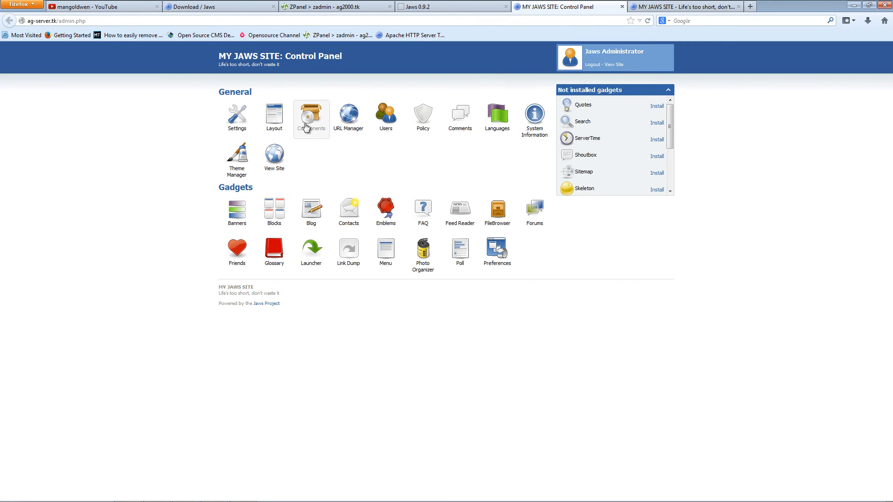
pyautogui.click(274, 117)
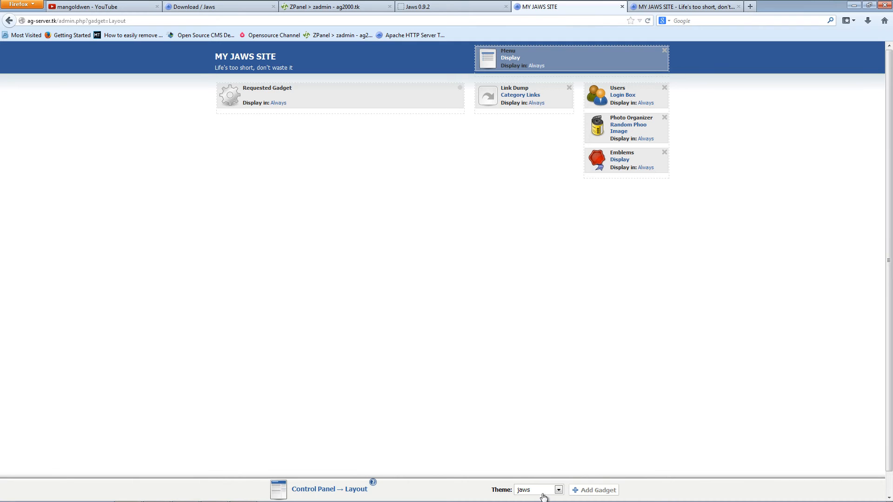
pyautogui.click(558, 490)
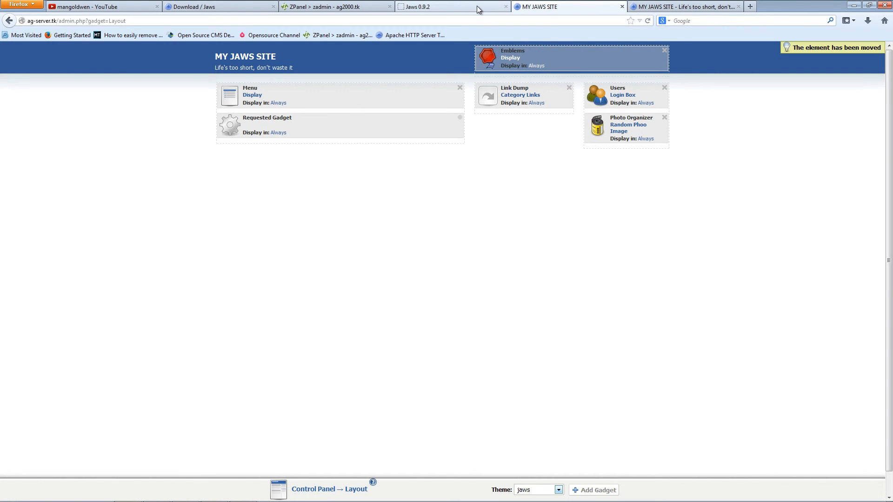
# - Reload MY JAWS SITE to show menu links in the left column and emblems in the header
pyautogui.click(433, 6)
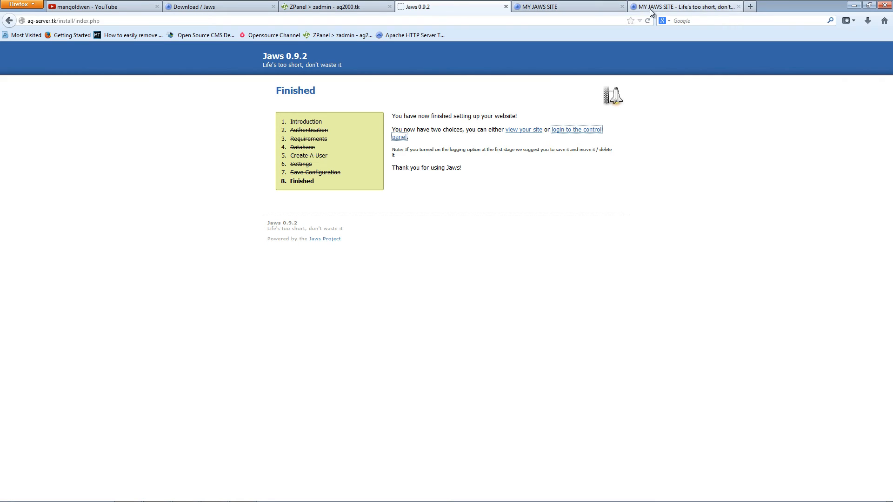
pyautogui.click(565, 6)
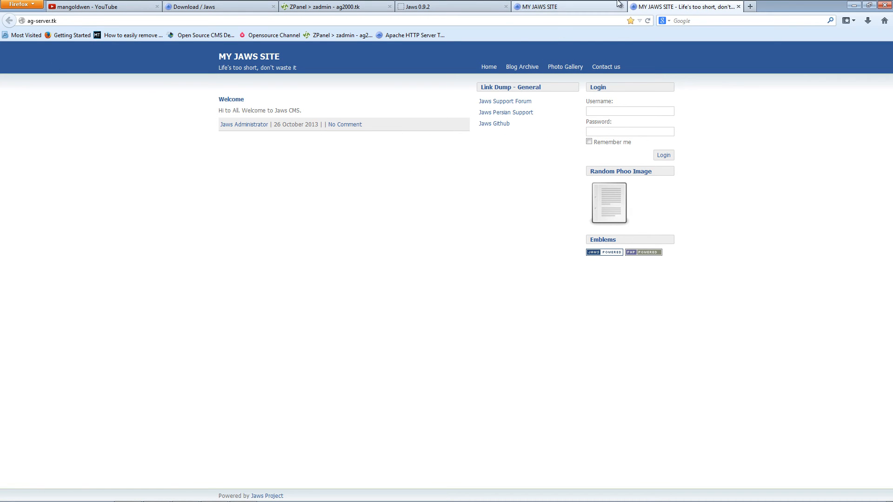
pyautogui.click(662, 154)
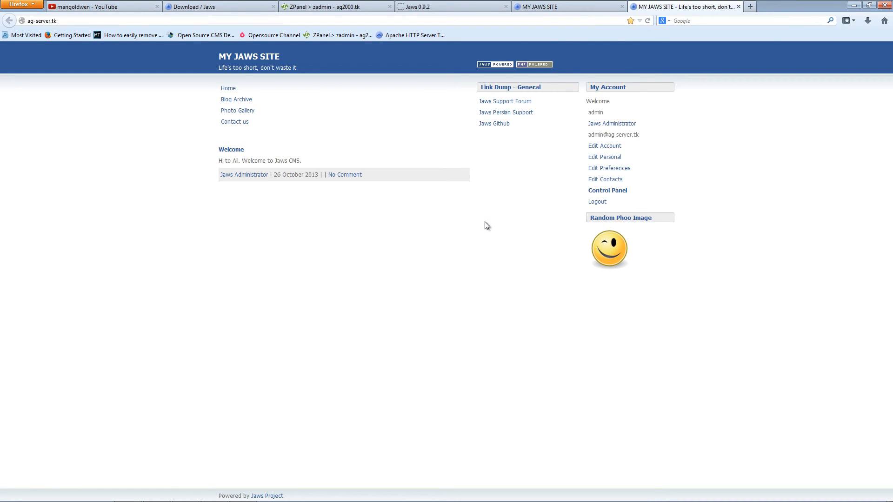
pyautogui.moveTo(232, 99)
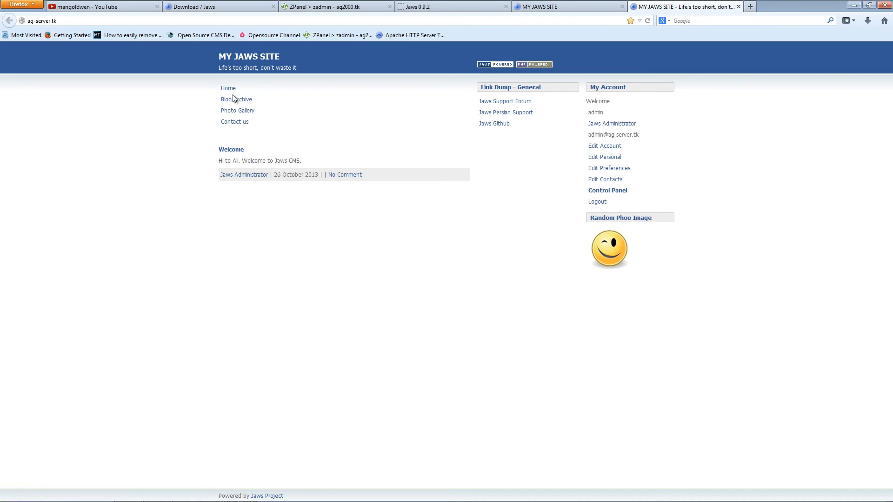
pyautogui.click(608, 190)
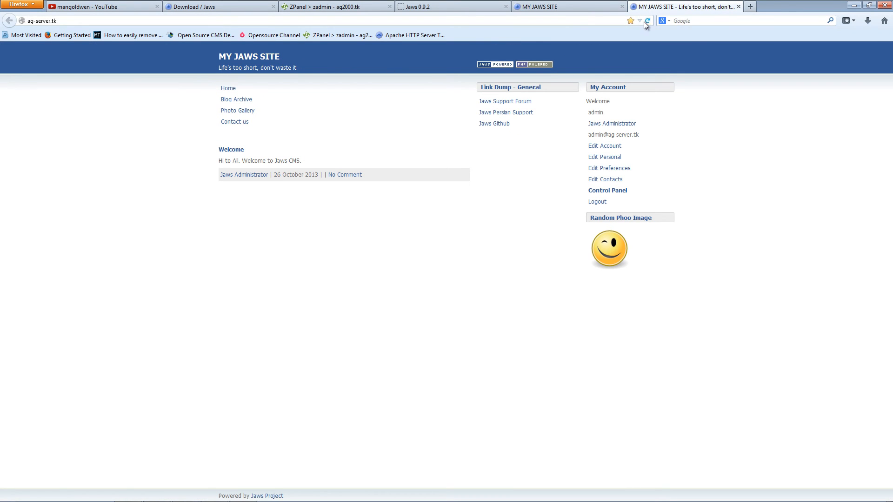
# - Reload MY JAWS SITE, then return to the Jaws 0.9.2 installer's Finished page
pyautogui.click(647, 21)
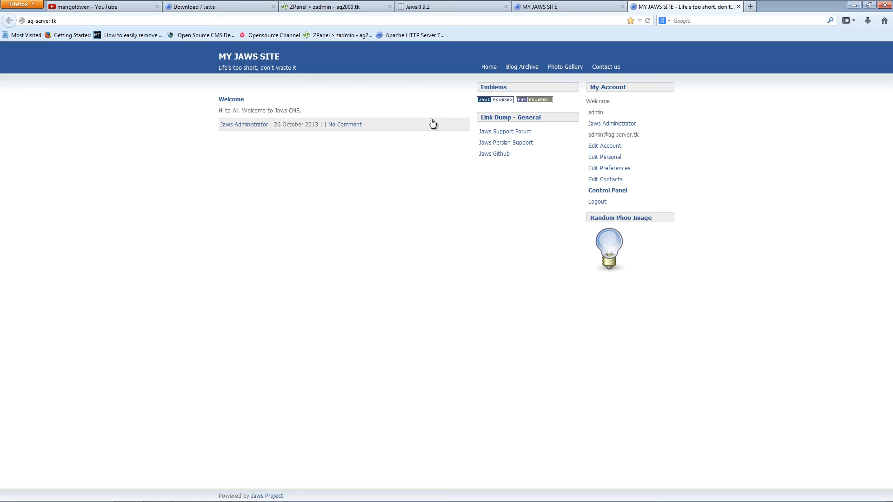
pyautogui.moveTo(494, 88)
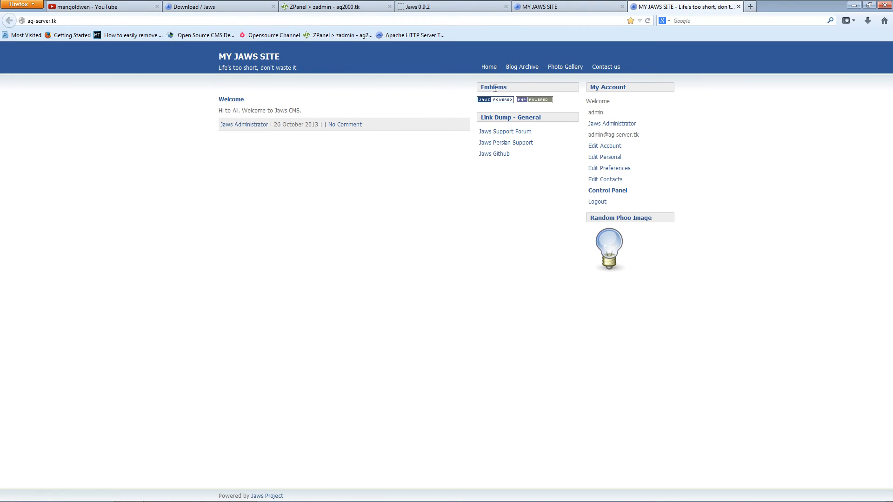
pyautogui.moveTo(619, 304)
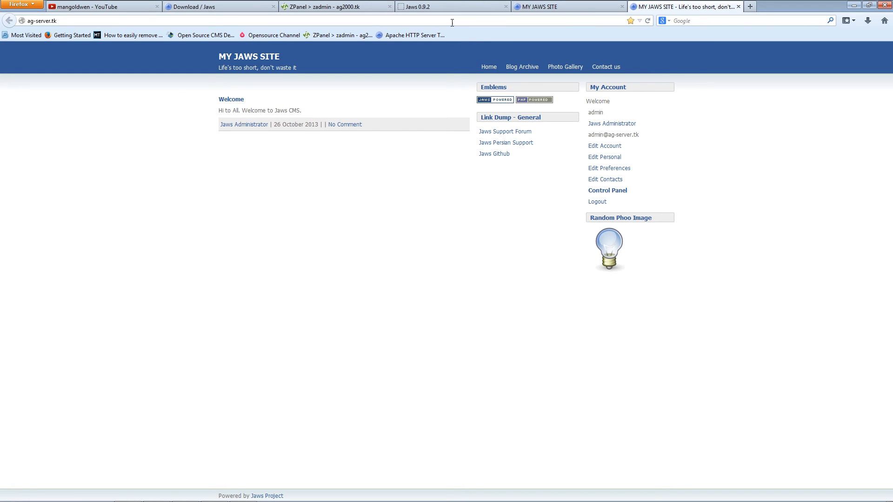
pyautogui.click(433, 6)
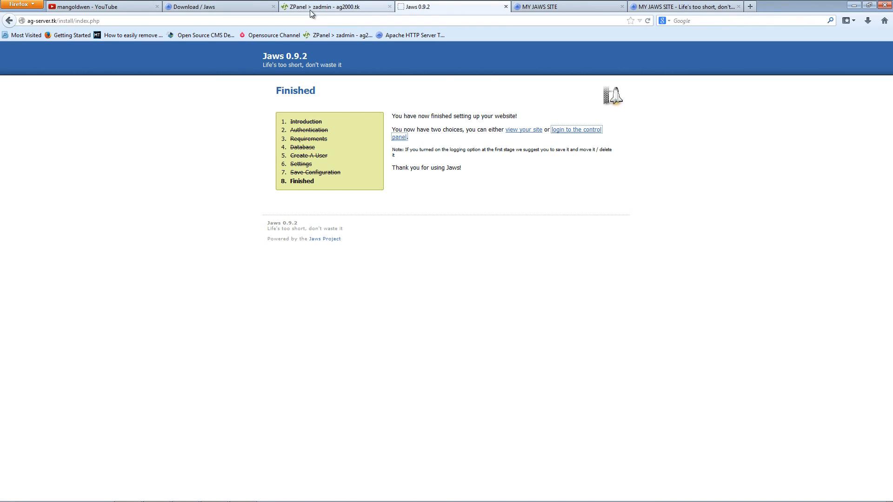
# - Switch to the mangoldwen channel's Videos page and scroll through its tutorial list
pyautogui.click(336, 6)
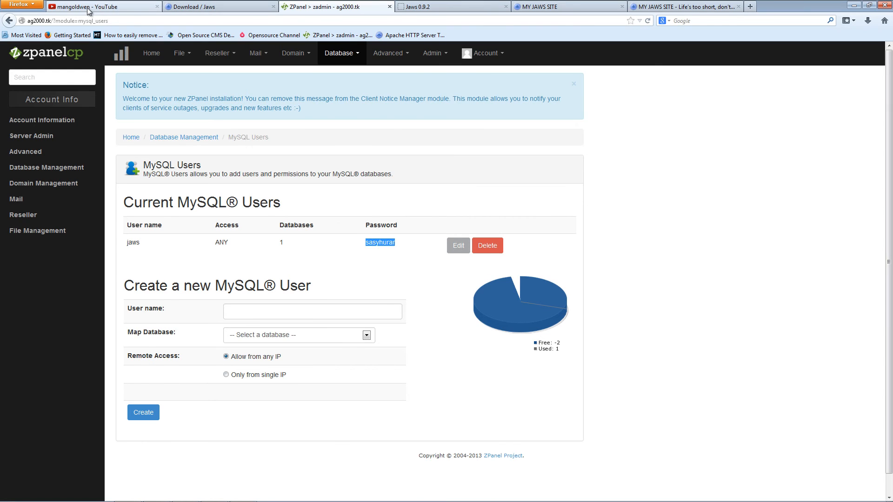
pyautogui.click(102, 6)
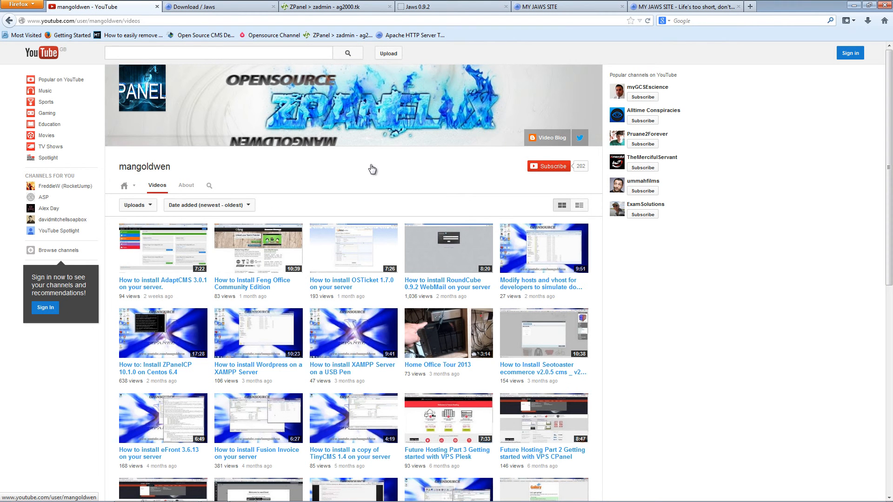
pyautogui.moveTo(670, 340)
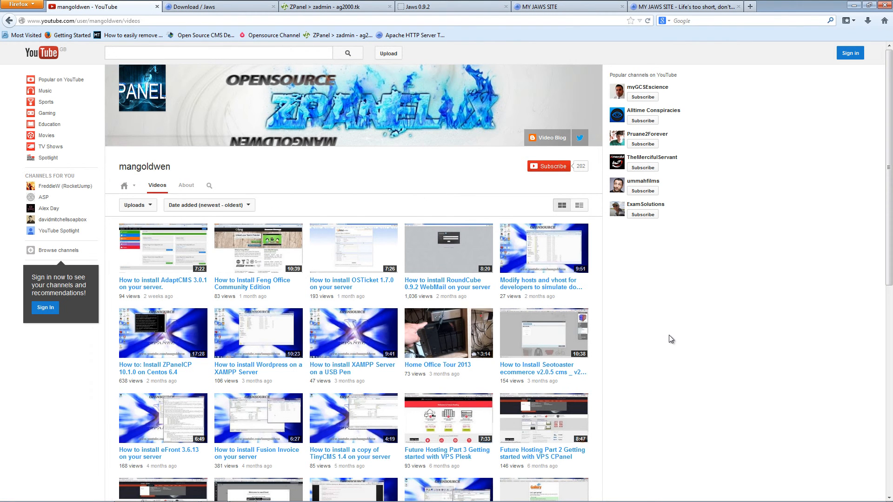
pyautogui.moveTo(348, 245)
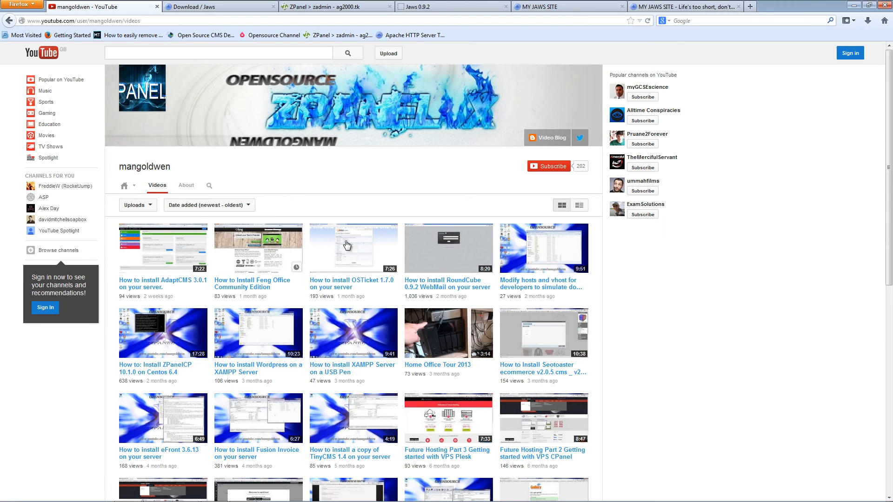
pyautogui.moveTo(542, 142)
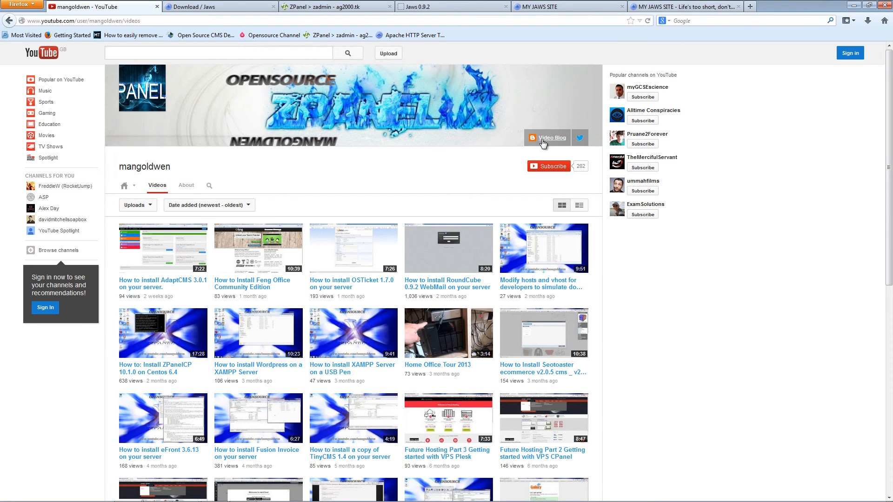
pyautogui.moveTo(606, 210)
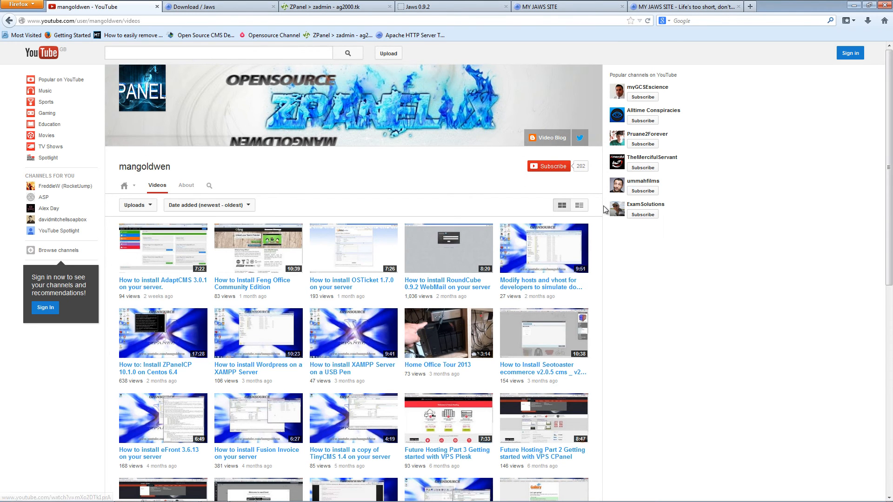
pyautogui.moveTo(590, 140)
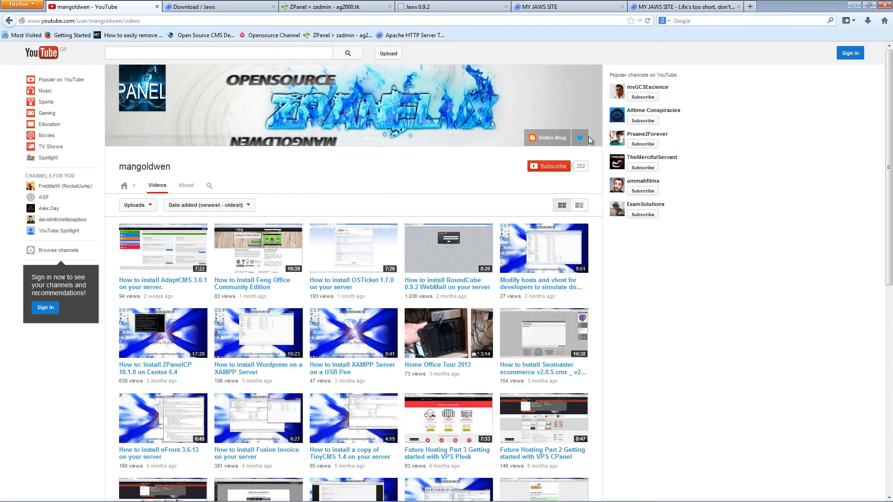
pyautogui.moveTo(248, 243)
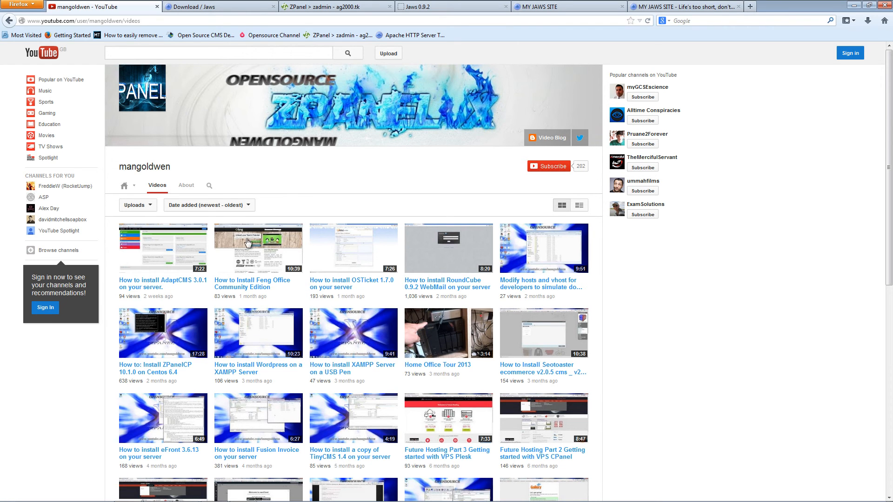
pyautogui.moveTo(467, 335)
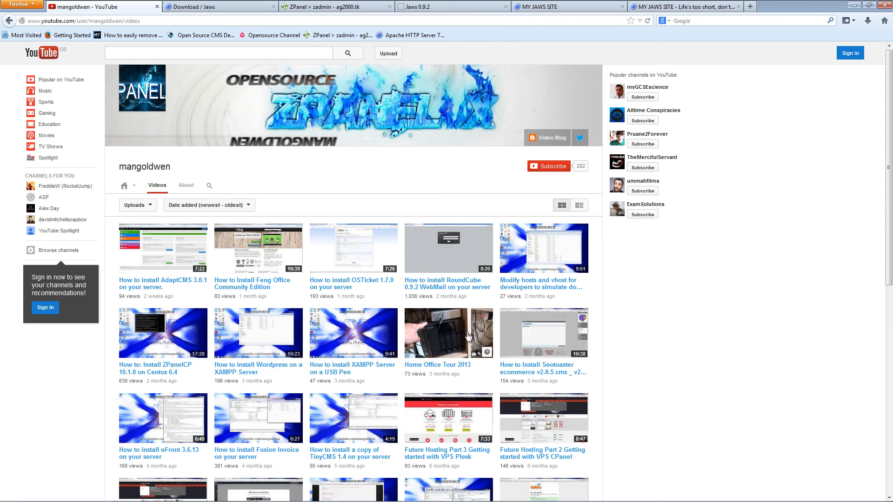
pyautogui.moveTo(397, 294)
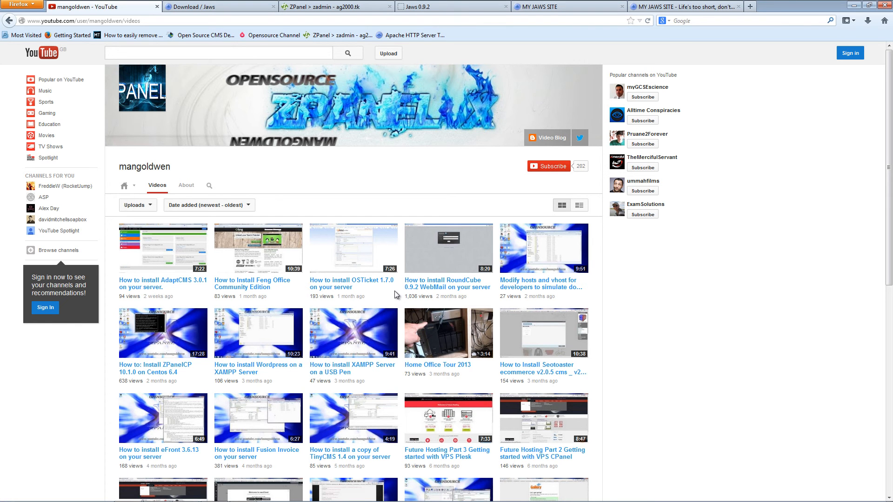
pyautogui.scroll(-3)
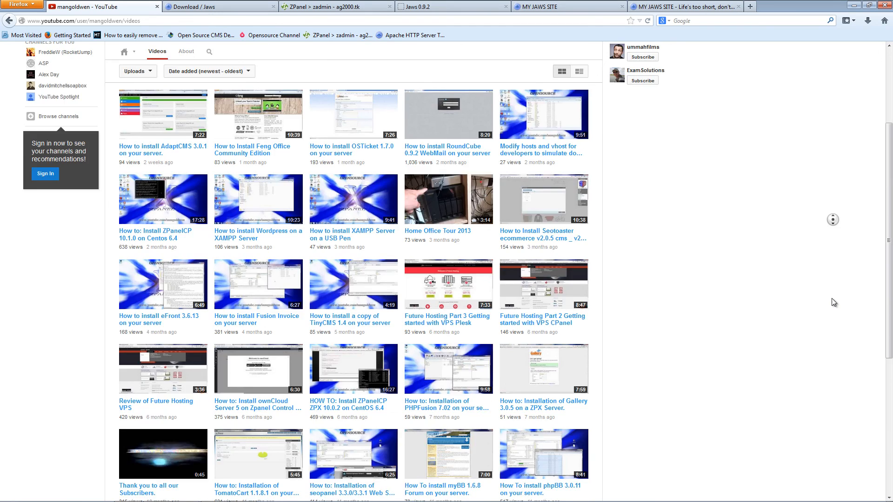
pyautogui.scroll(3)
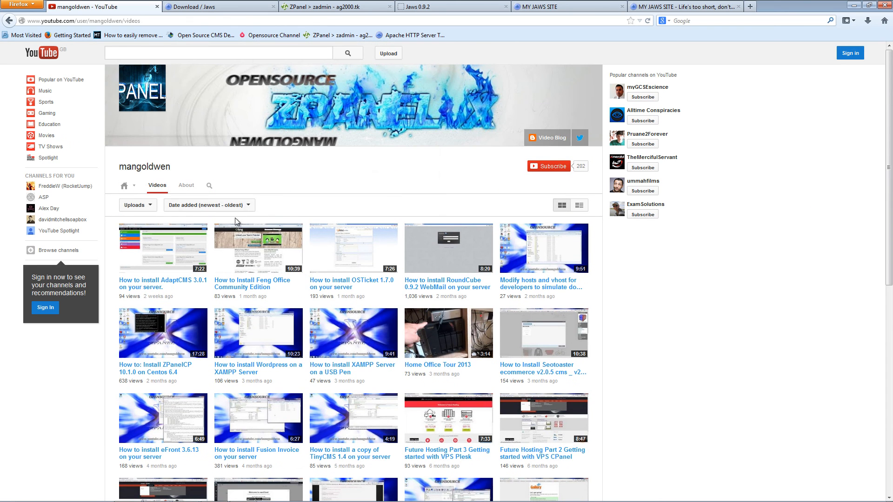
pyautogui.moveTo(388, 283)
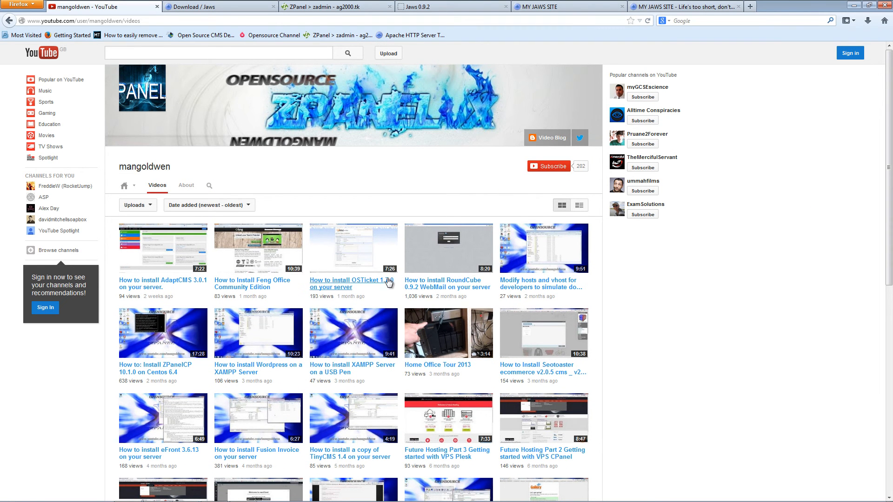
pyautogui.moveTo(453, 259)
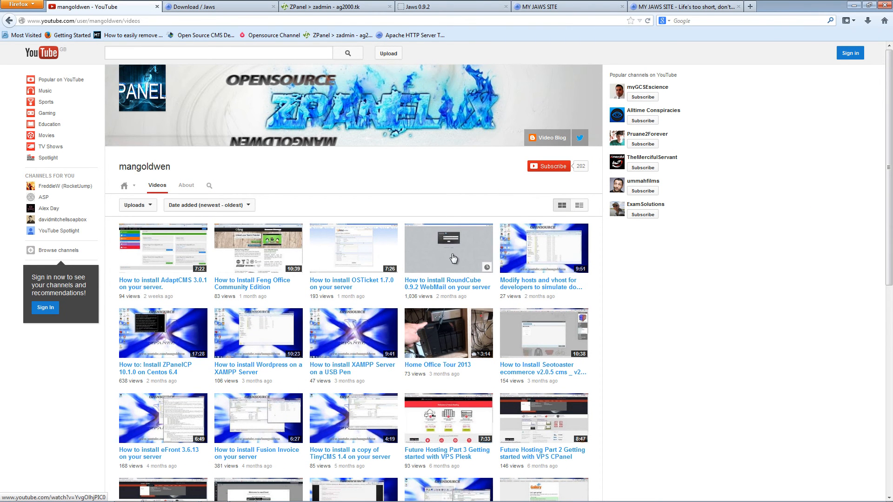
# - Open the RoundCube 0.9.2 WebMail video, skip the ad, pause it, and browse the comments
pyautogui.click(449, 249)
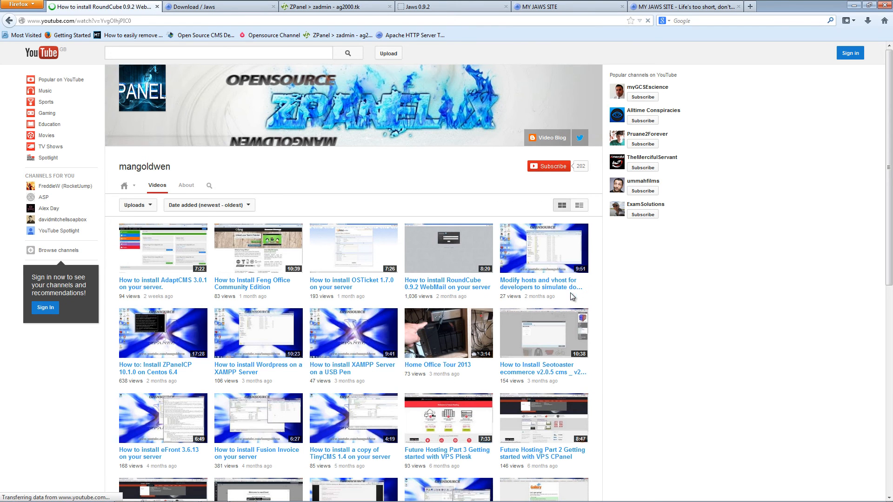
pyautogui.click(448, 248)
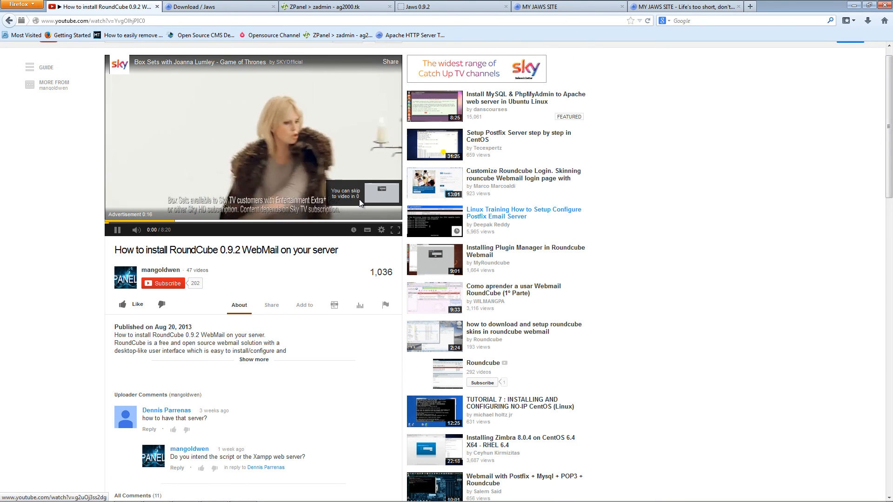
pyautogui.click(117, 229)
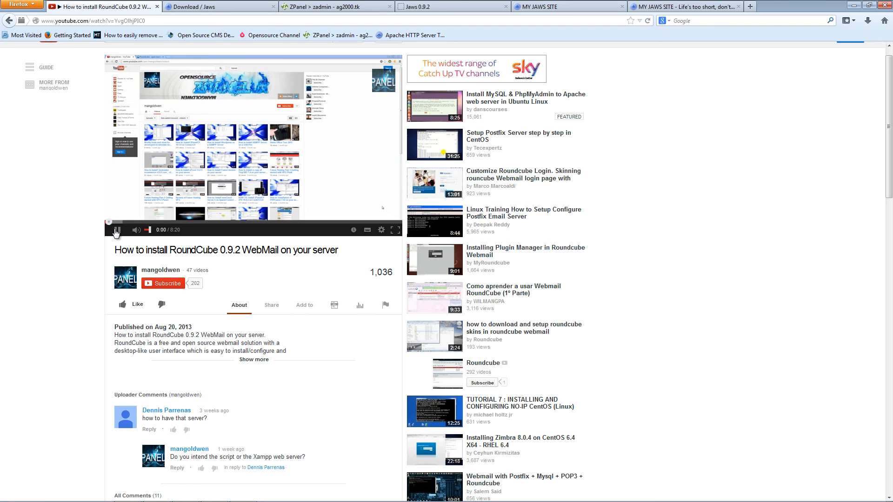
pyautogui.click(117, 230)
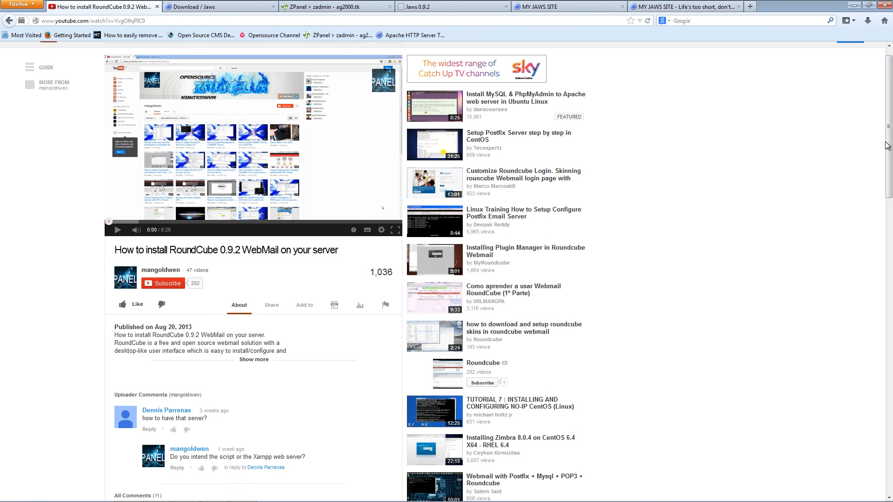
pyautogui.scroll(-3)
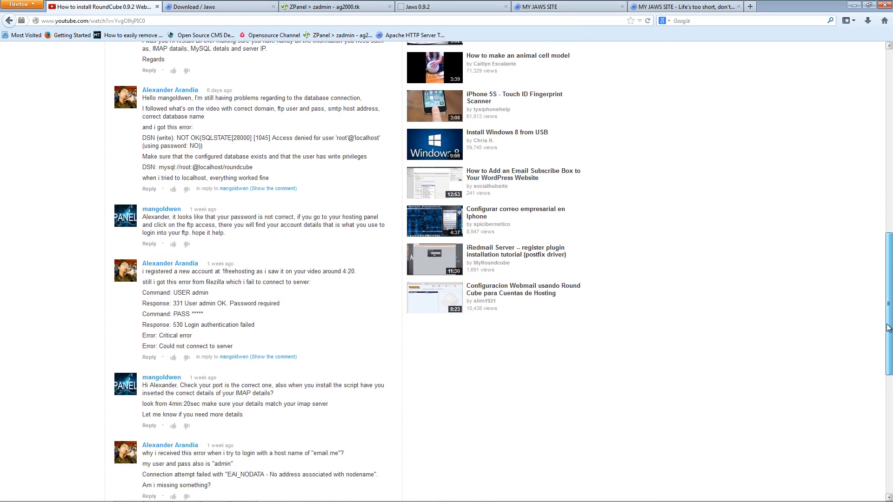
pyautogui.scroll(-3)
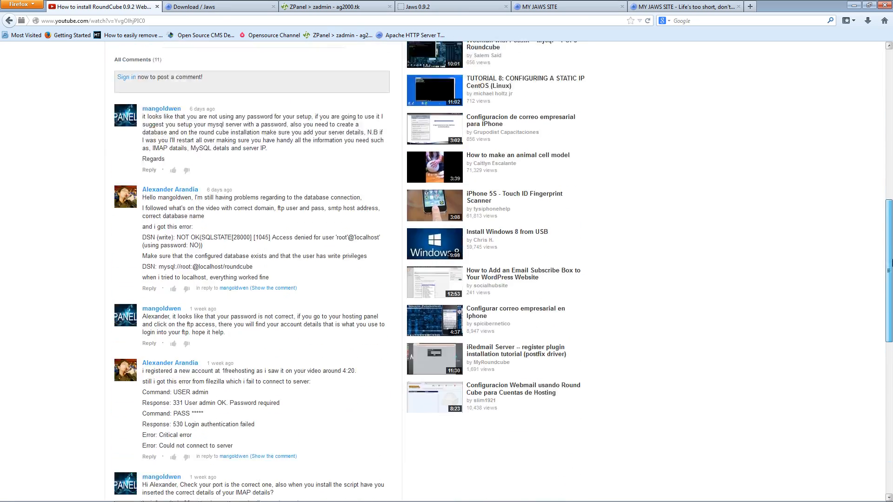
pyautogui.scroll(3)
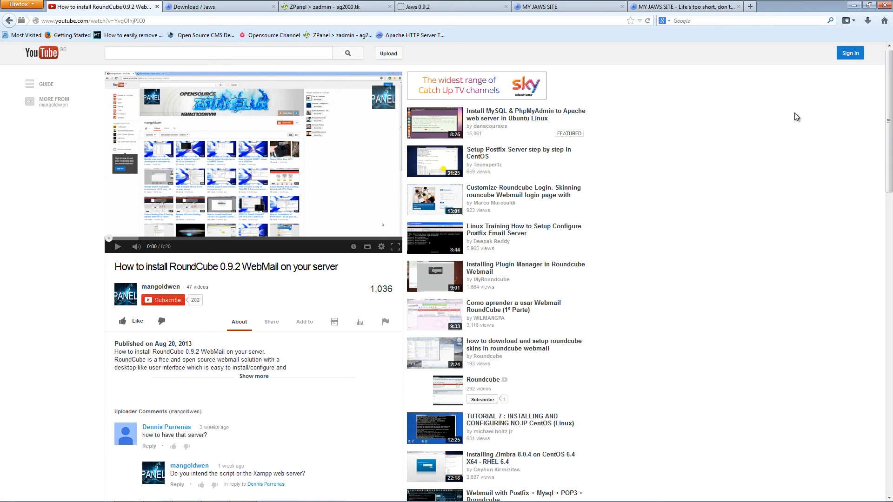
pyautogui.moveTo(499, 67)
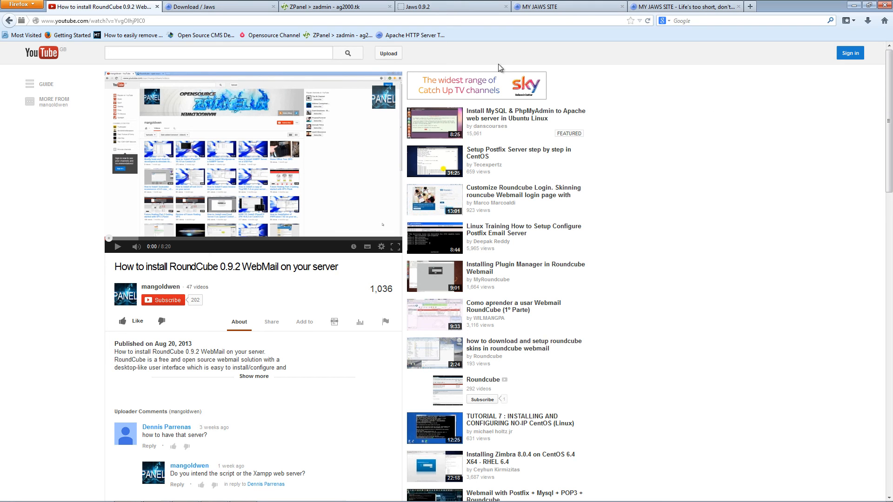
pyautogui.click(219, 7)
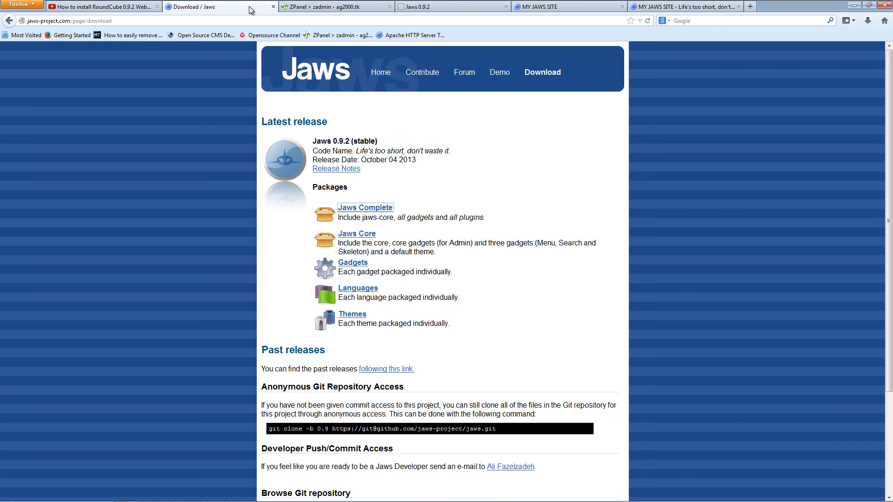
pyautogui.click(103, 6)
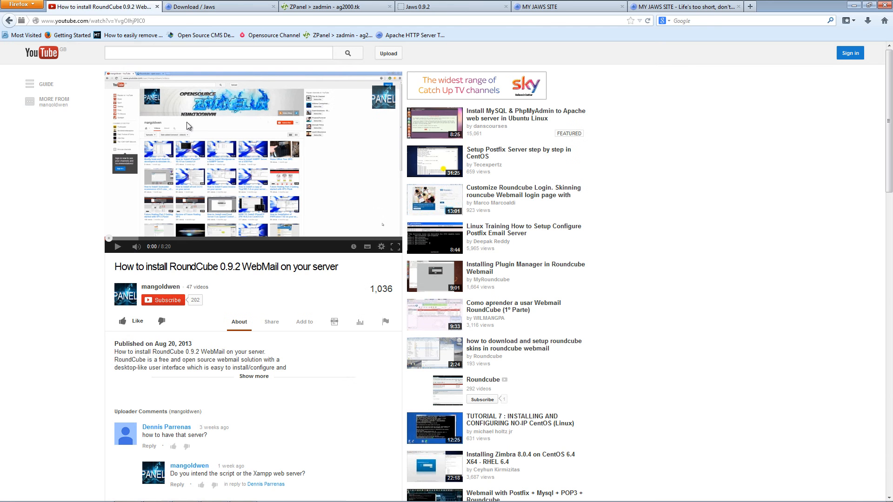
pyautogui.moveTo(864, 136)
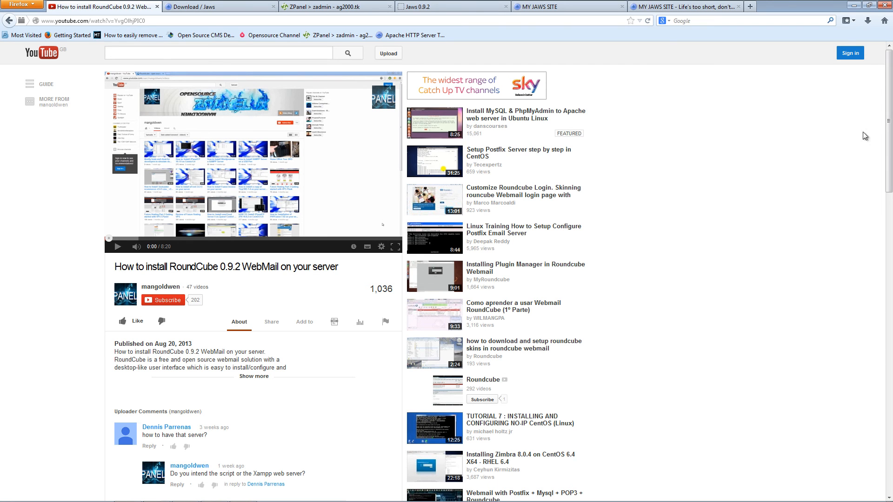
pyautogui.moveTo(880, 124)
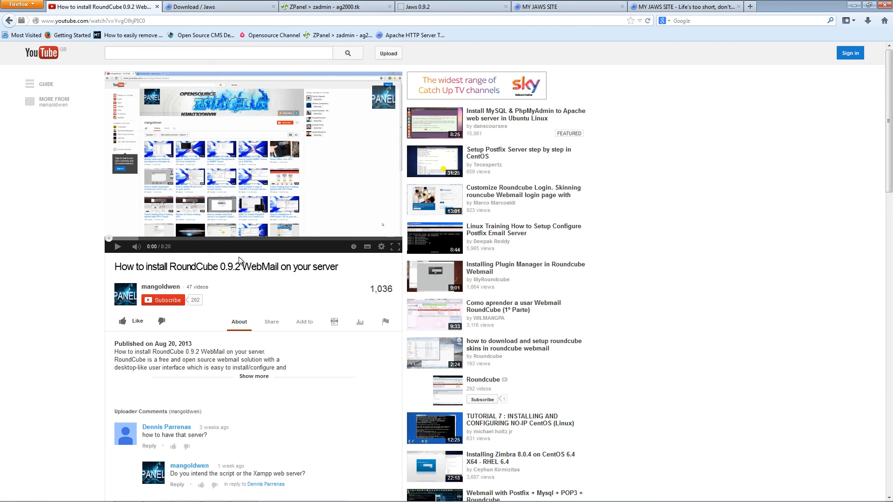
pyautogui.moveTo(239, 312)
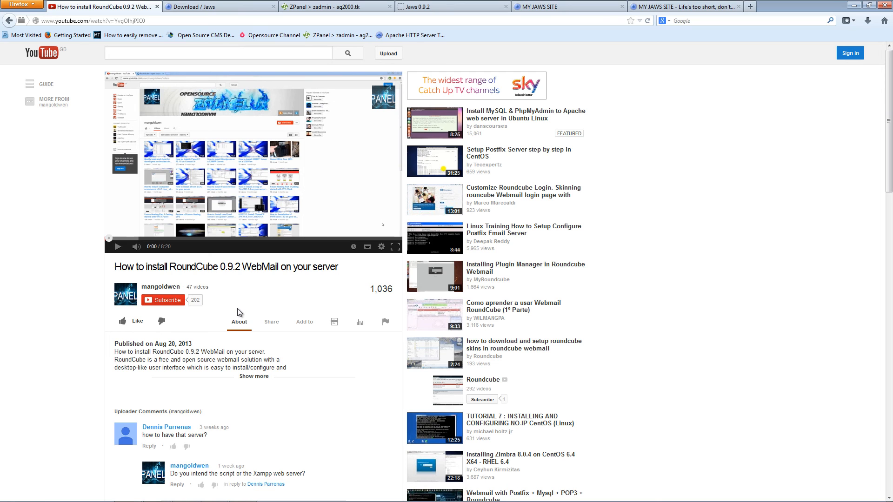
pyautogui.moveTo(394, 443)
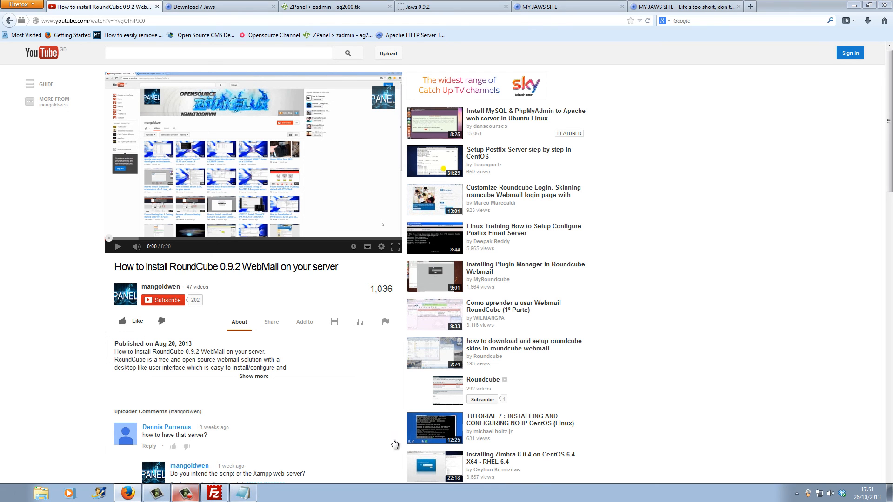